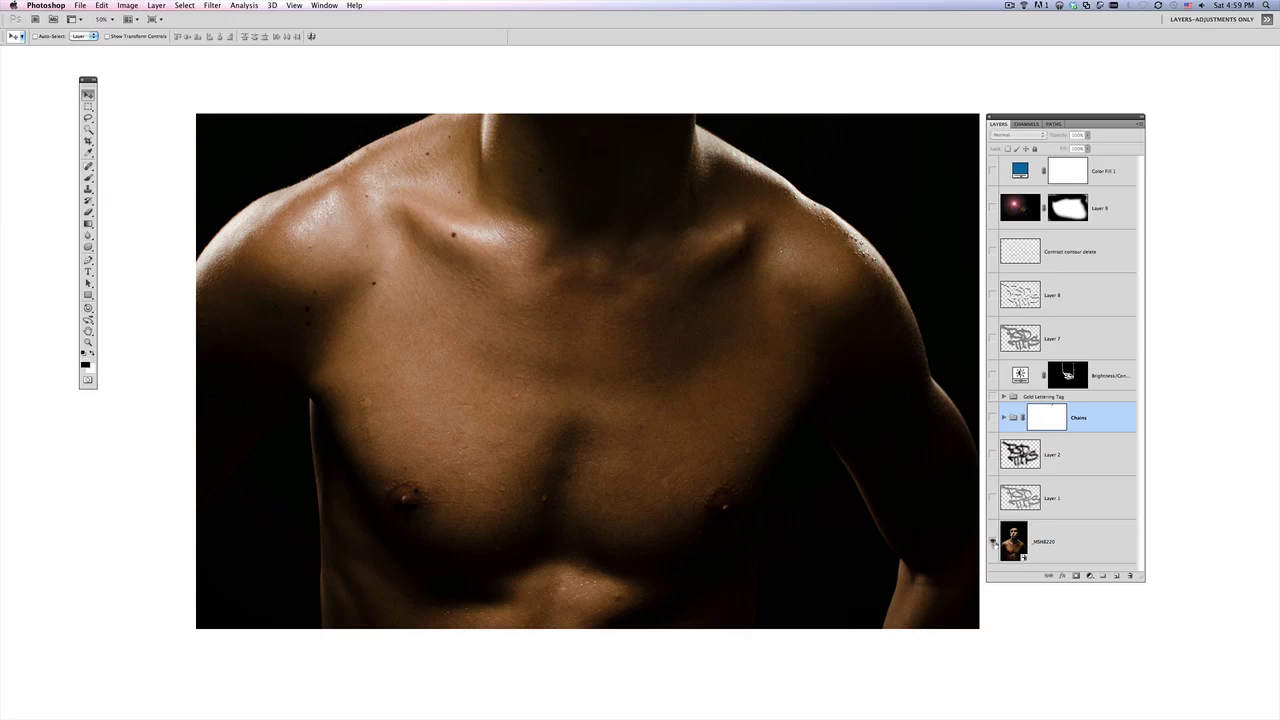
mouse_move(992, 542)
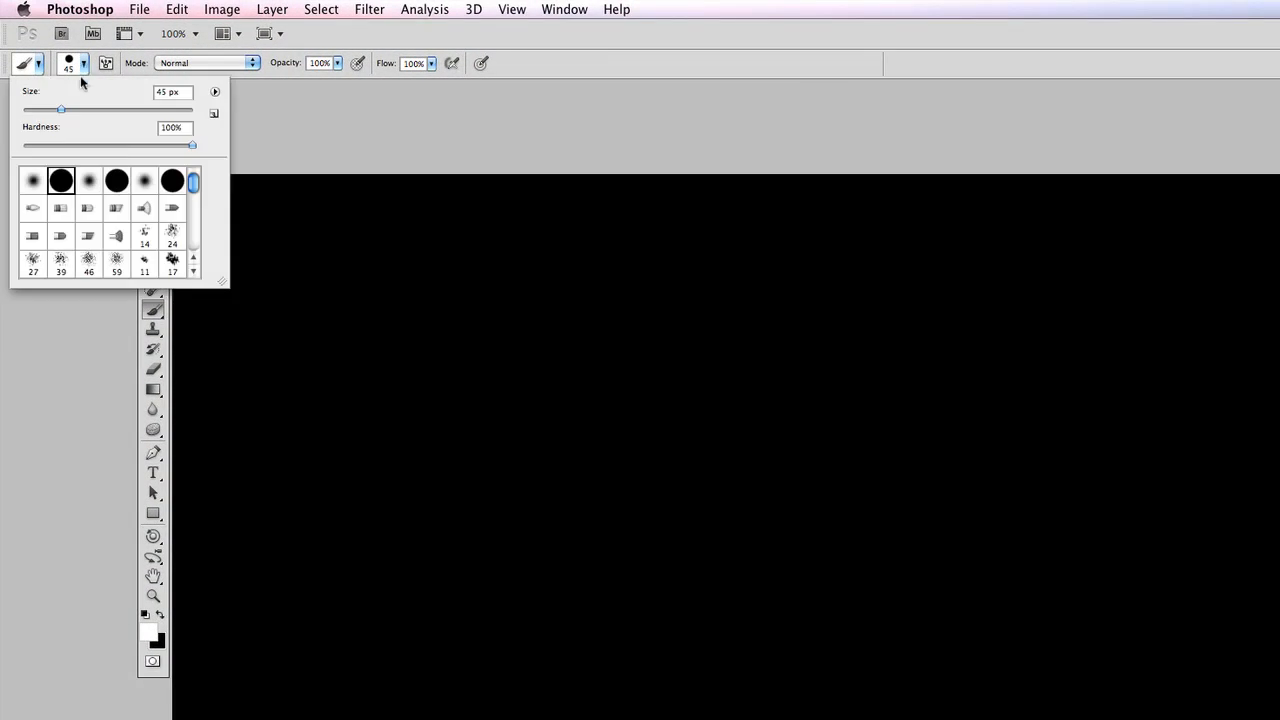
Choose a hard round tip and widen its spacing for the angled 51°, 16% roundness calligraphy brush
left_click(64, 192)
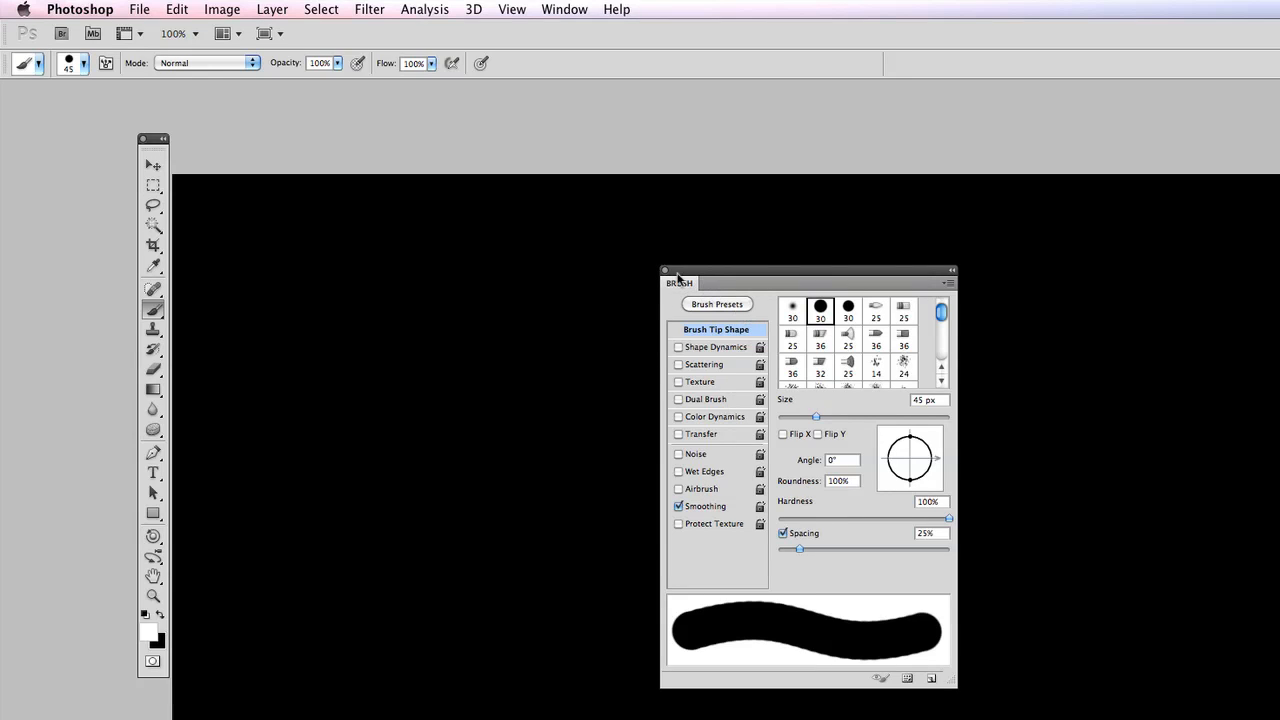
mouse_move(730, 304)
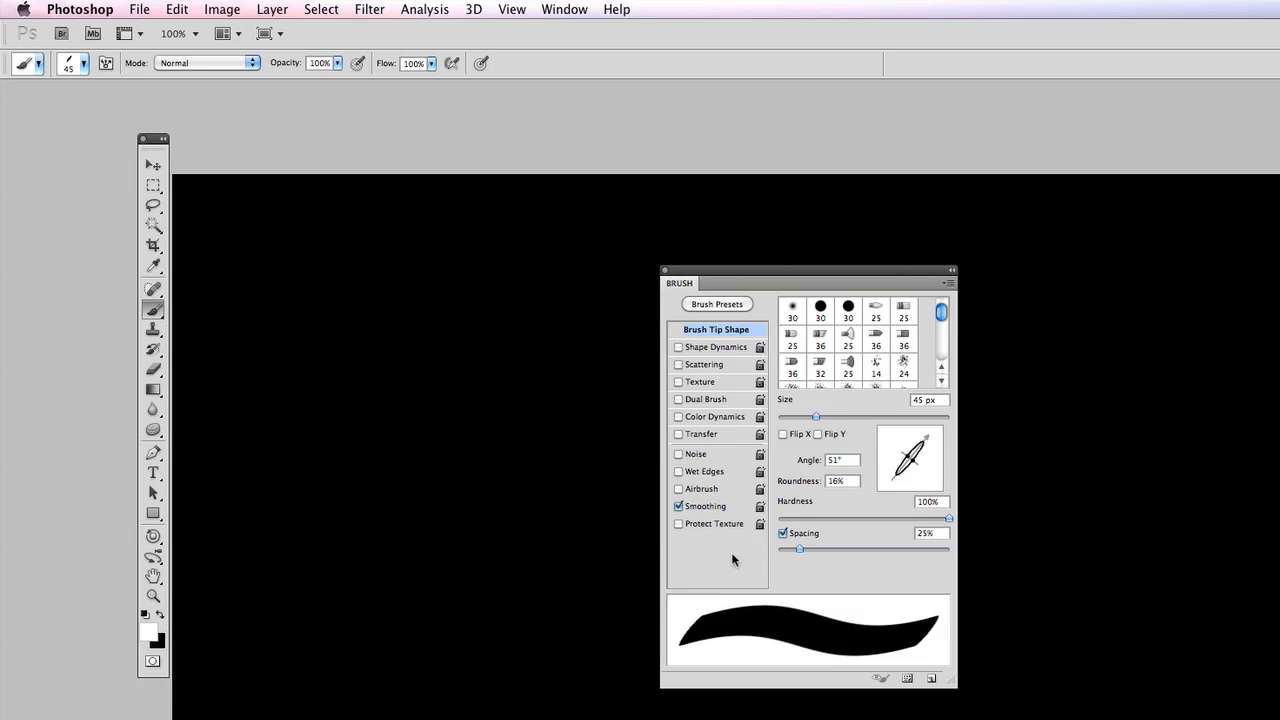
left_click_drag(800, 548, 808, 548)
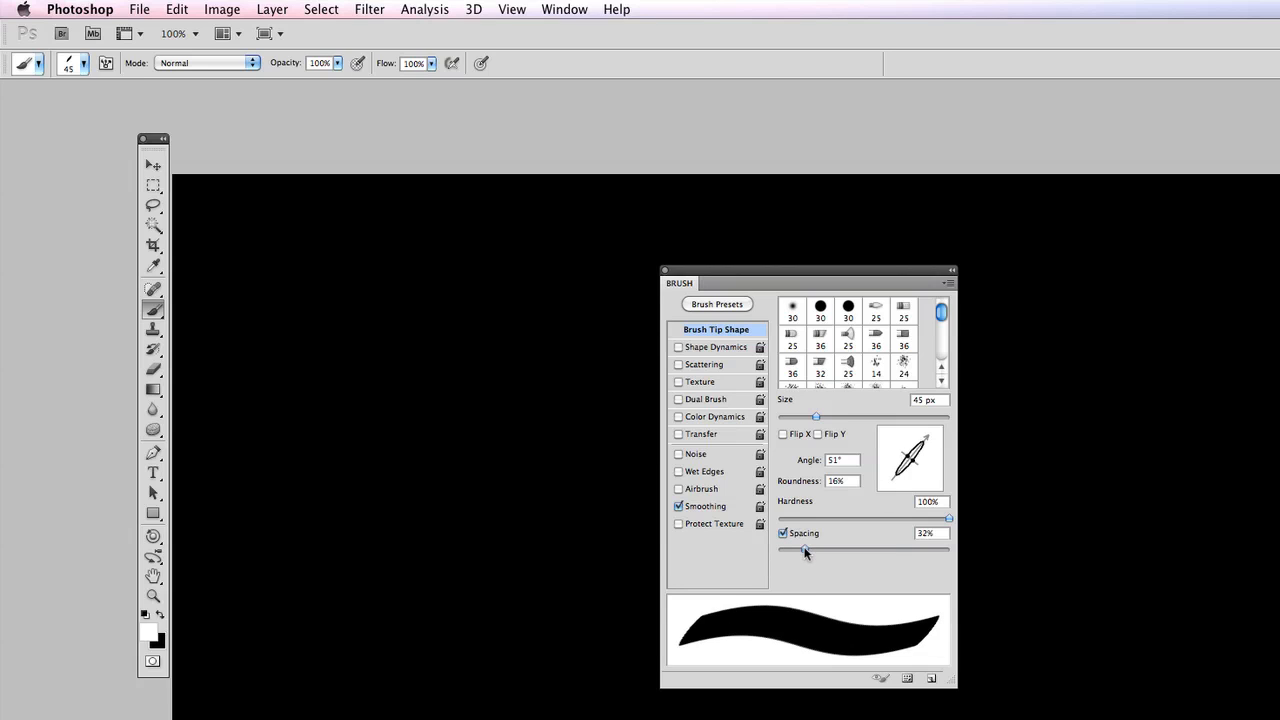
left_click_drag(804, 548, 838, 548)
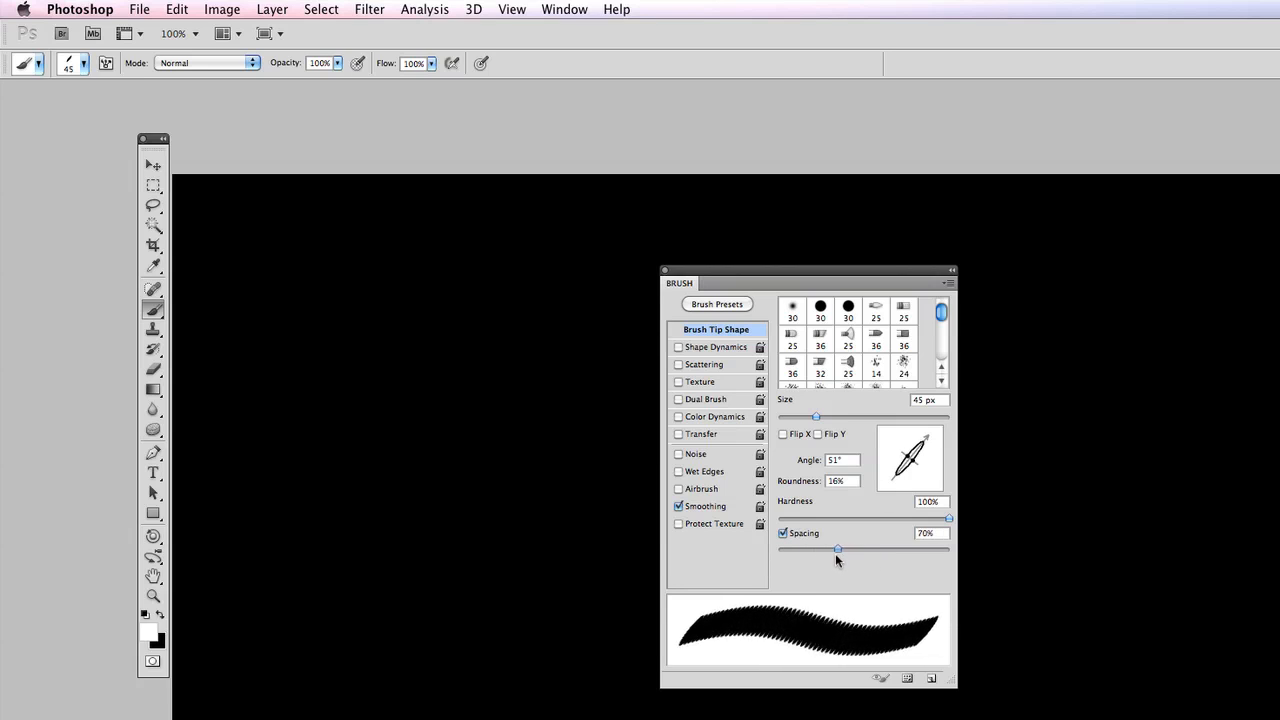
left_click_drag(838, 548, 780, 548)
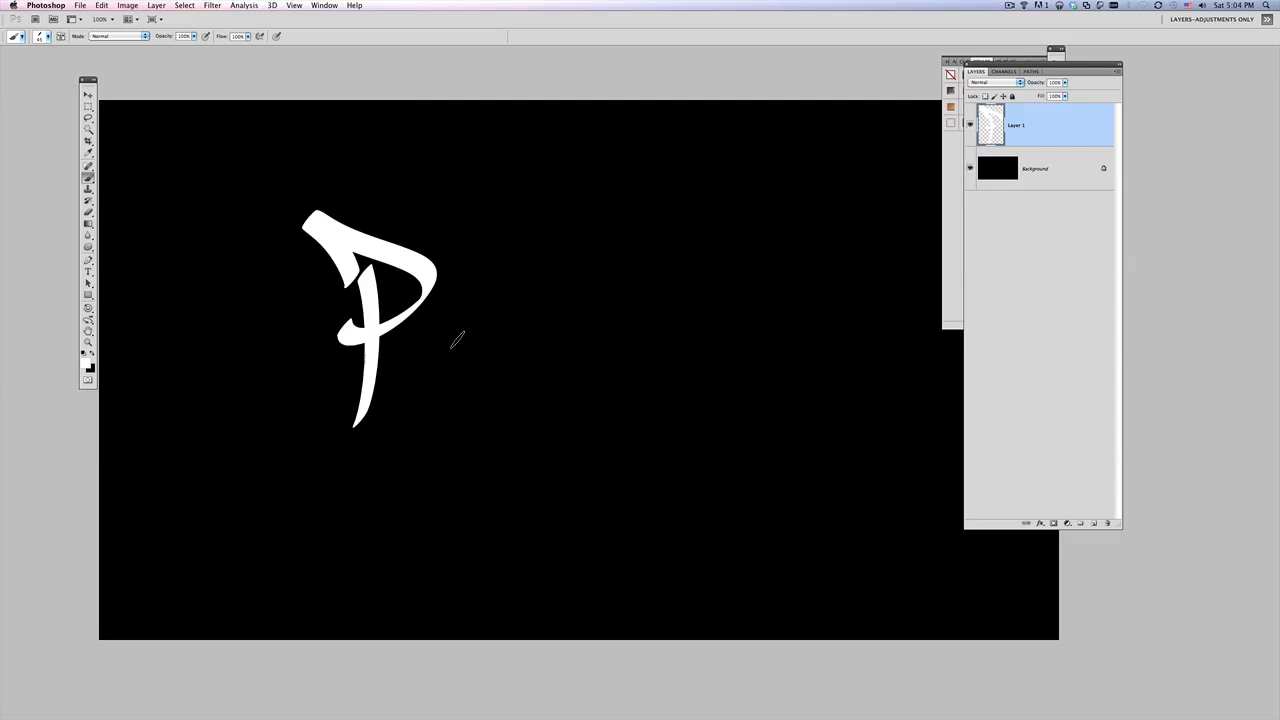
Paint the white calligraphic P, S and D strokes over the black background
left_click_drag(440, 340, 510, 360)
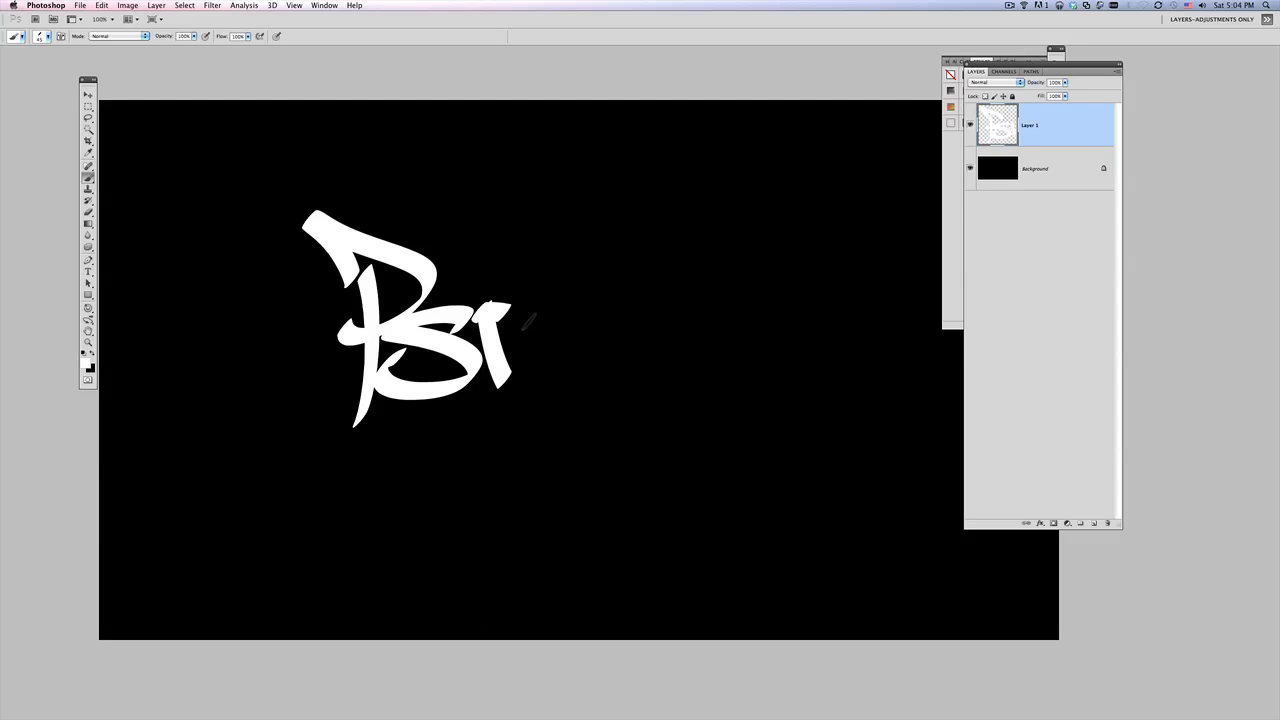
left_click_drag(510, 320, 460, 400)
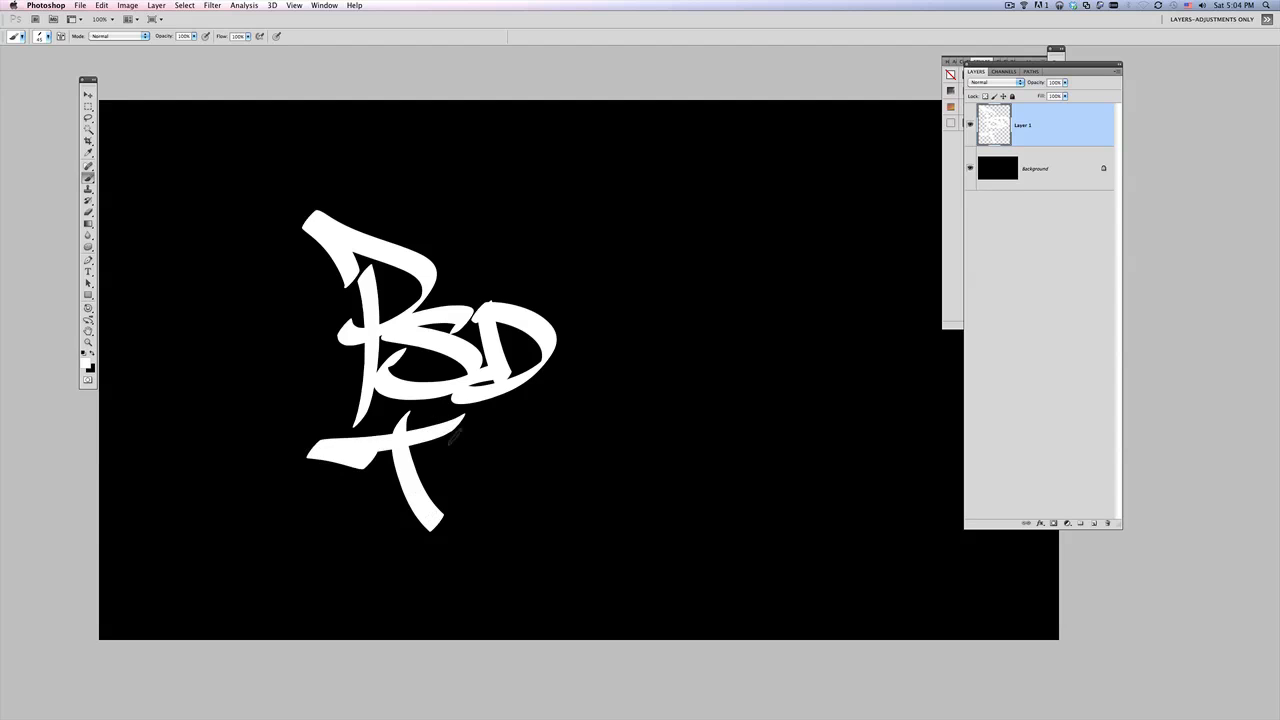
left_click_drag(450, 440, 560, 480)
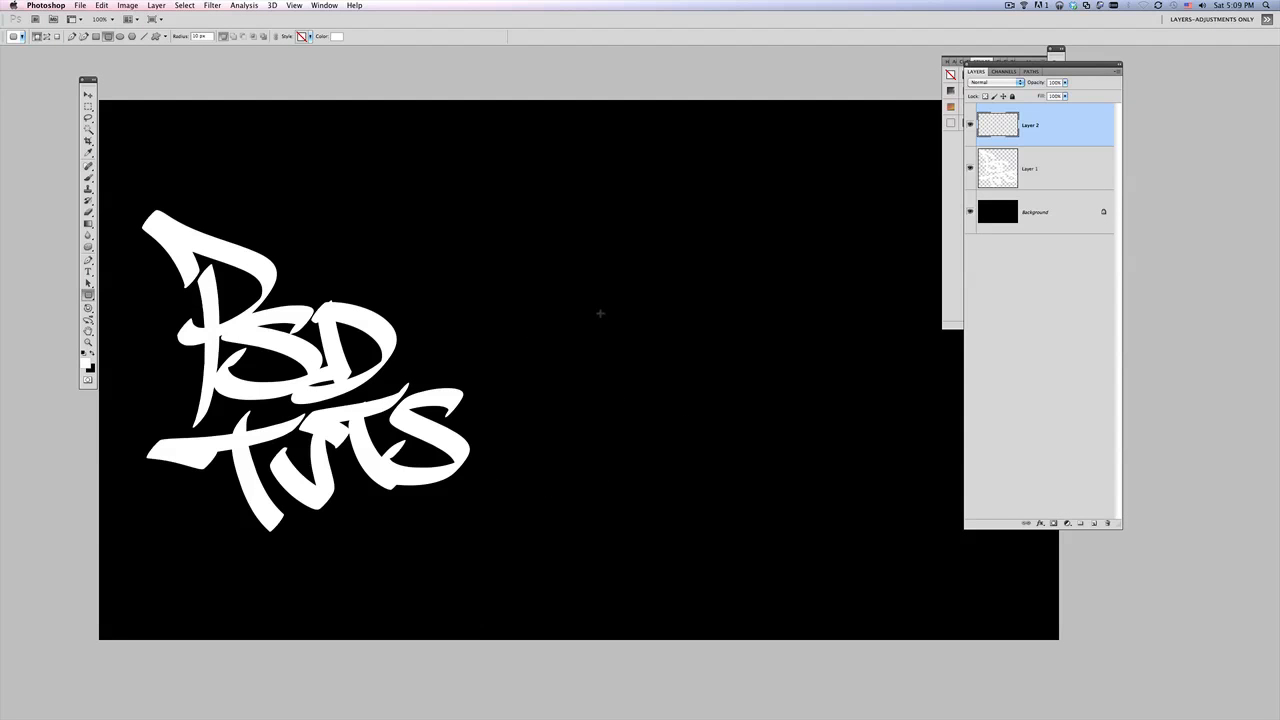
mouse_move(604, 308)
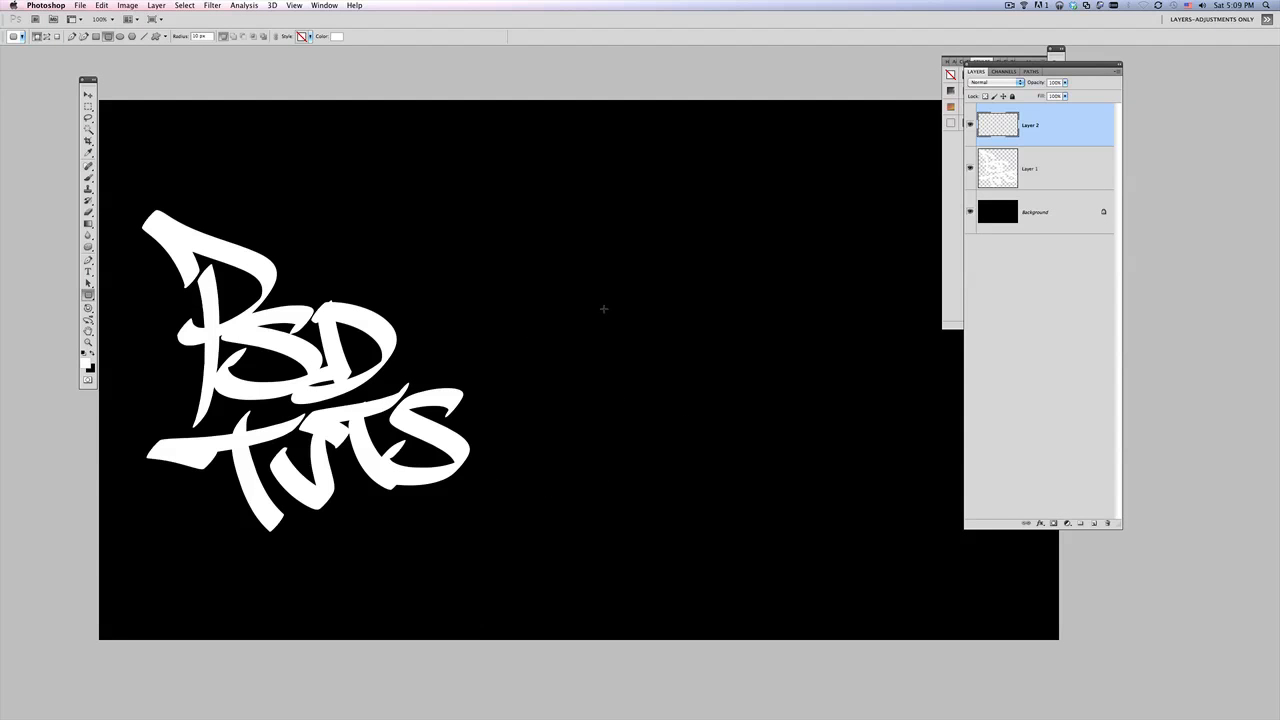
mouse_move(600, 308)
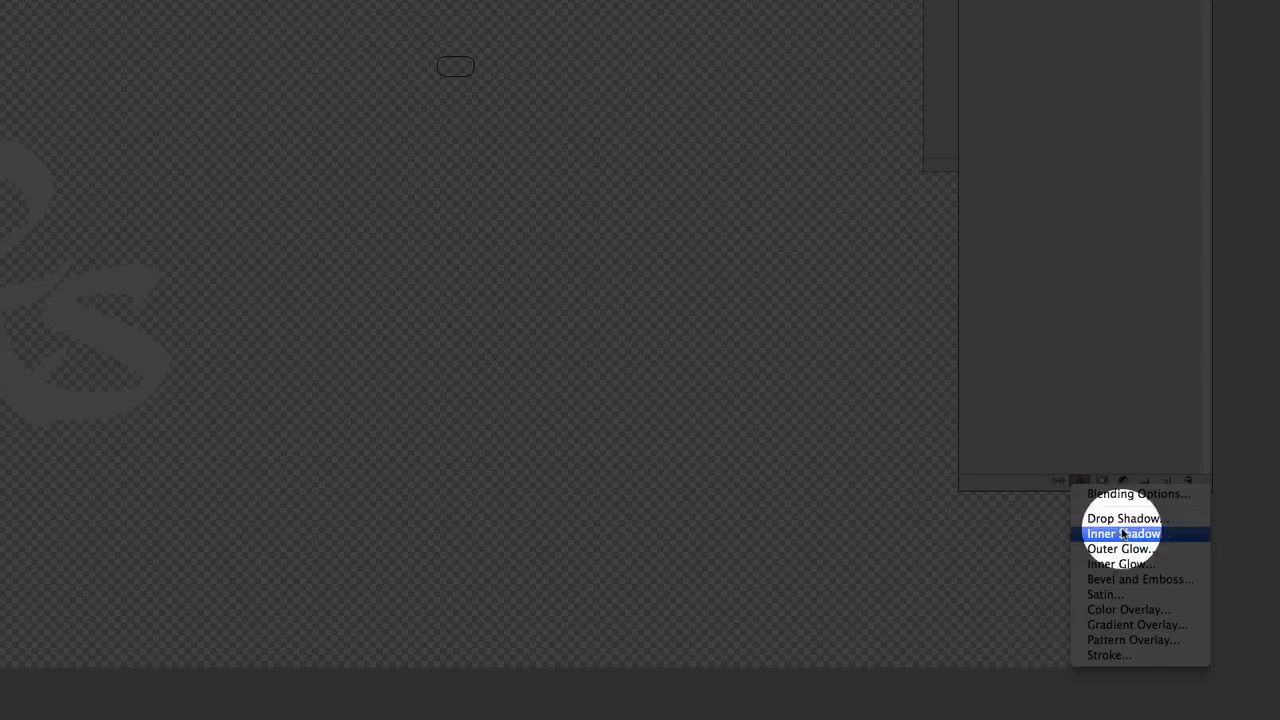
Apply a thinner black Stroke to the link, set Inside its edge, and confirm
left_click(1108, 656)
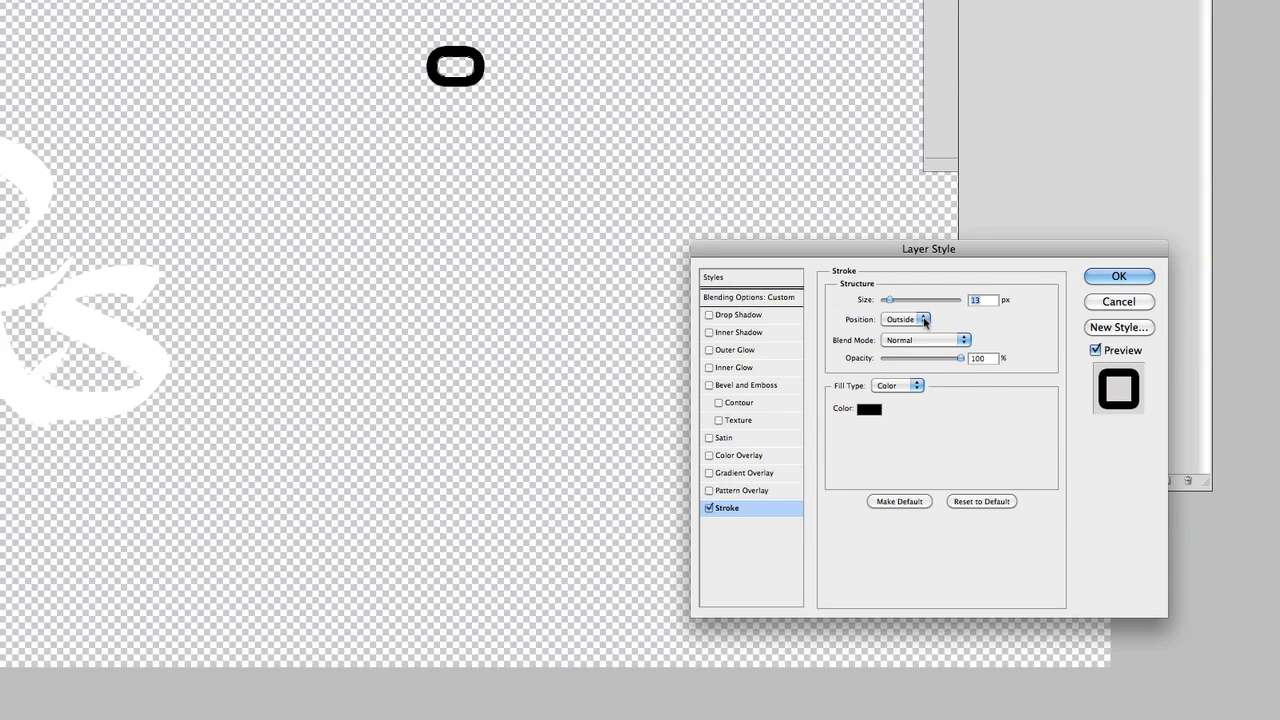
left_click_drag(944, 300, 892, 300)
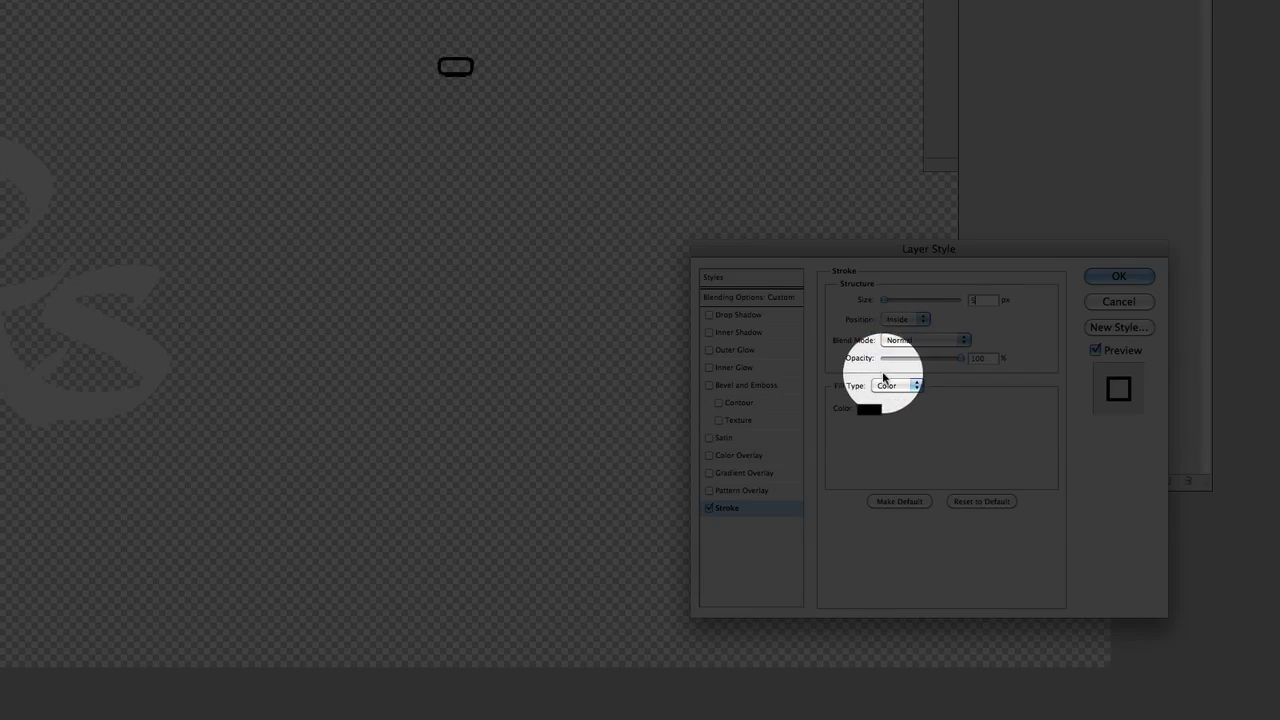
left_click_drag(888, 300, 896, 300)
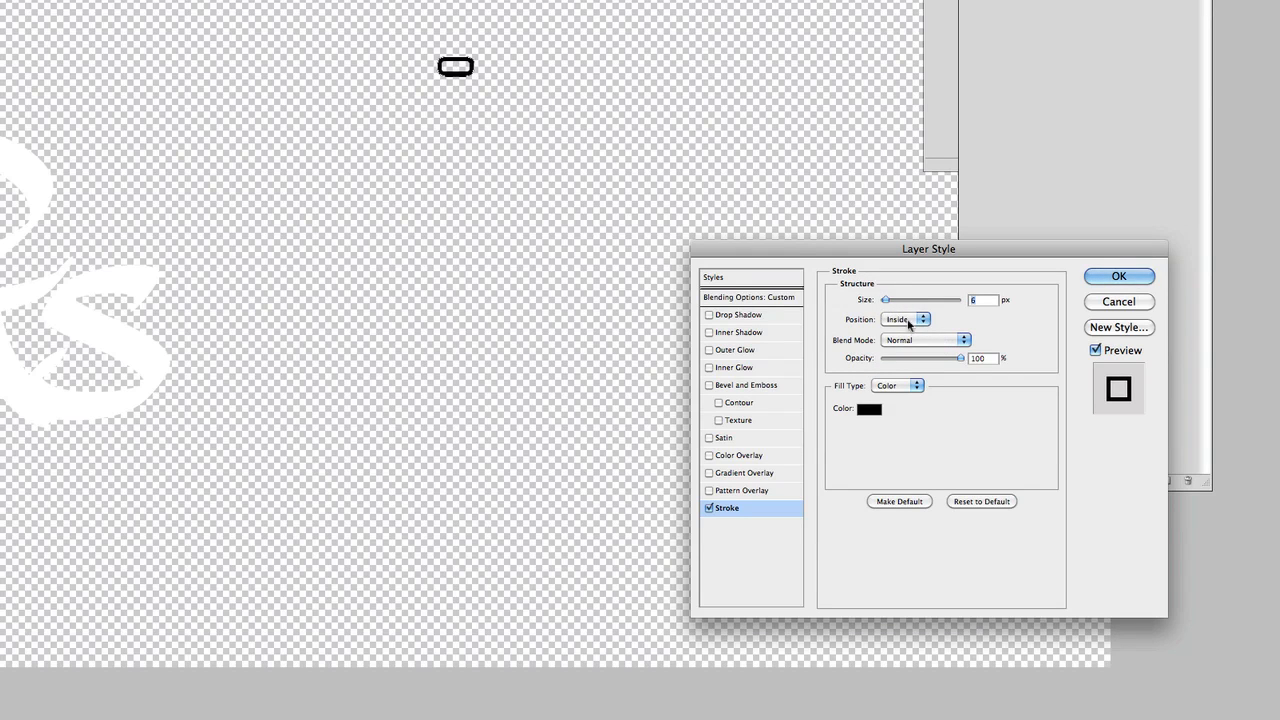
left_click(1118, 276)
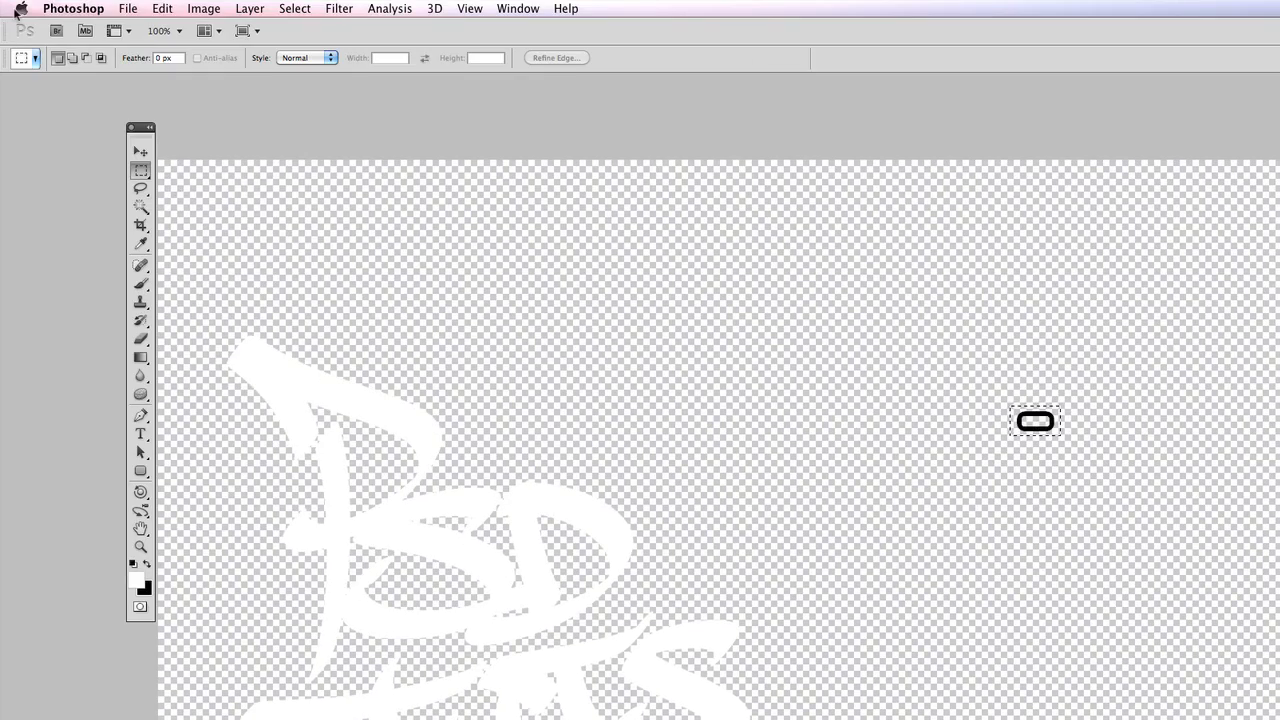
Define the selected link as a brush preset named 'Li' via Edit > Define Brush Preset
left_click(160, 12)
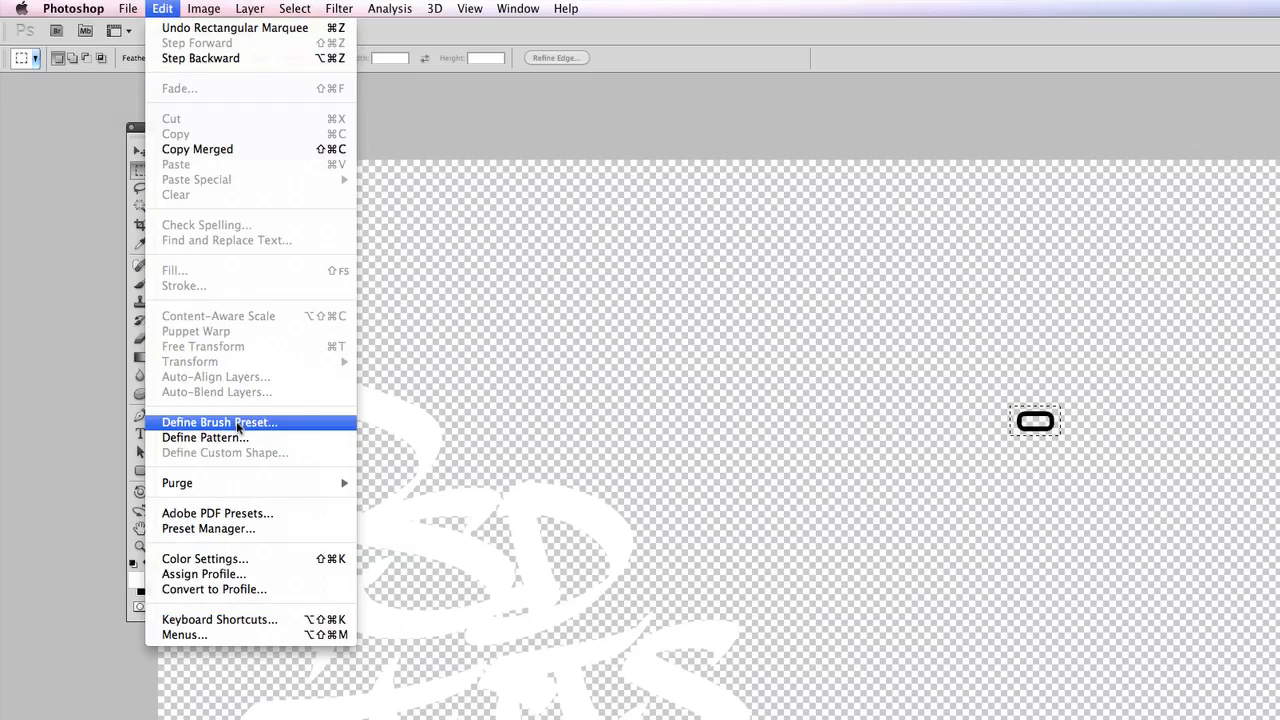
left_click(218, 422)
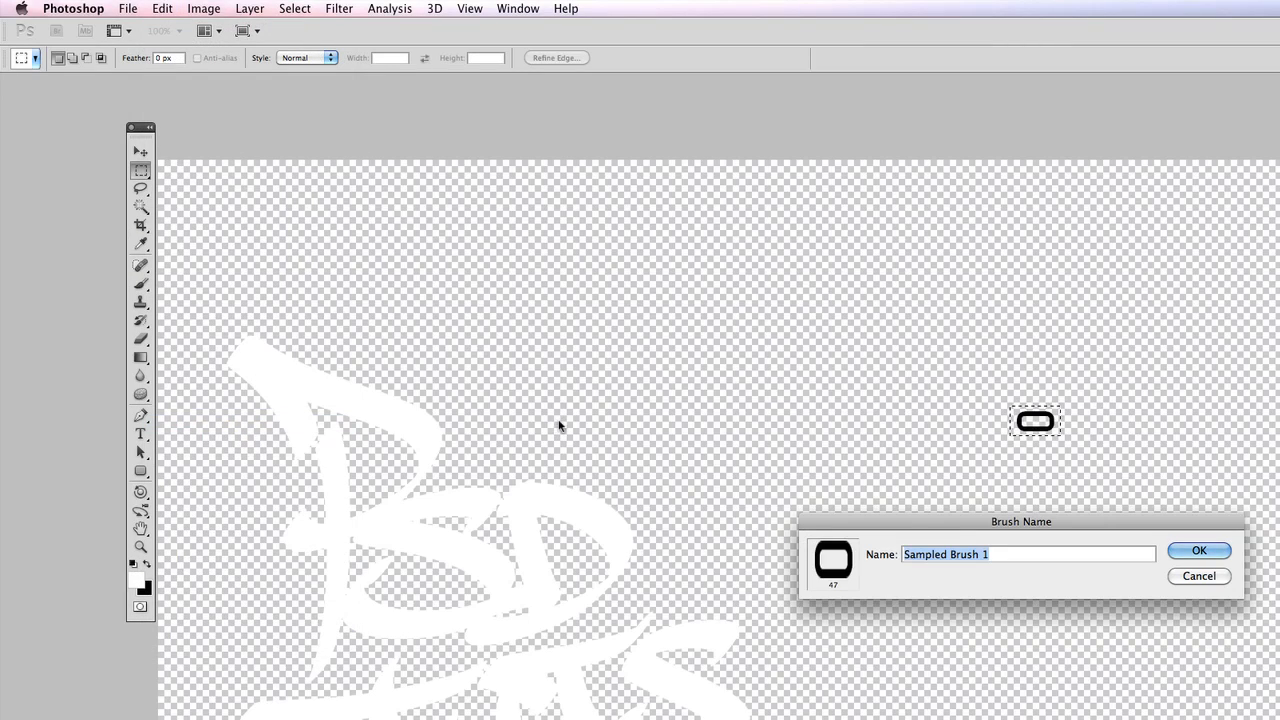
type("Li")
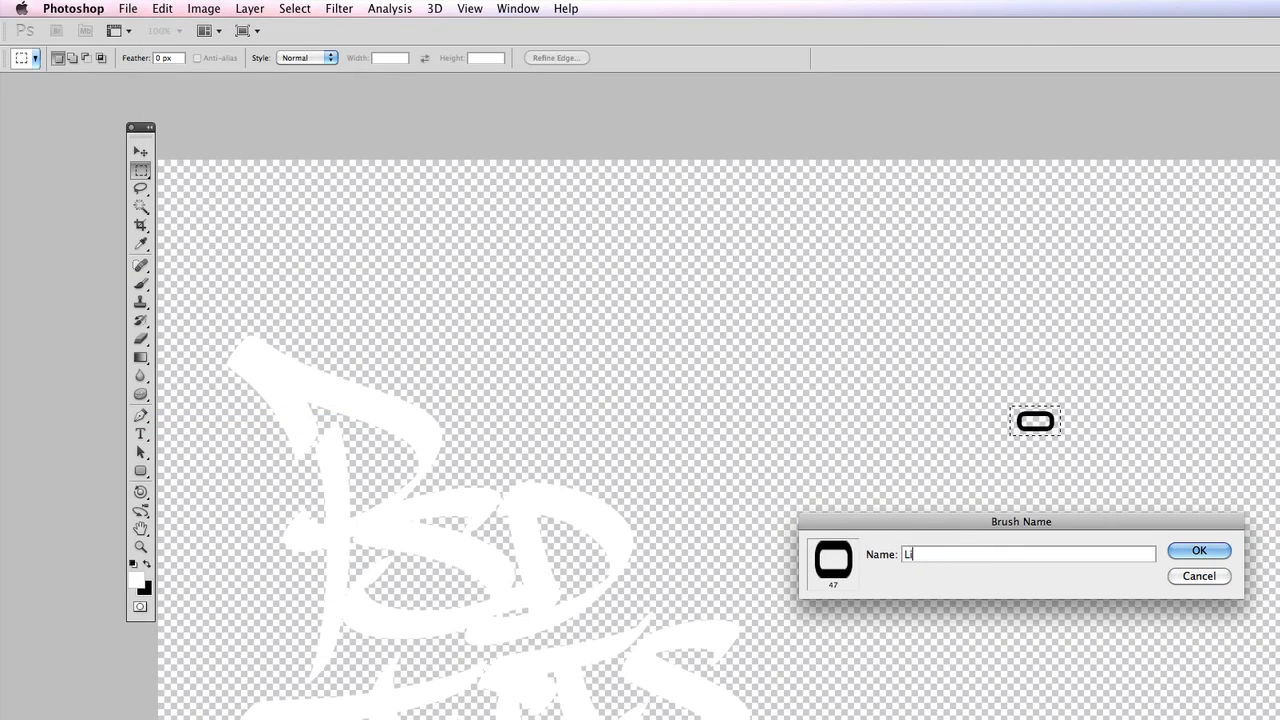
left_click(1200, 552)
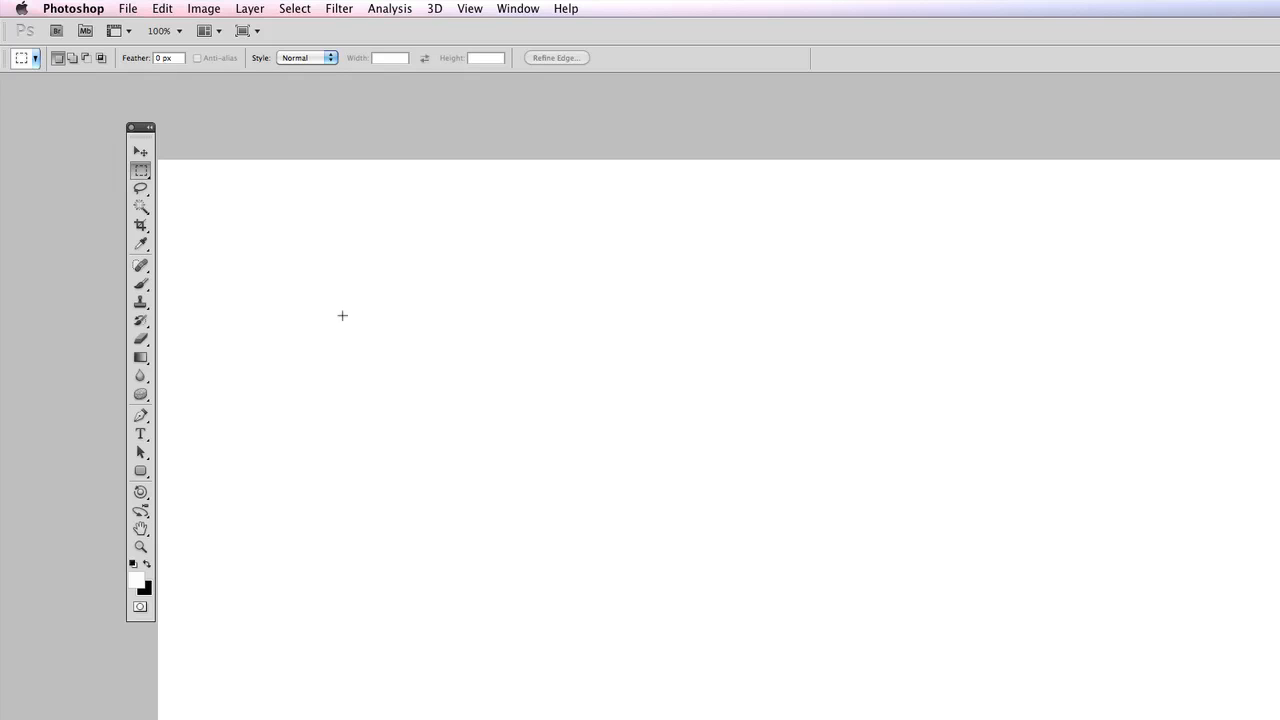
Load the new link brush tip and show its settings in the Brush panel
left_click(140, 284)
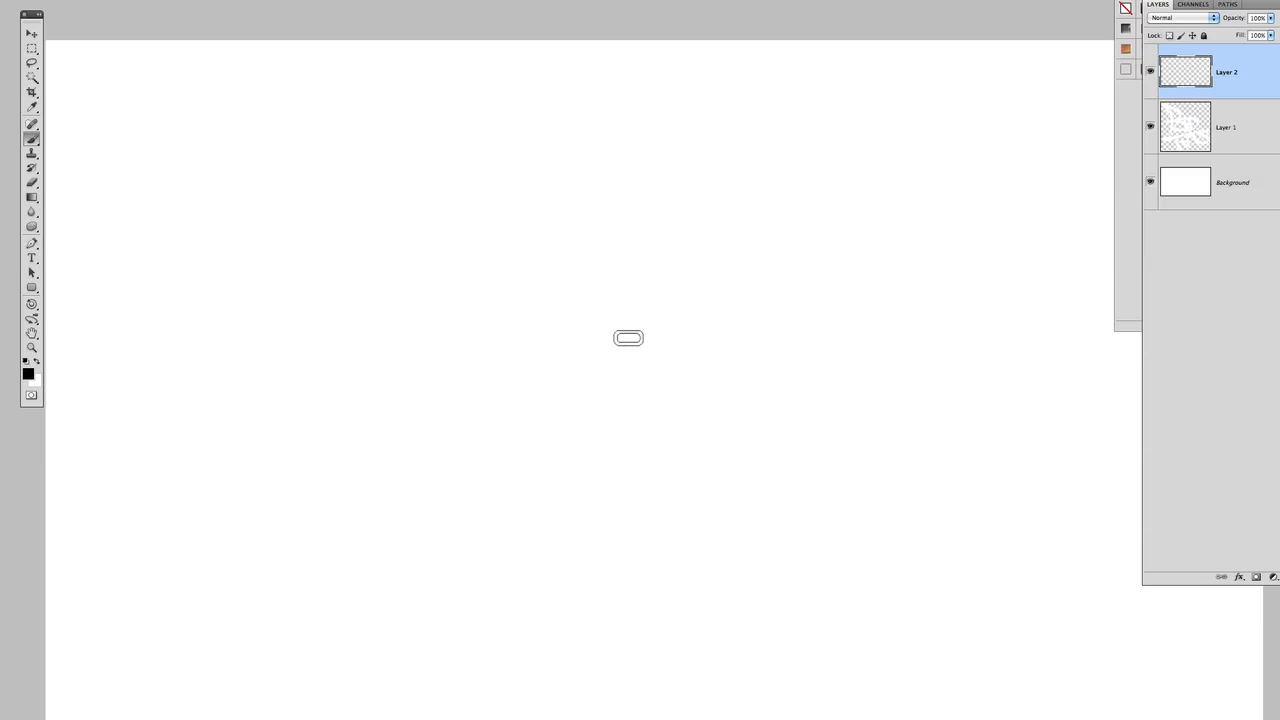
left_click(628, 336)
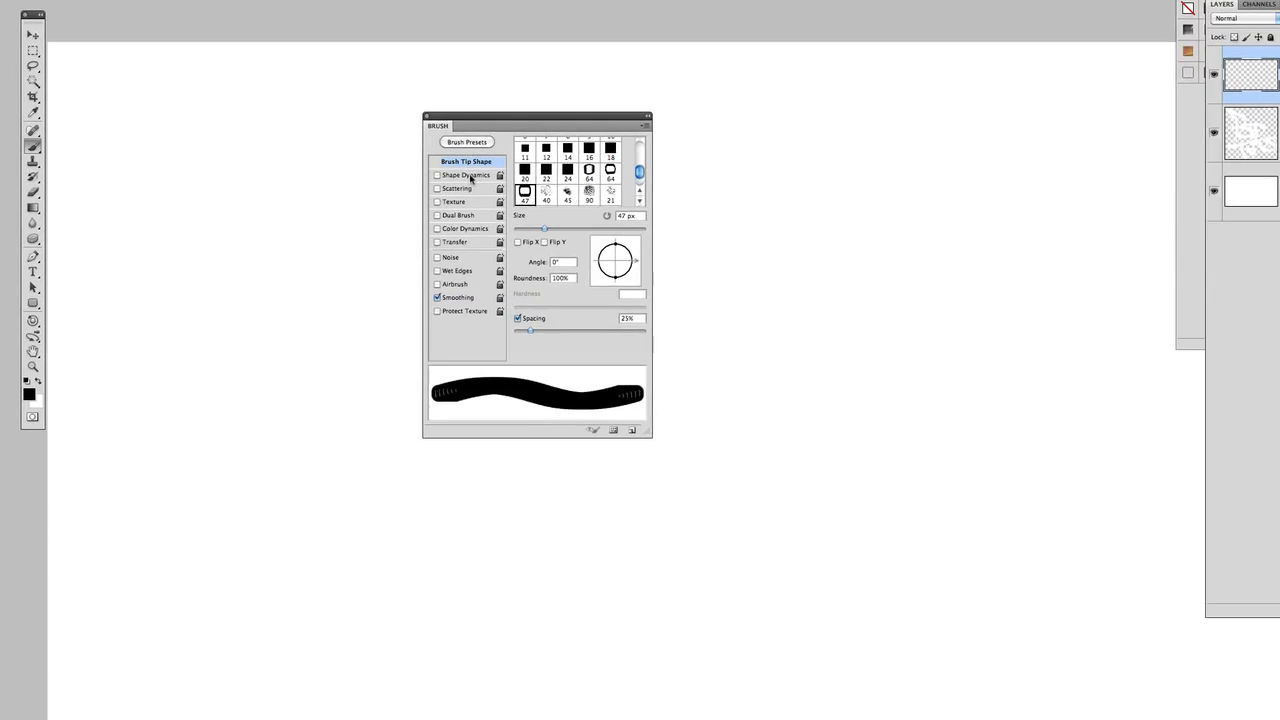
Enable Shape Dynamics with a little size and angle jitter for the link brush
left_click(464, 174)
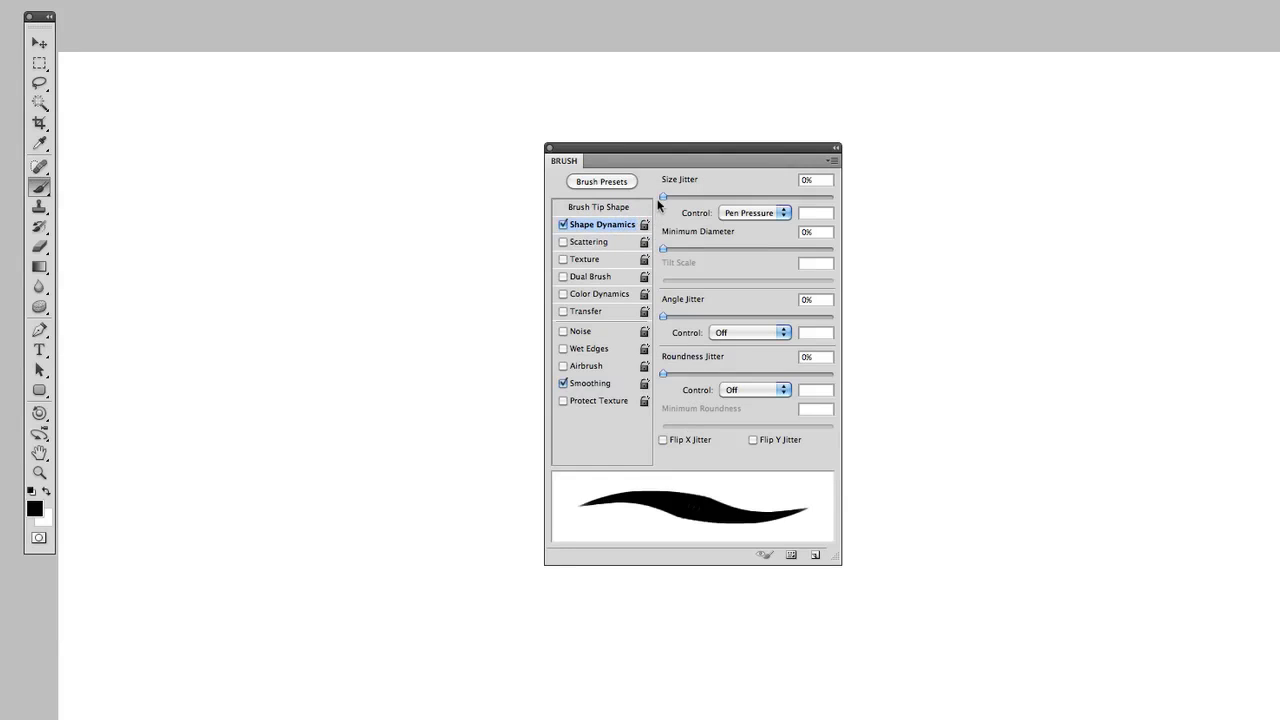
left_click_drag(662, 196, 672, 196)
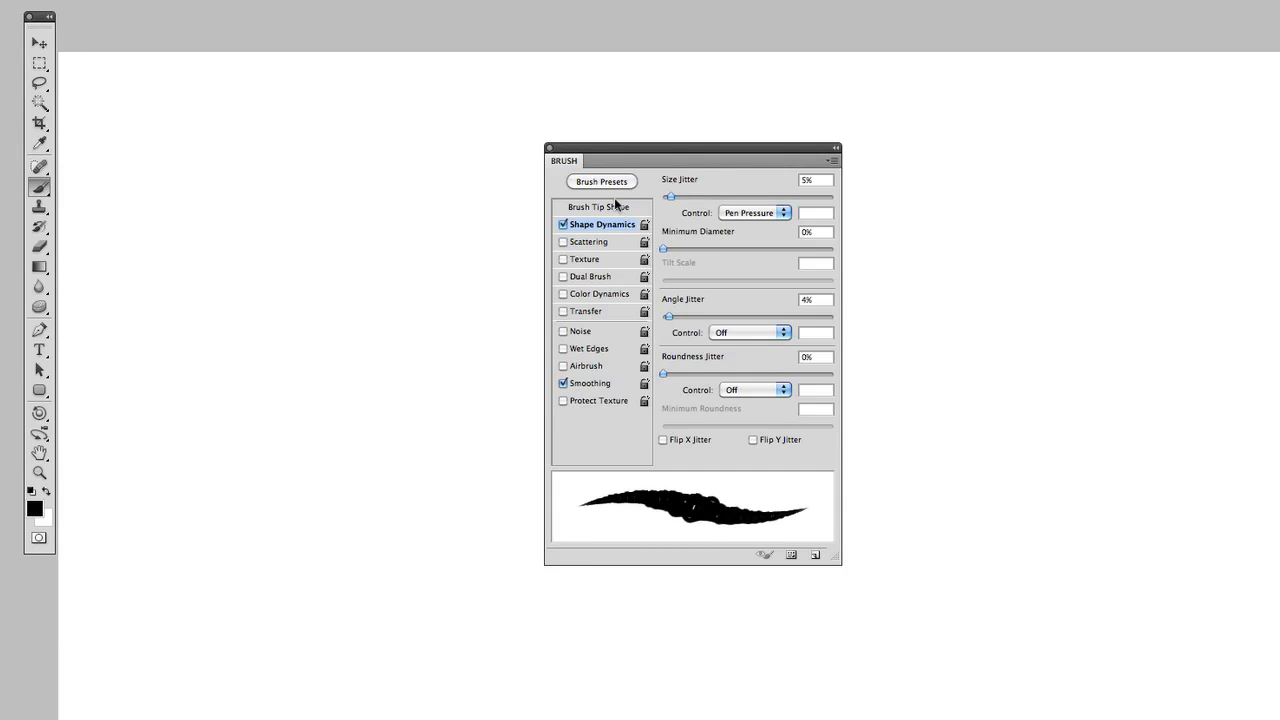
left_click(592, 206)
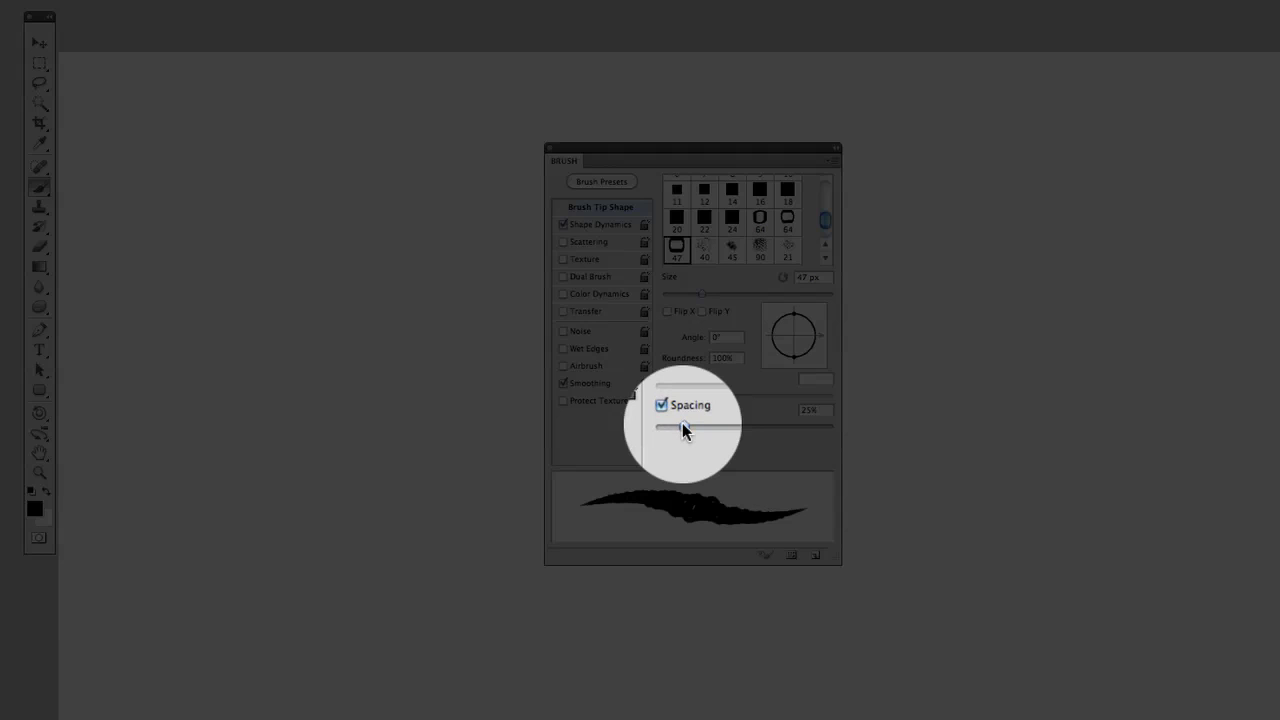
Raise the link brush tip Spacing to about 130% so strokes show separate links
left_click_drag(678, 428, 730, 428)
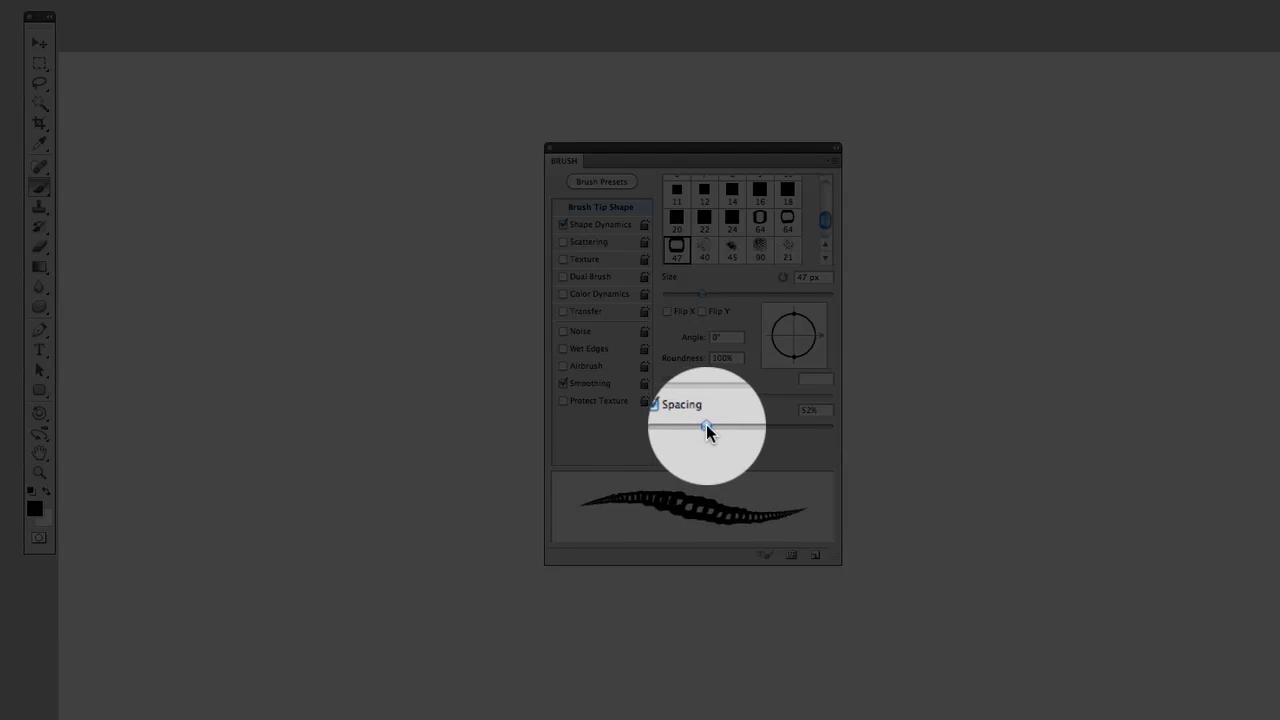
left_click_drag(700, 424, 756, 424)
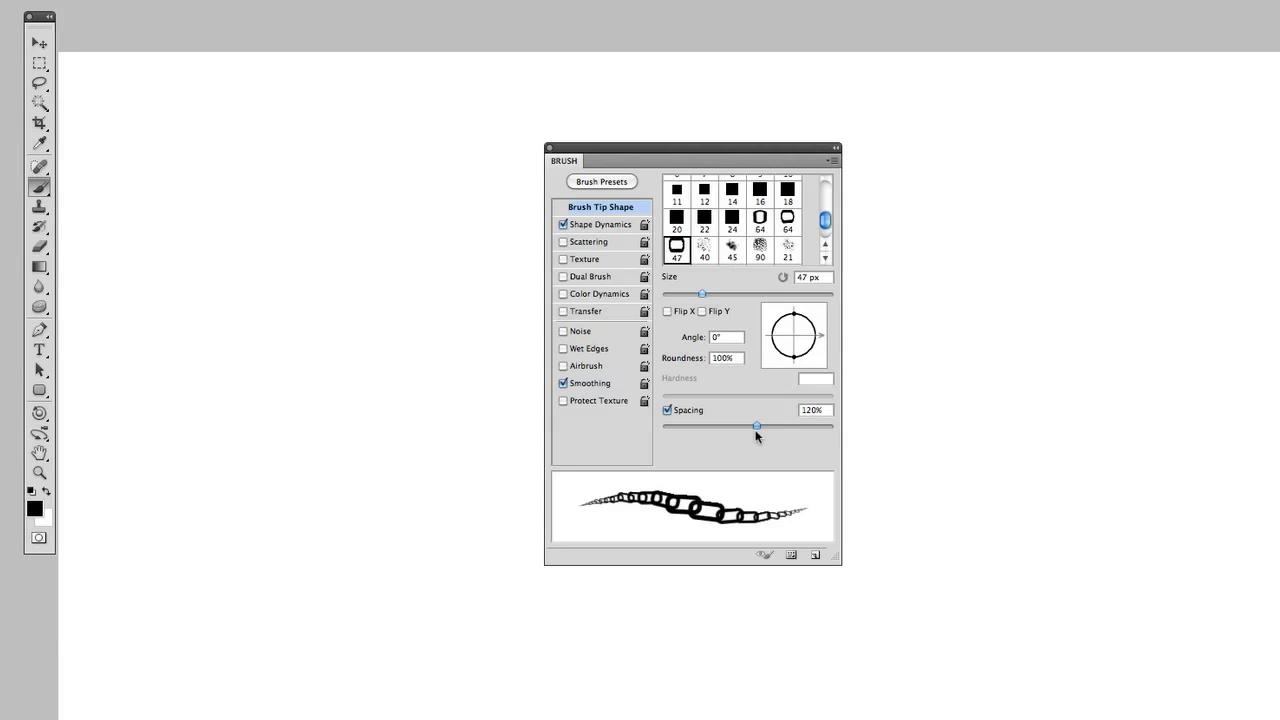
left_click_drag(756, 426, 762, 426)
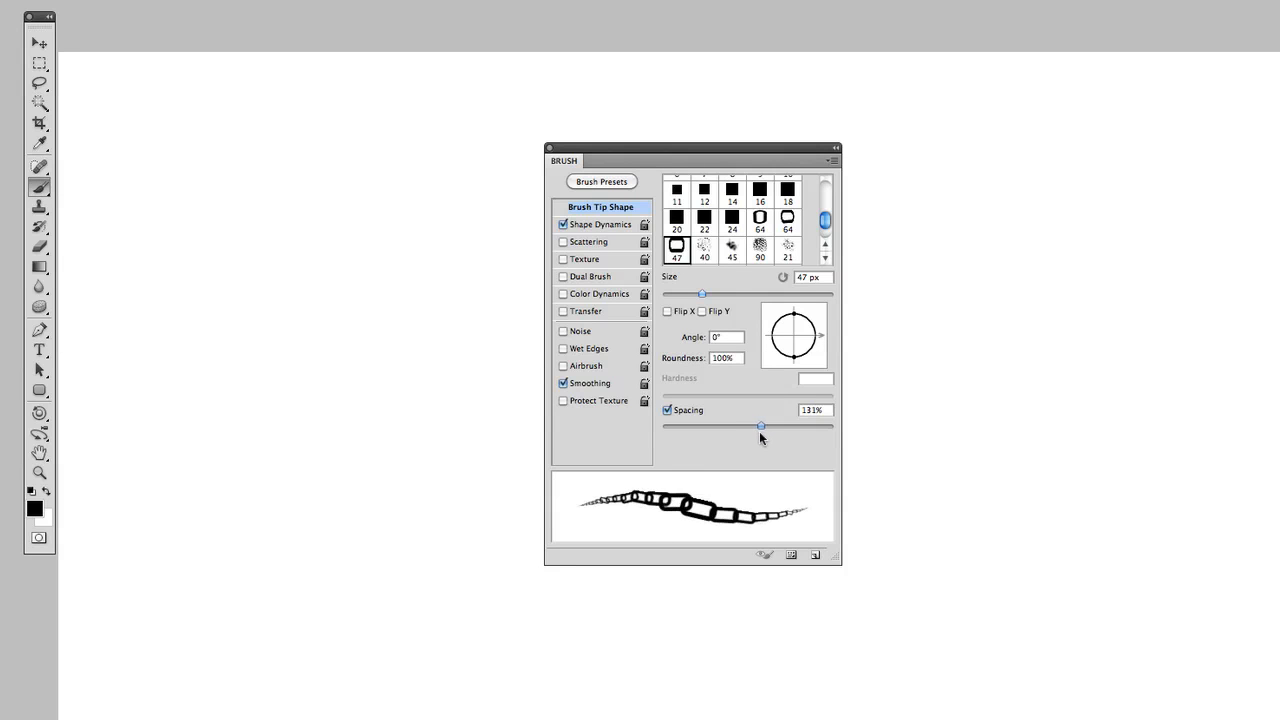
left_click_drag(760, 426, 760, 426)
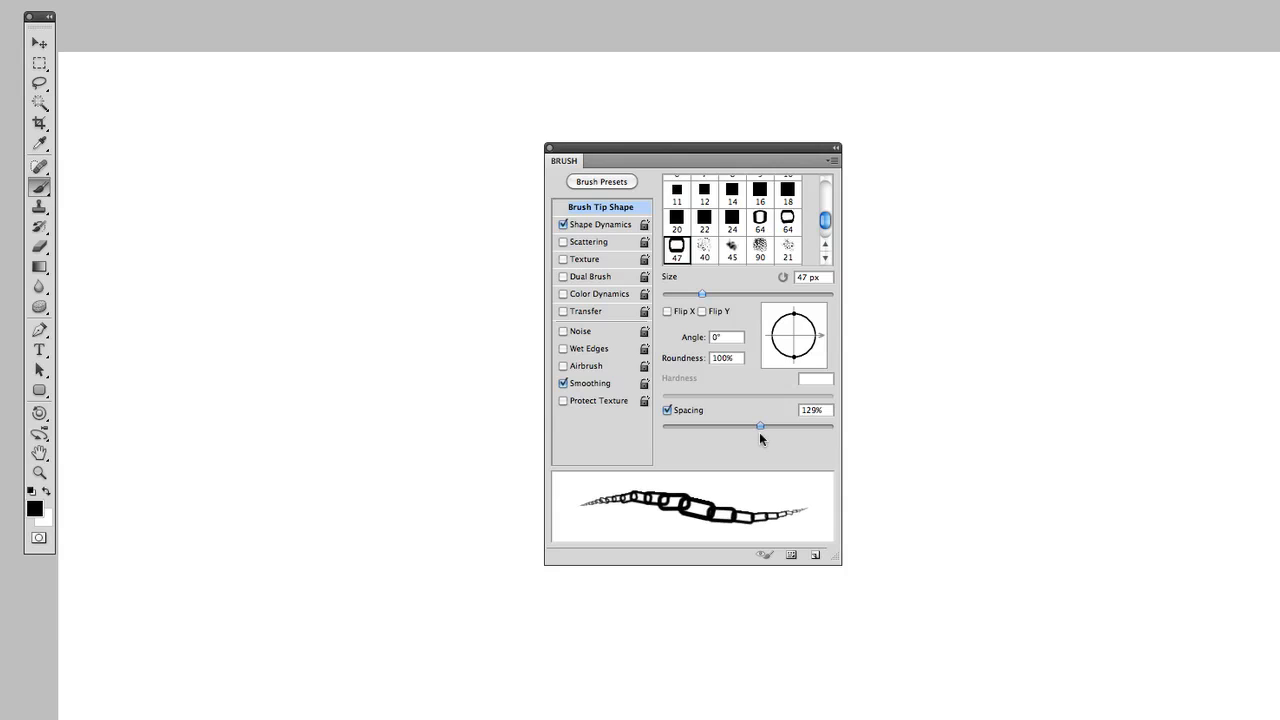
left_click_drag(760, 426, 762, 426)
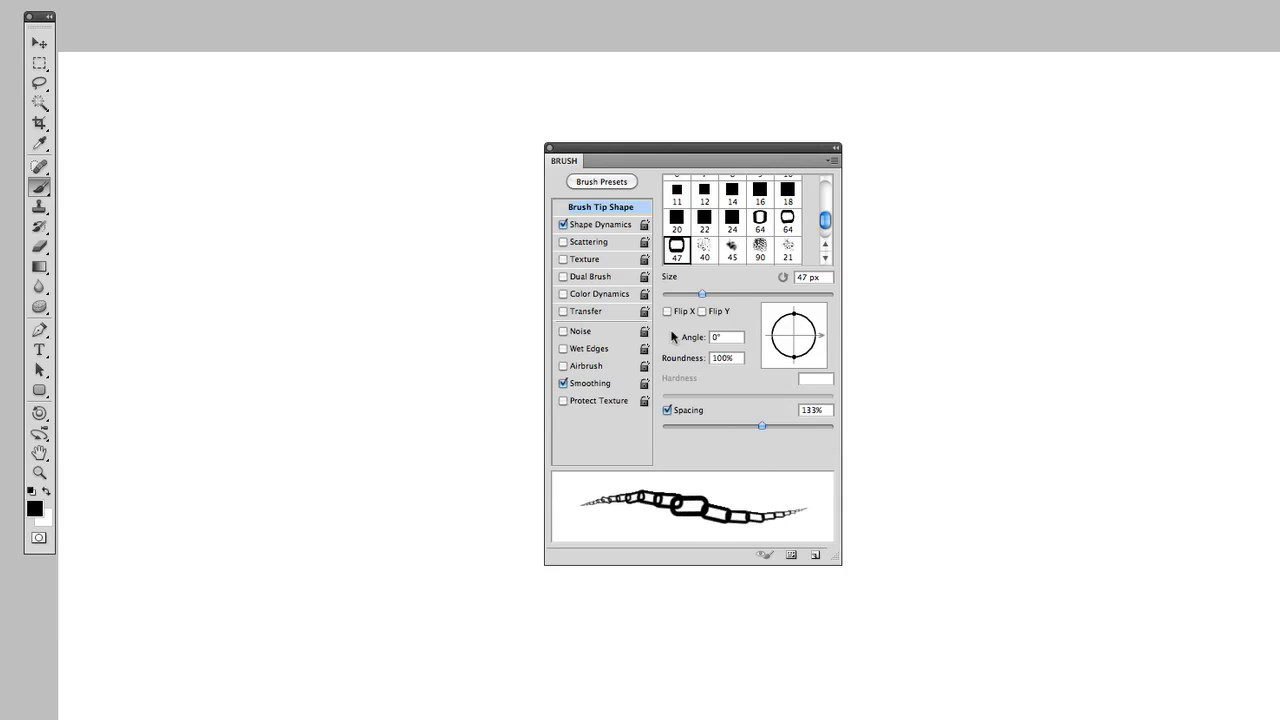
In Shape Dynamics, set Size Jitter Control Off and Angle Jitter Control to Direction
left_click(604, 224)
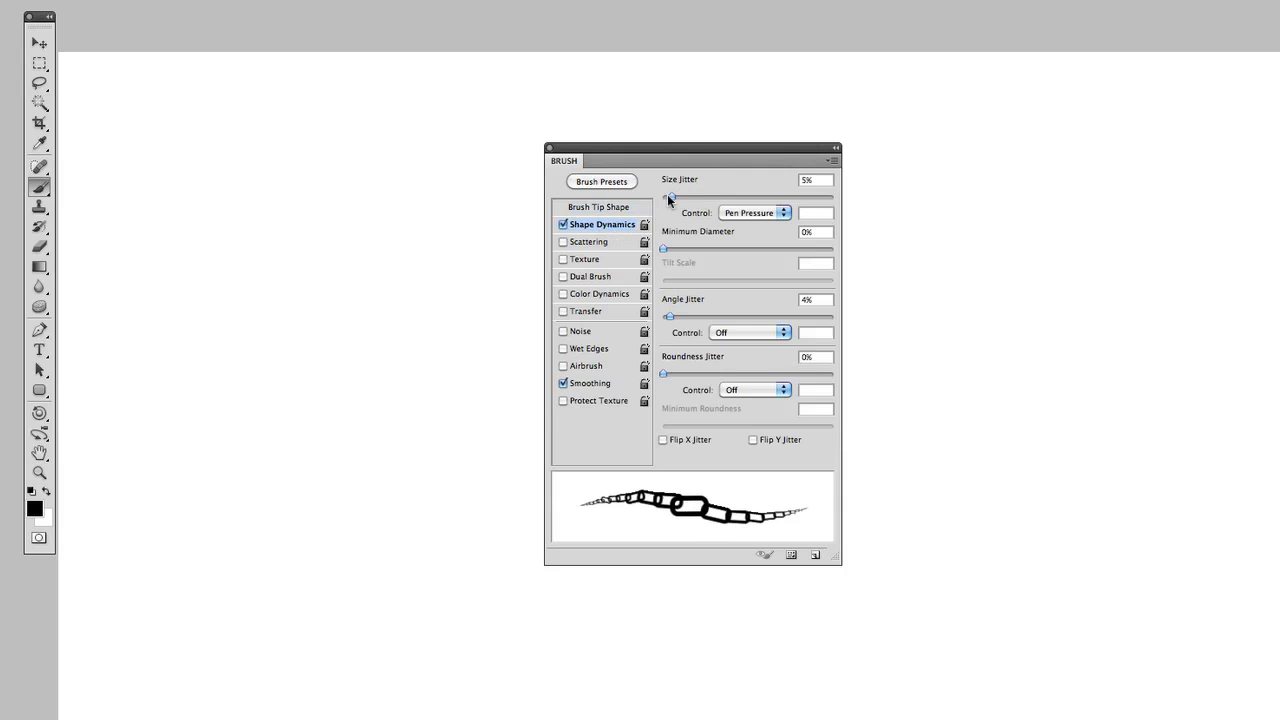
mouse_move(764, 236)
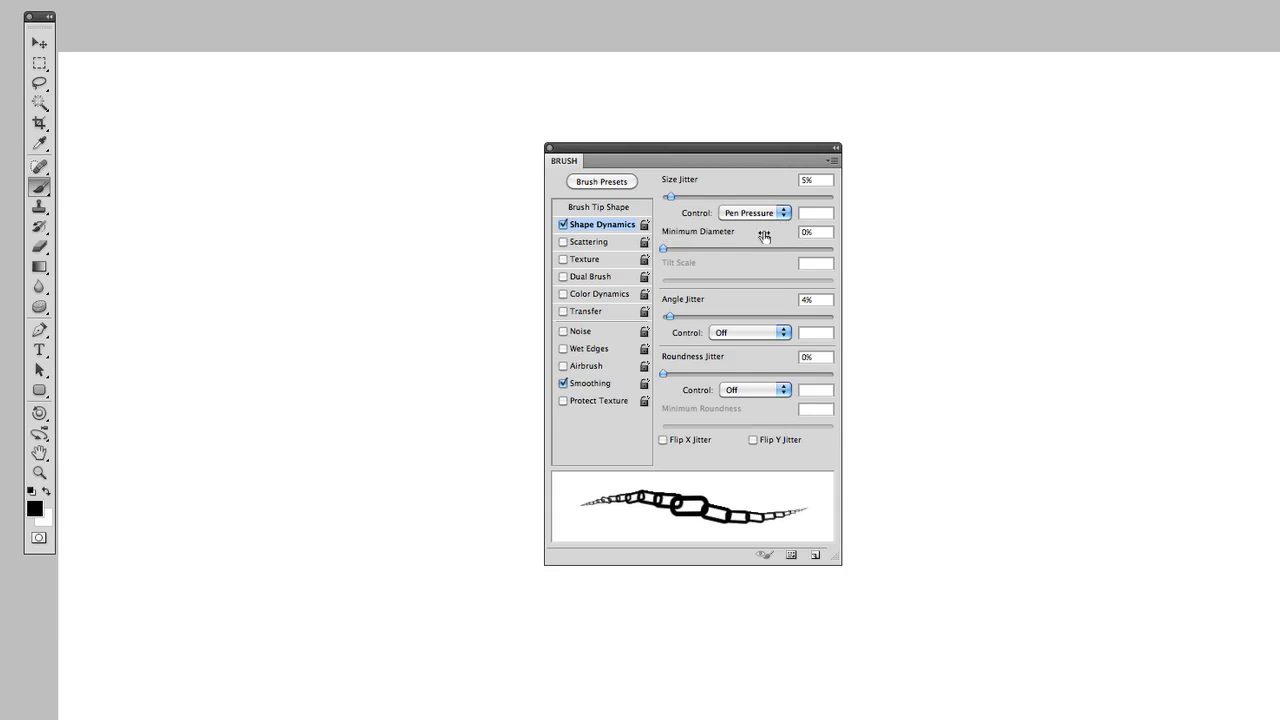
left_click(778, 212)
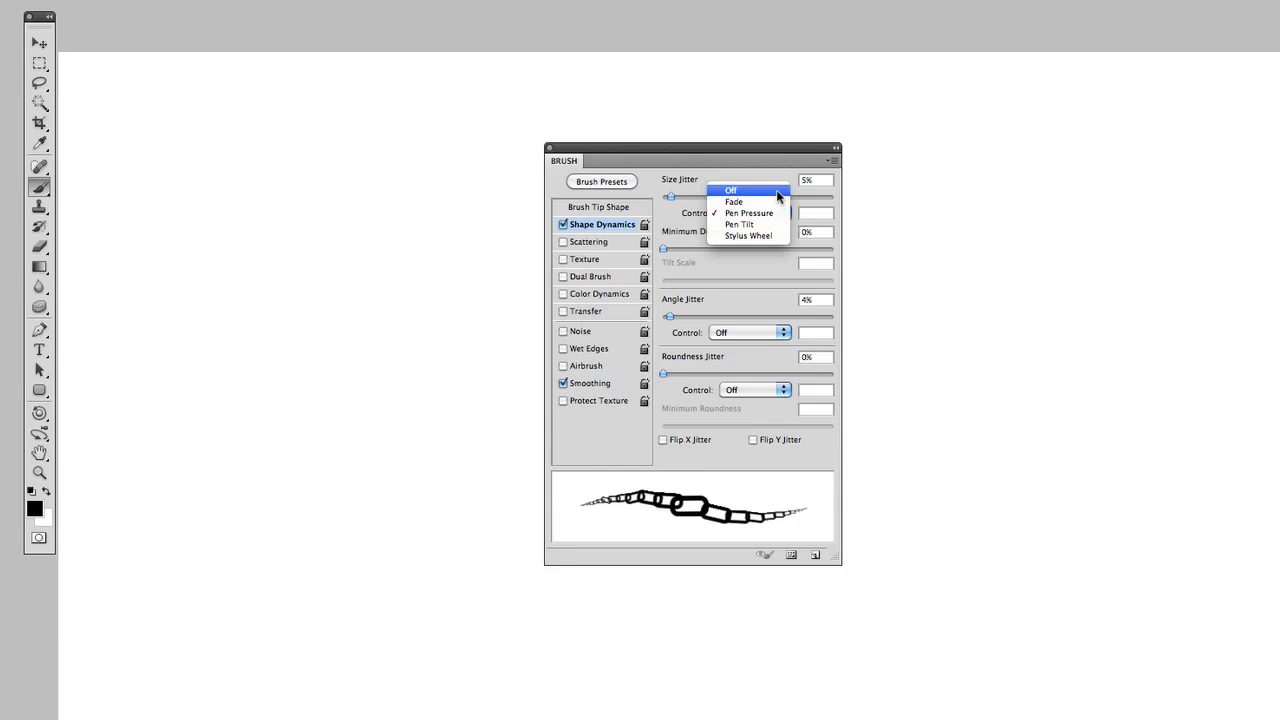
left_click(734, 192)
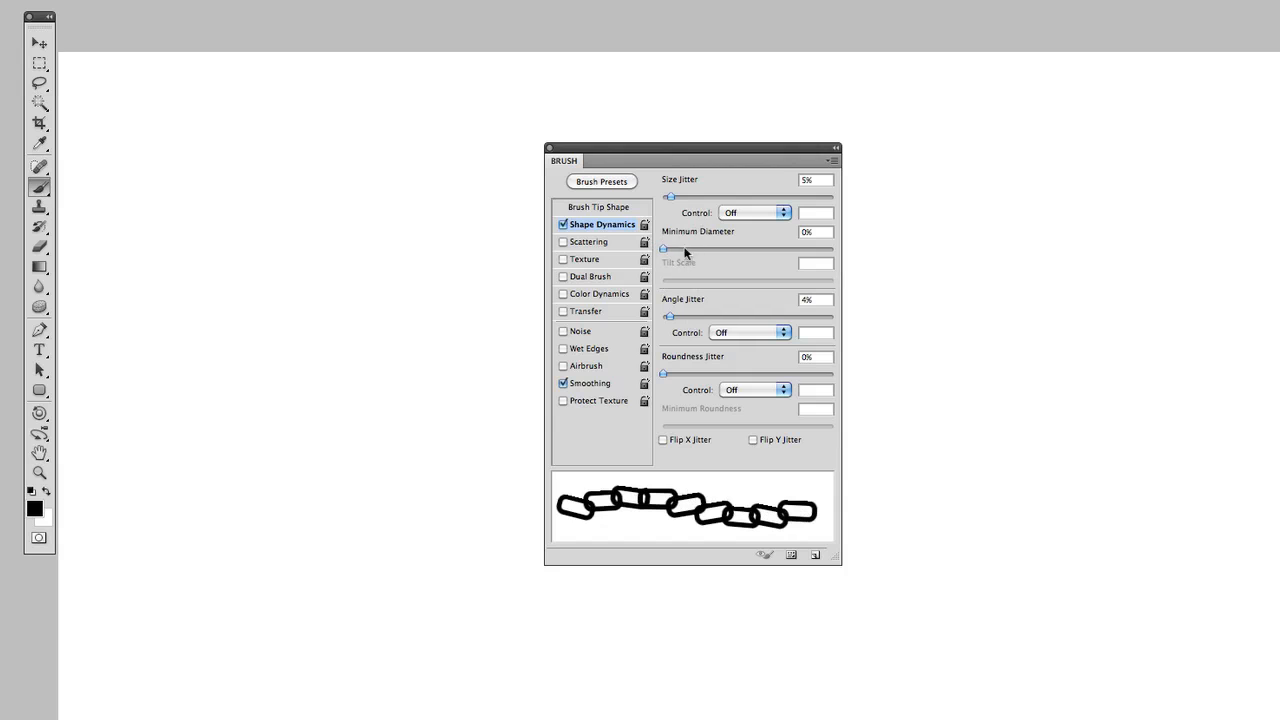
left_click(754, 332)
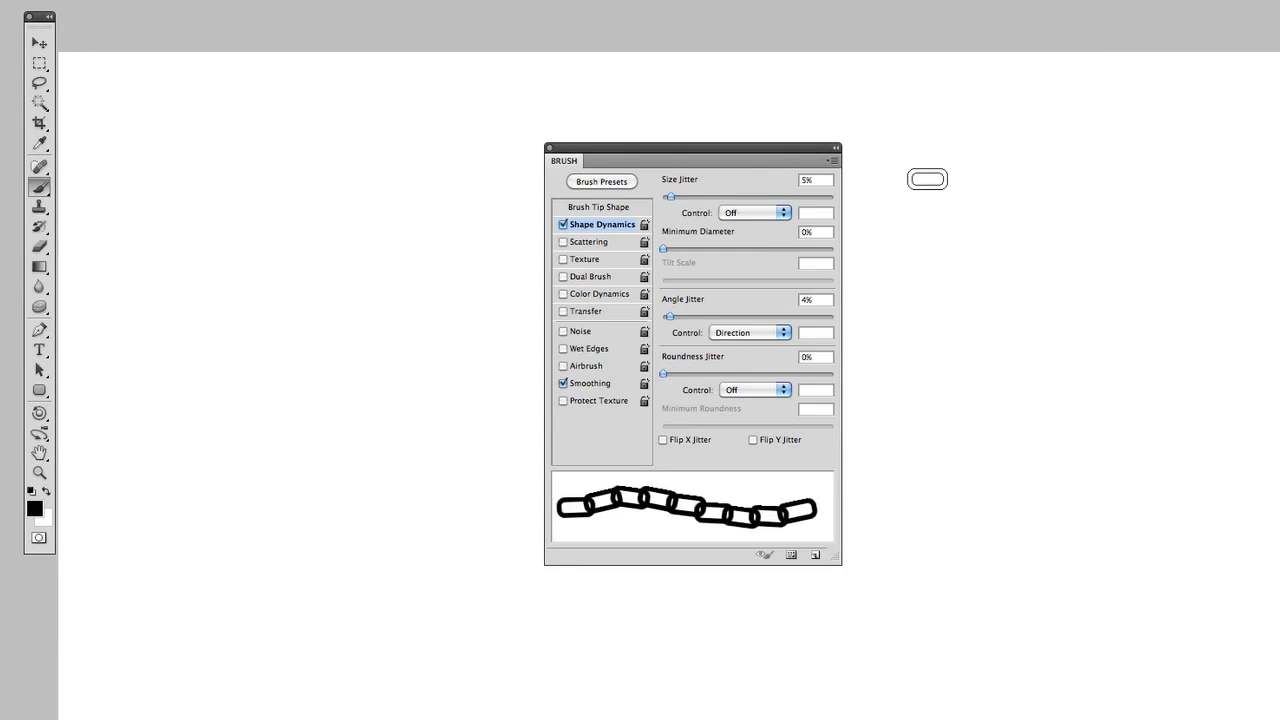
Test a chain stroke, then raise link Spacing to about 163%
left_click_drag(928, 180, 436, 168)
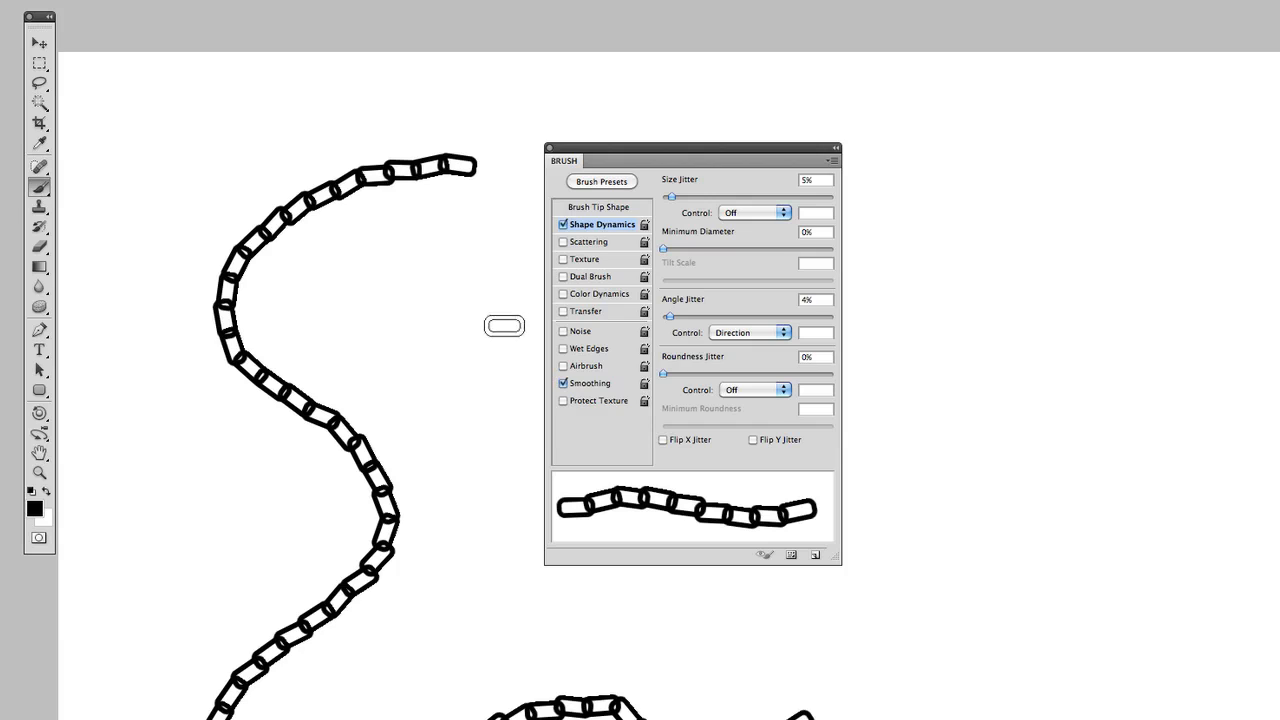
mouse_move(418, 290)
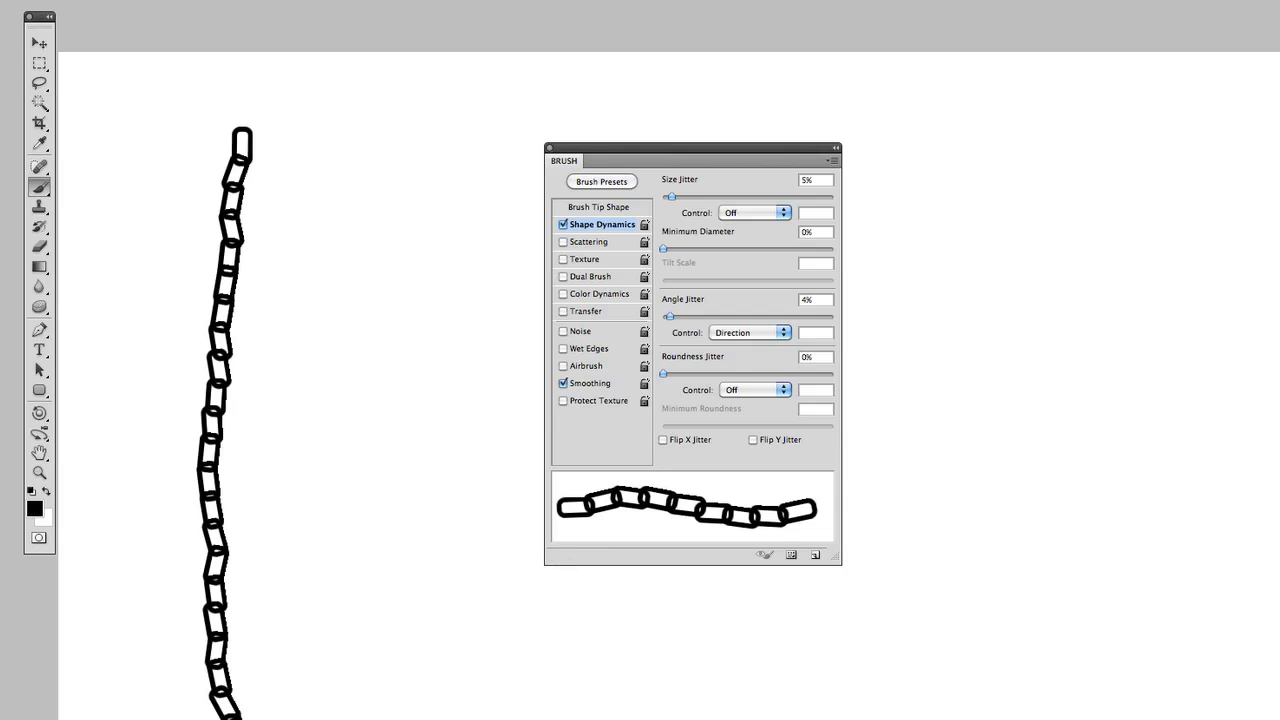
left_click(600, 206)
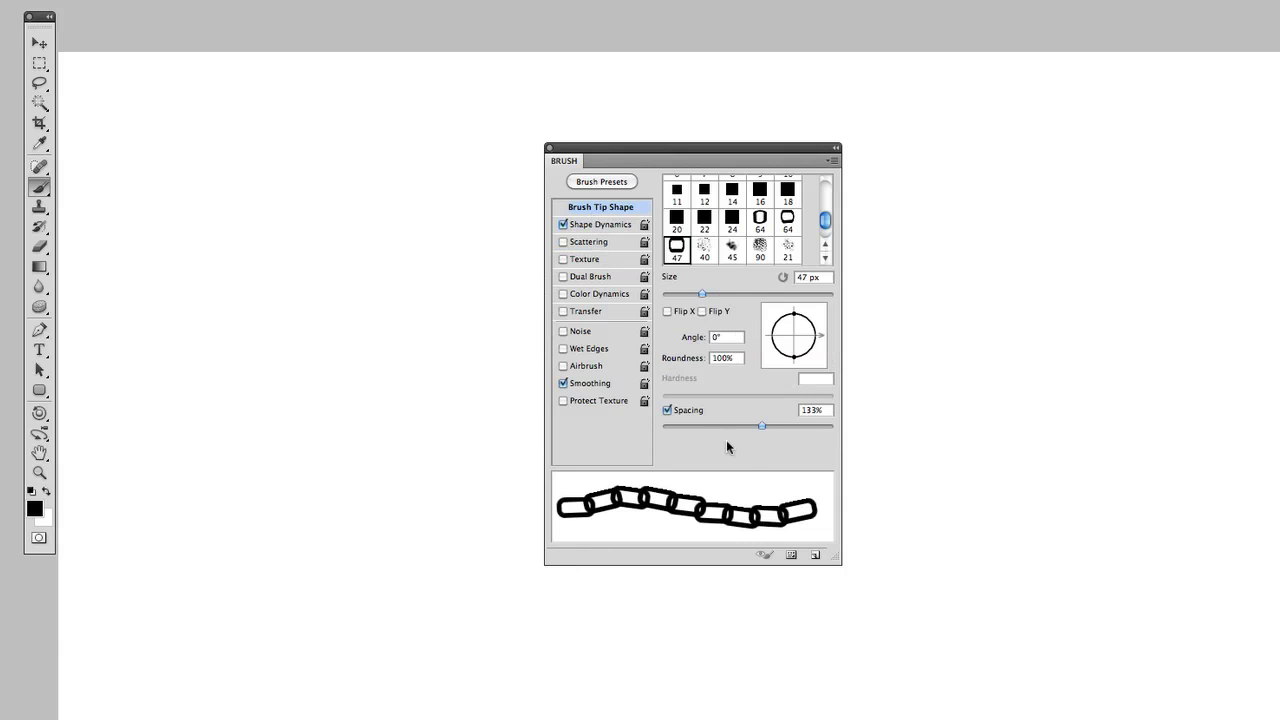
left_click_drag(762, 426, 768, 426)
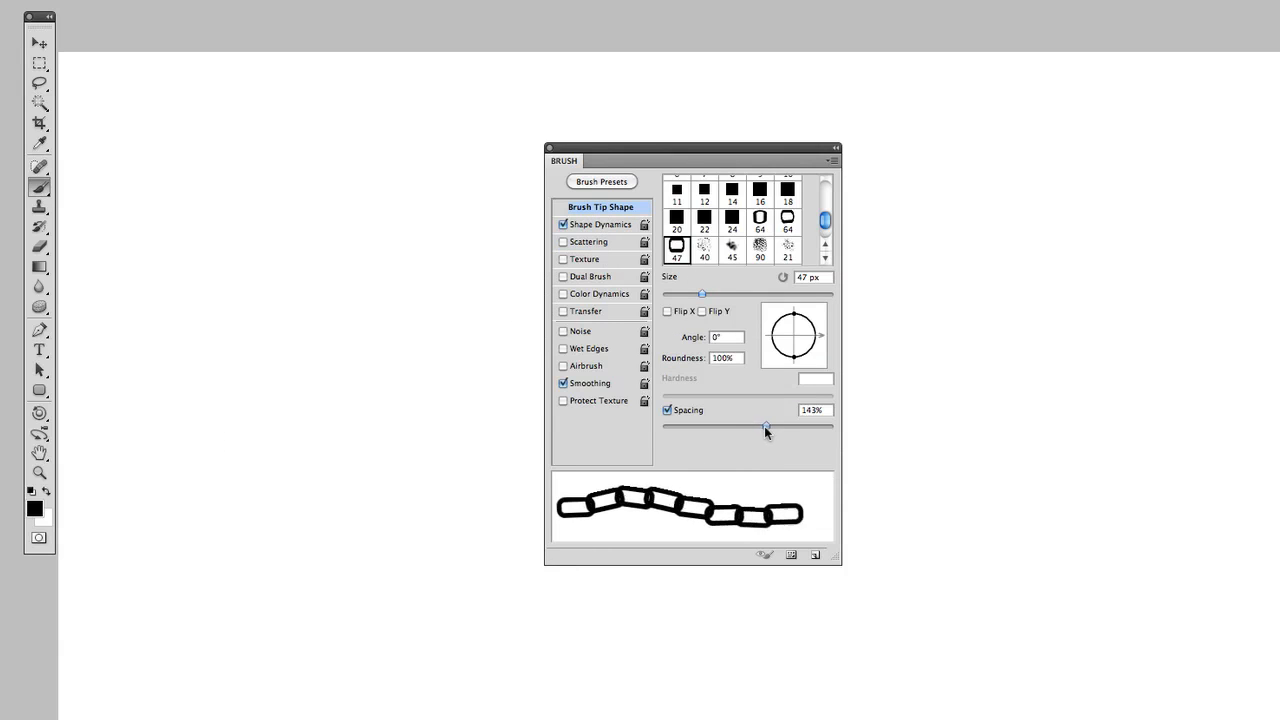
left_click_drag(766, 426, 776, 426)
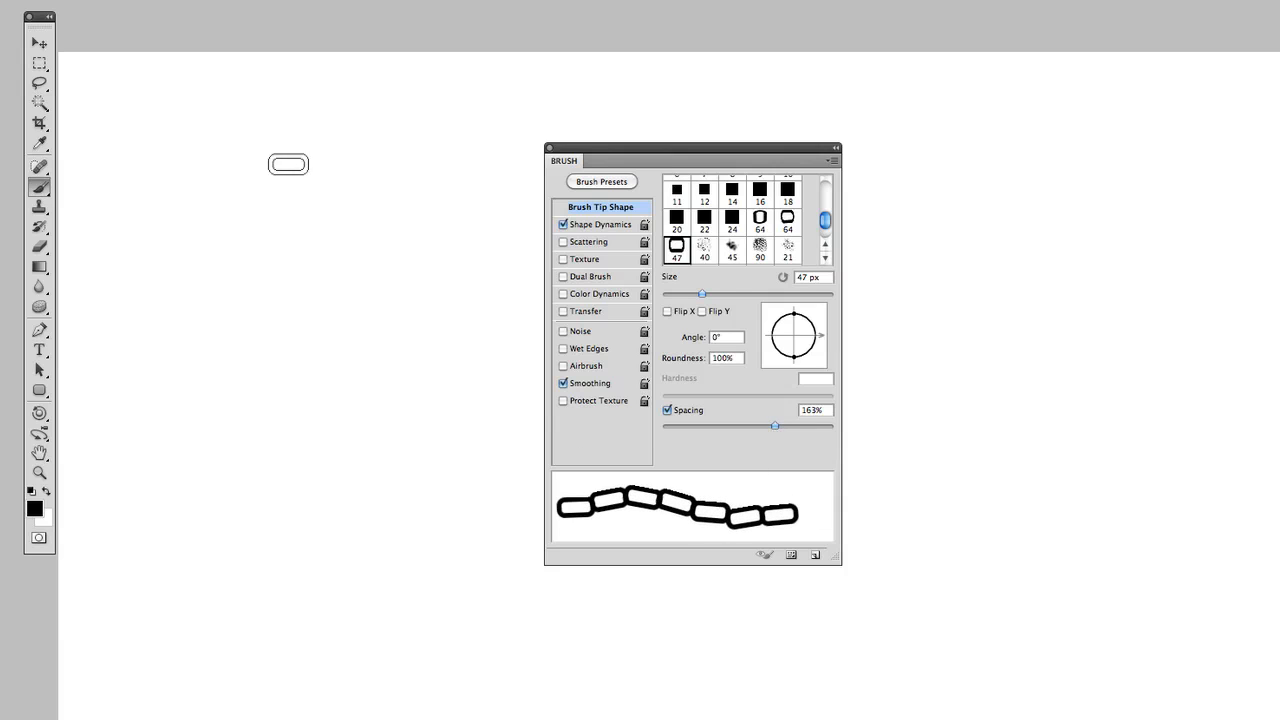
Paint two vertical chains side by side on the canvas
left_click_drag(298, 150, 300, 700)
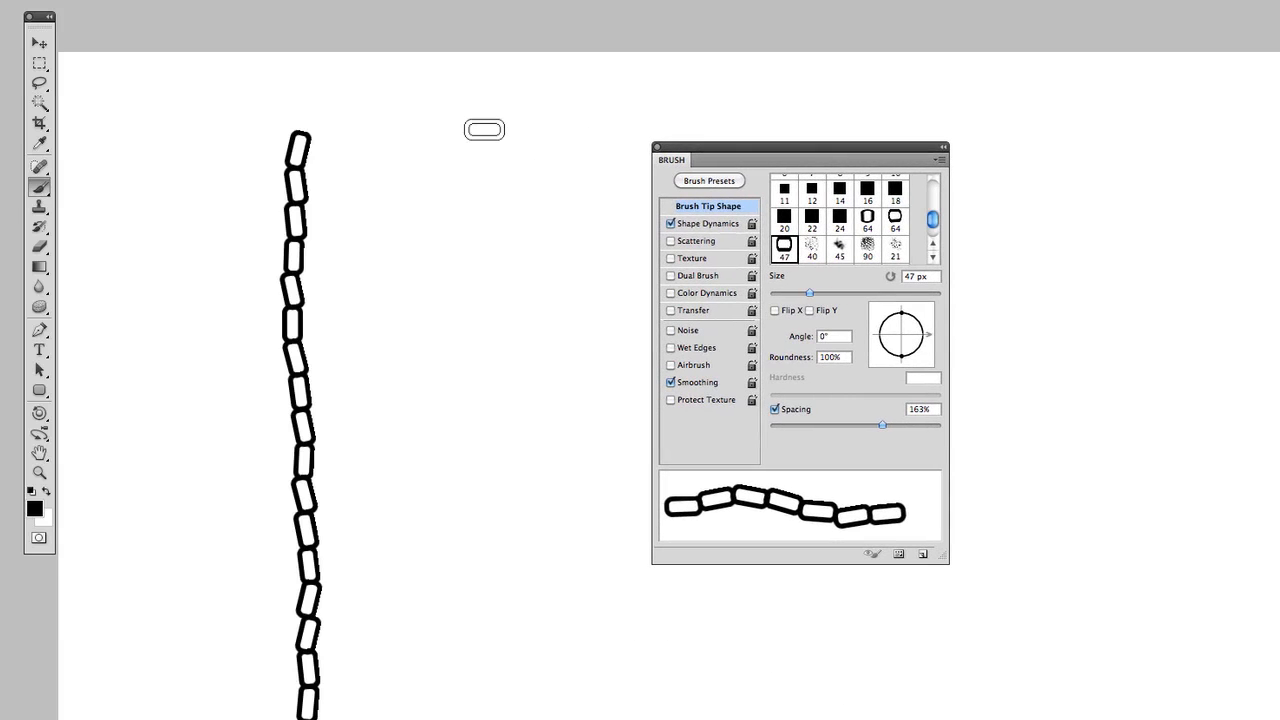
left_click_drag(488, 118, 436, 690)
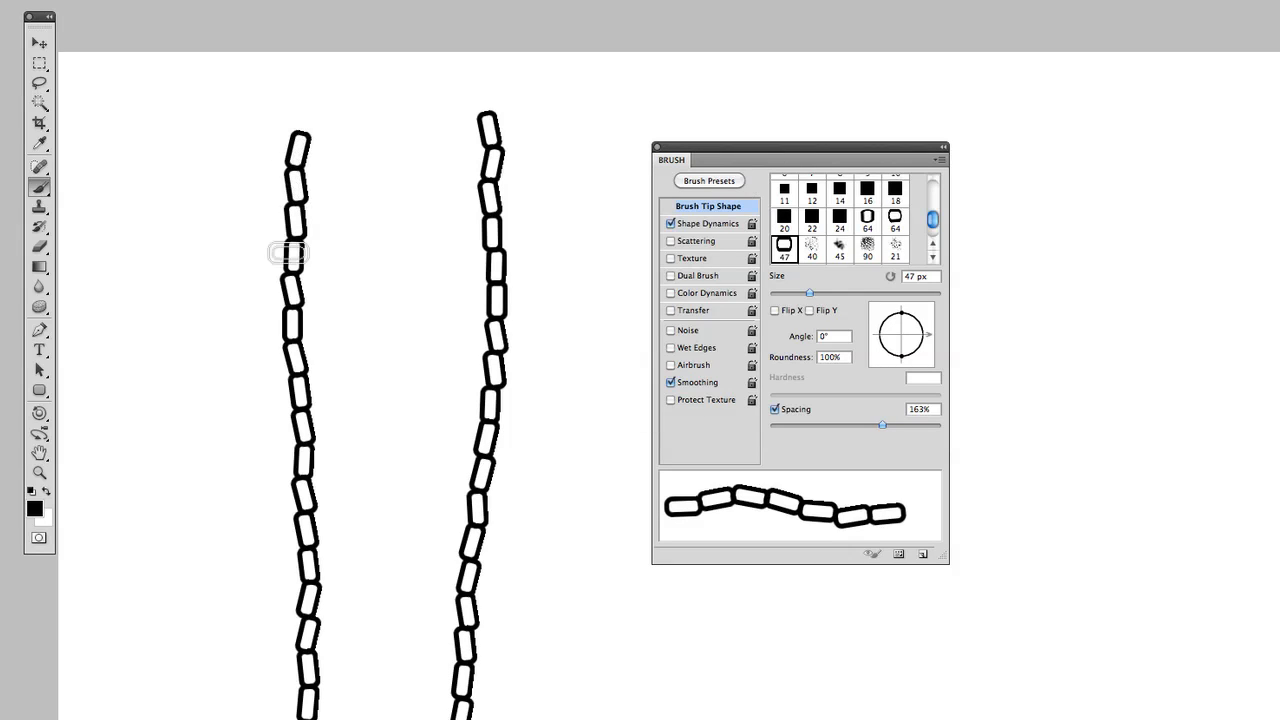
mouse_move(300, 246)
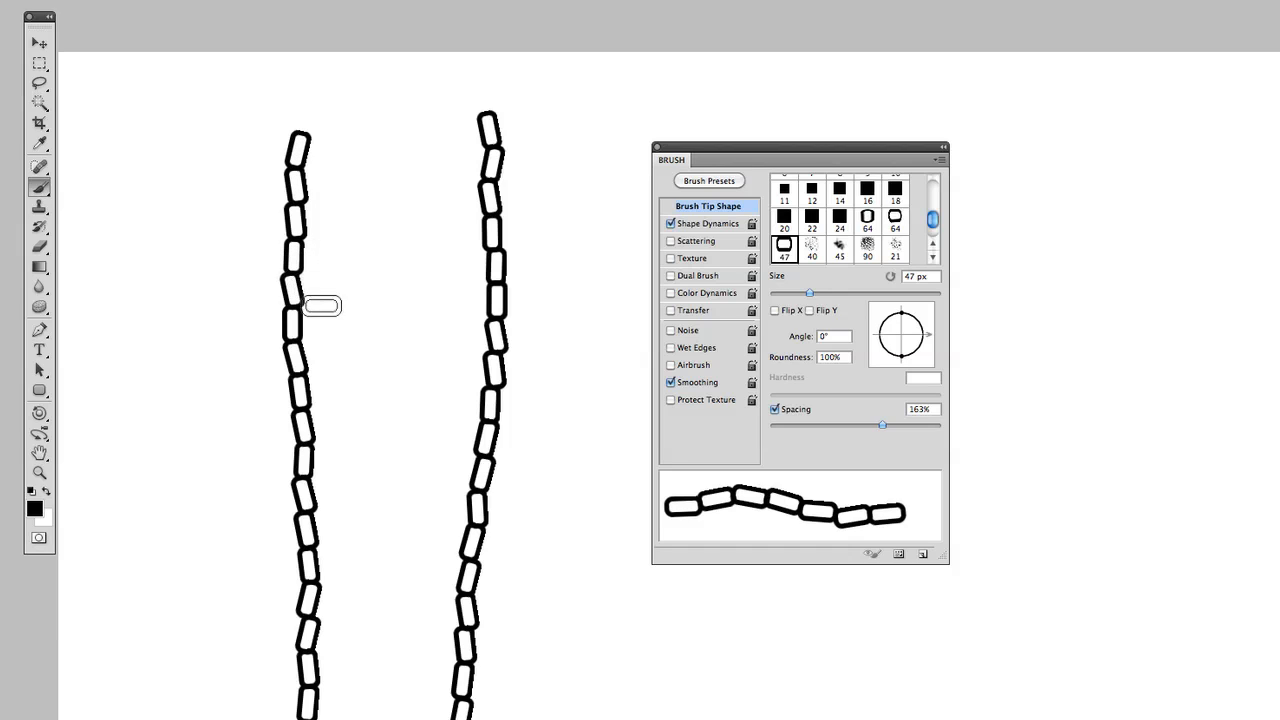
mouse_move(376, 336)
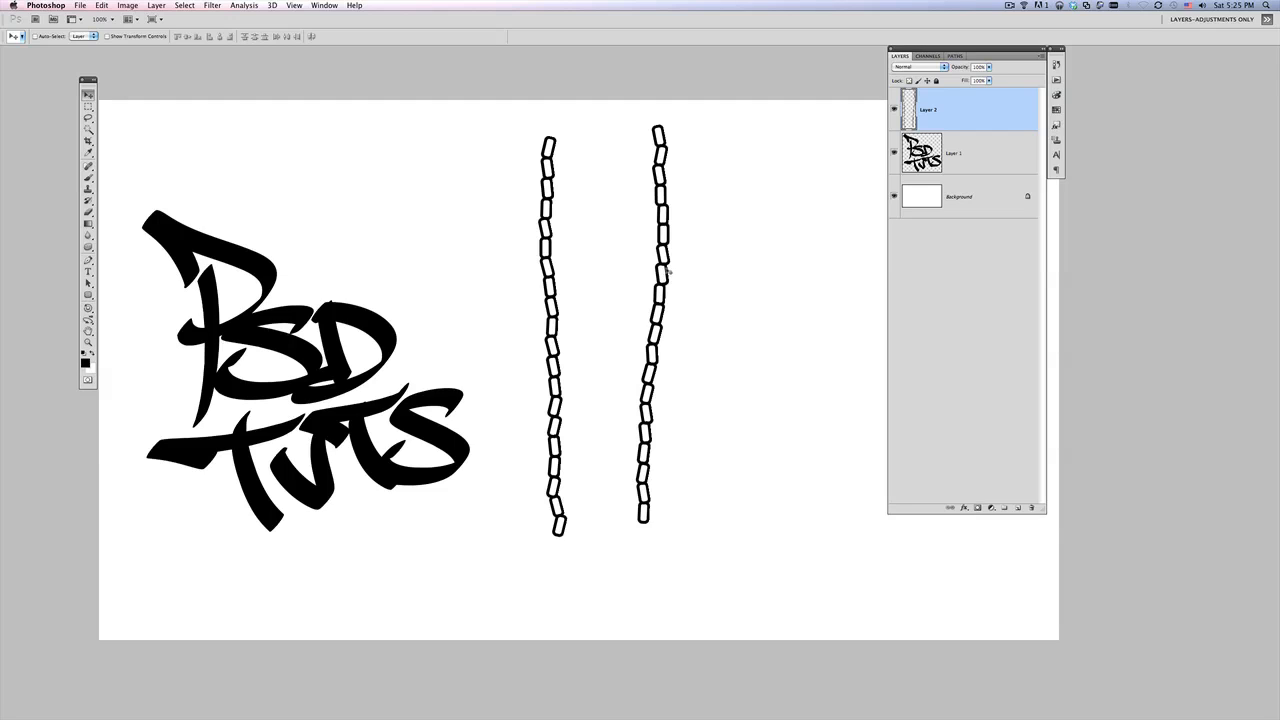
mouse_move(668, 270)
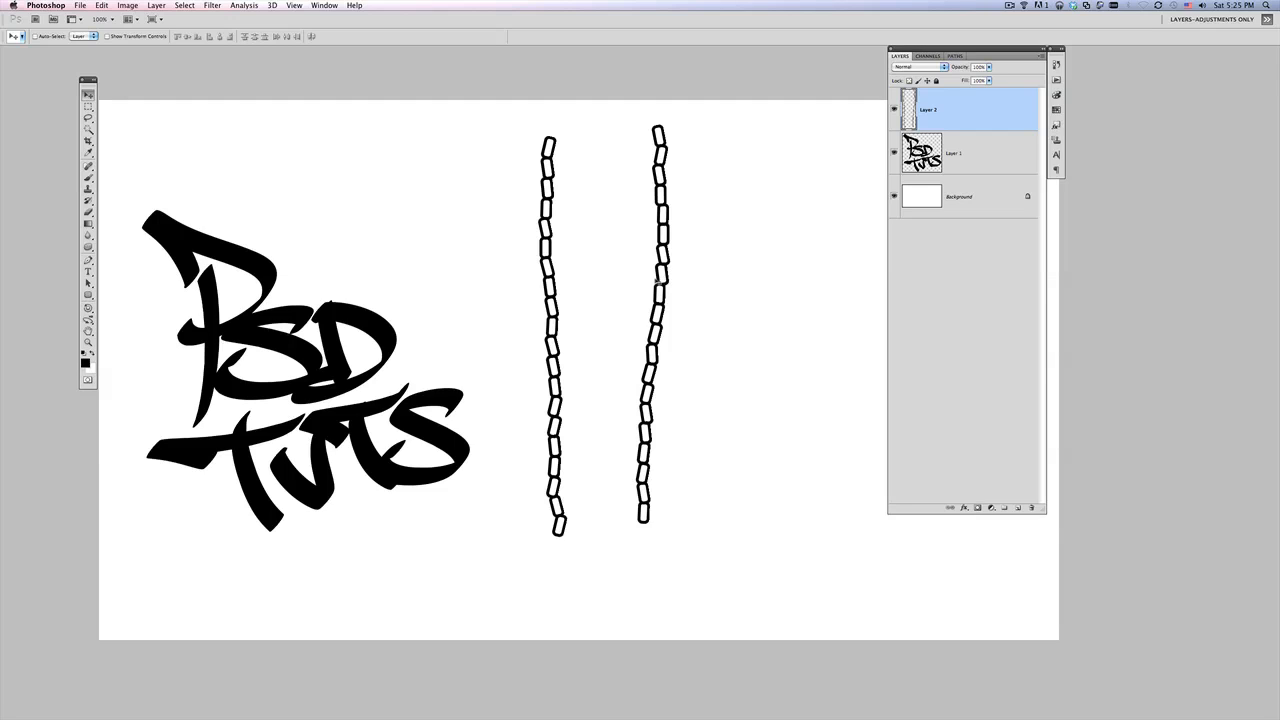
mouse_move(648, 280)
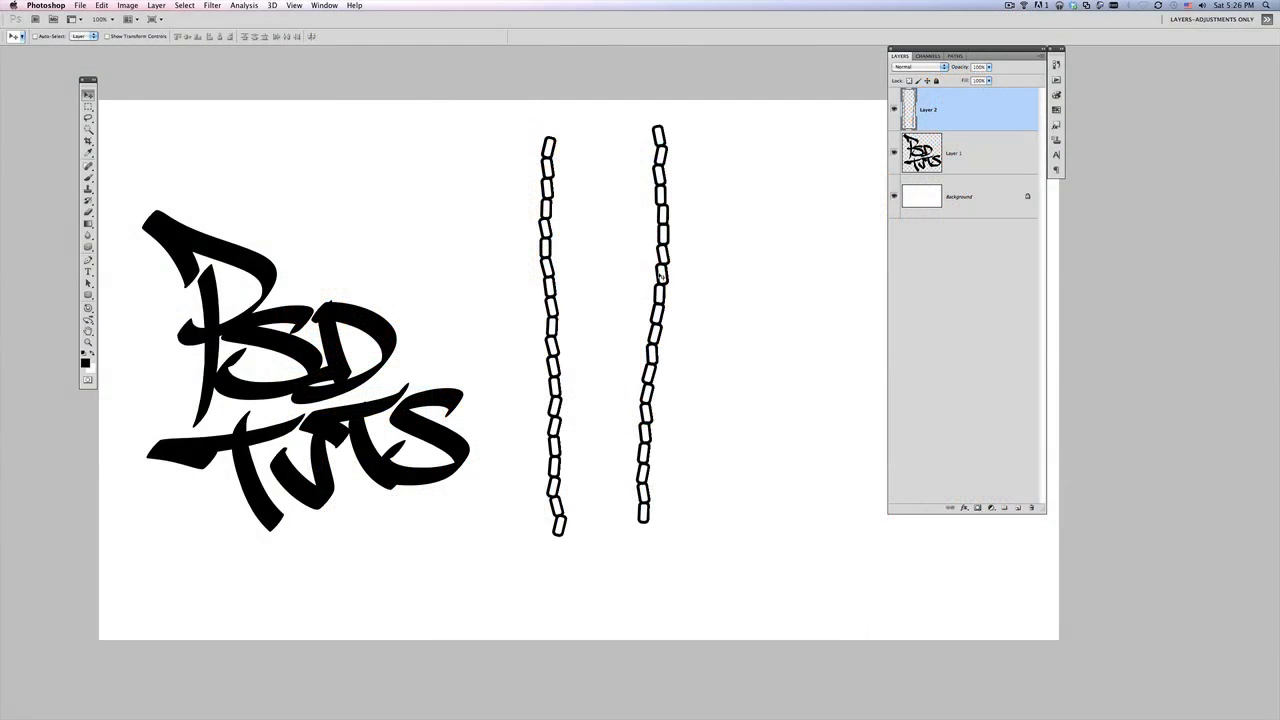
mouse_move(416, 360)
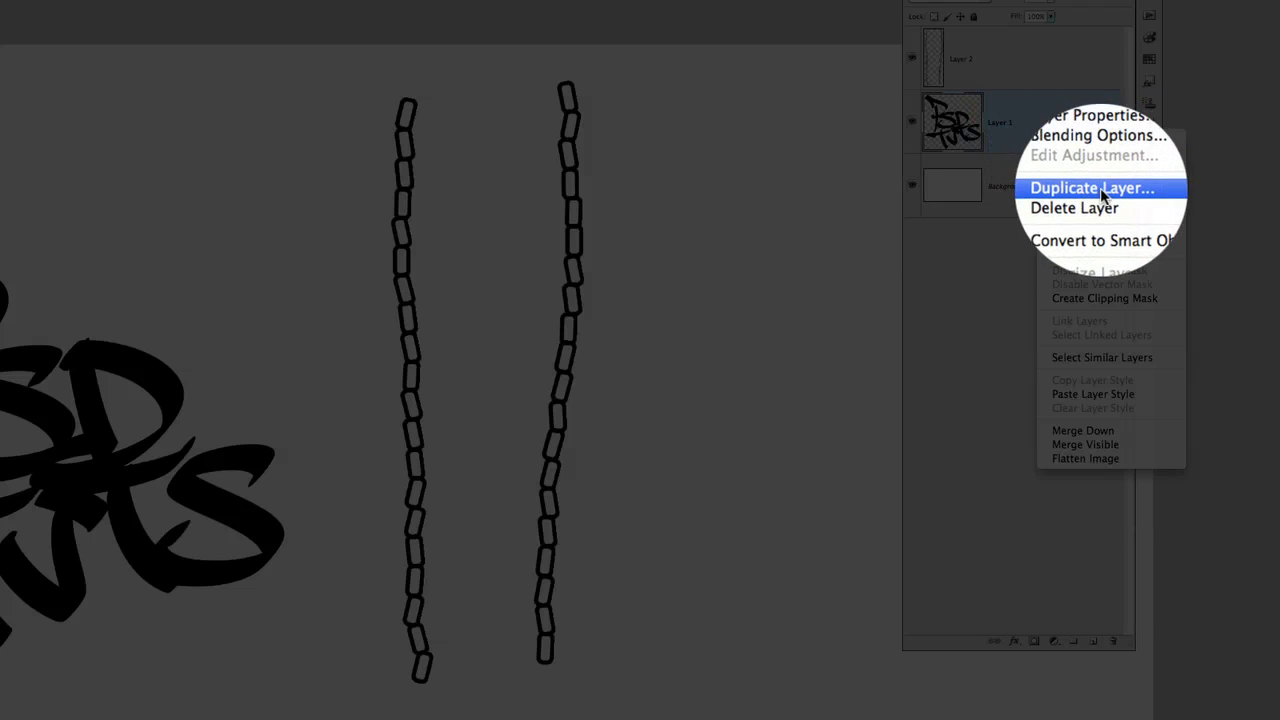
Duplicate Layer 1 into the model photo document so the lettering lands on the chest
left_click(1086, 188)
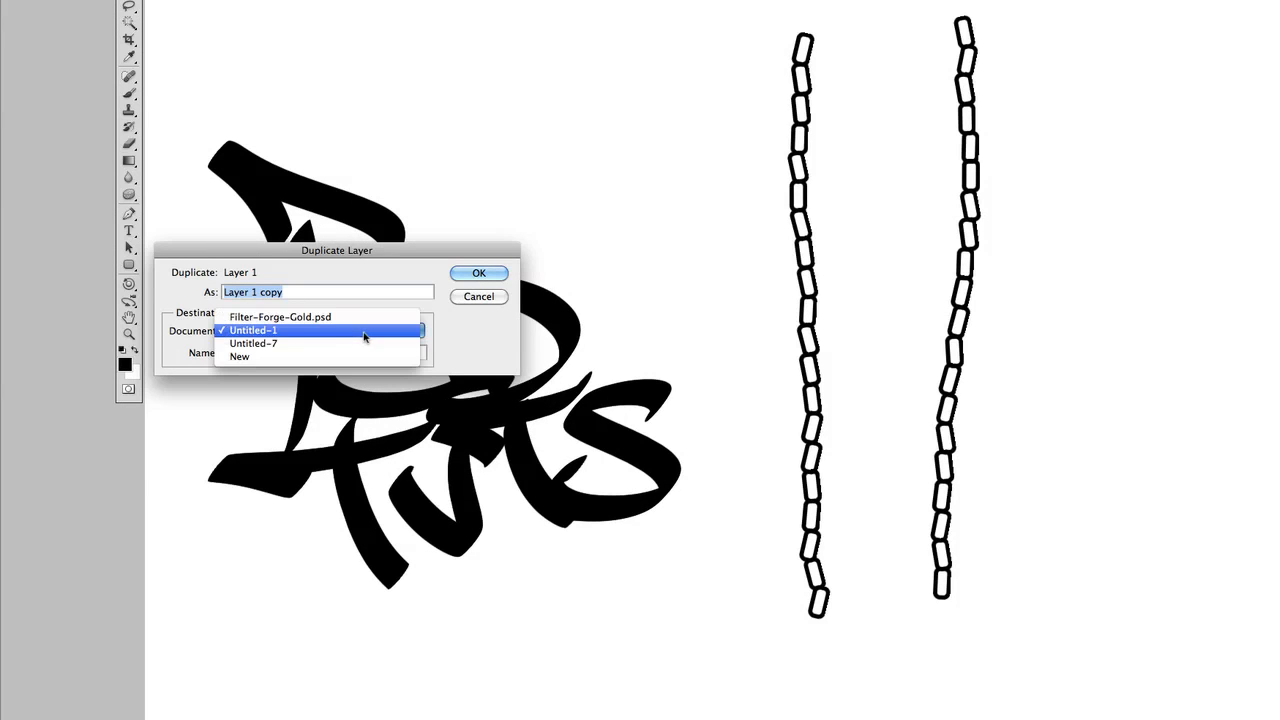
left_click(252, 344)
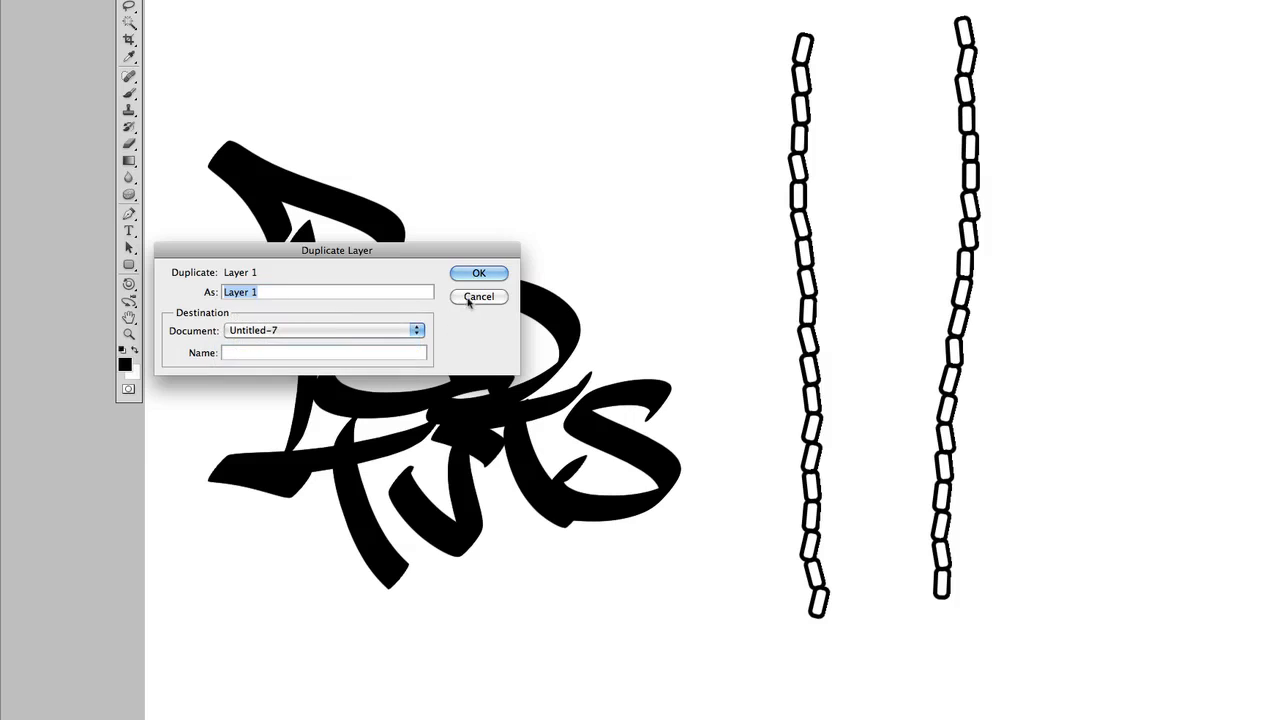
left_click(478, 272)
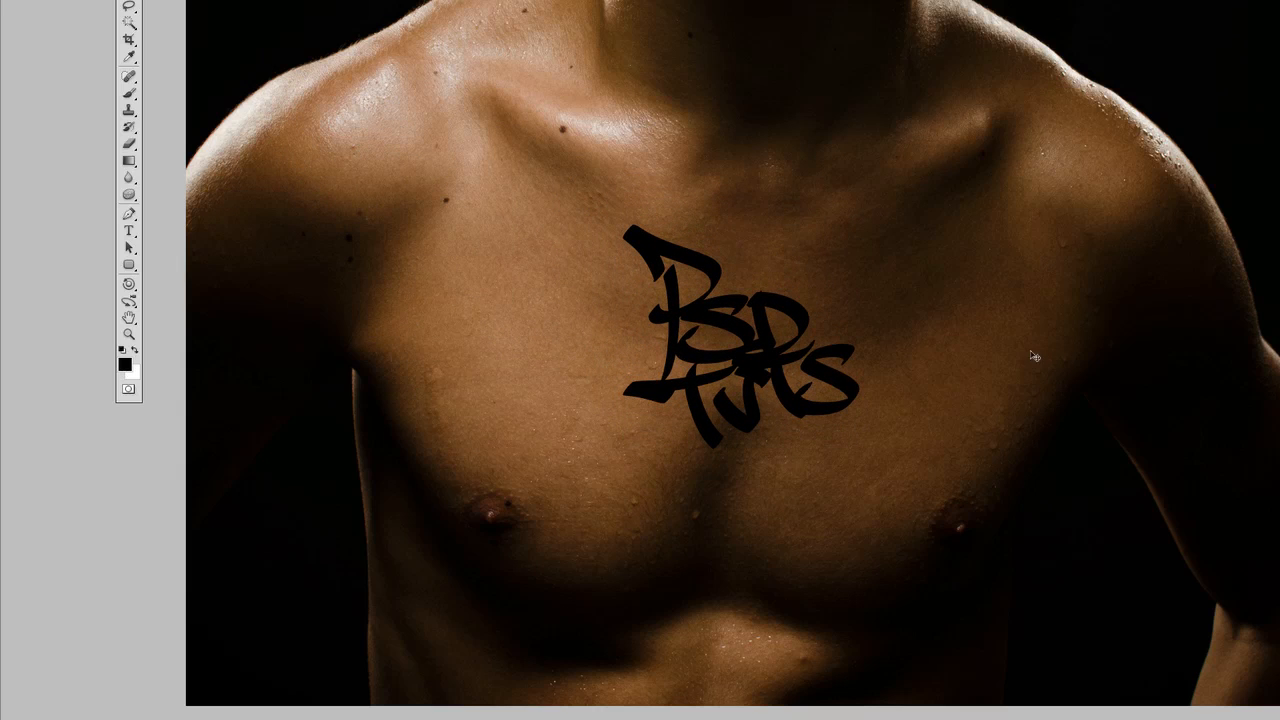
mouse_move(794, 328)
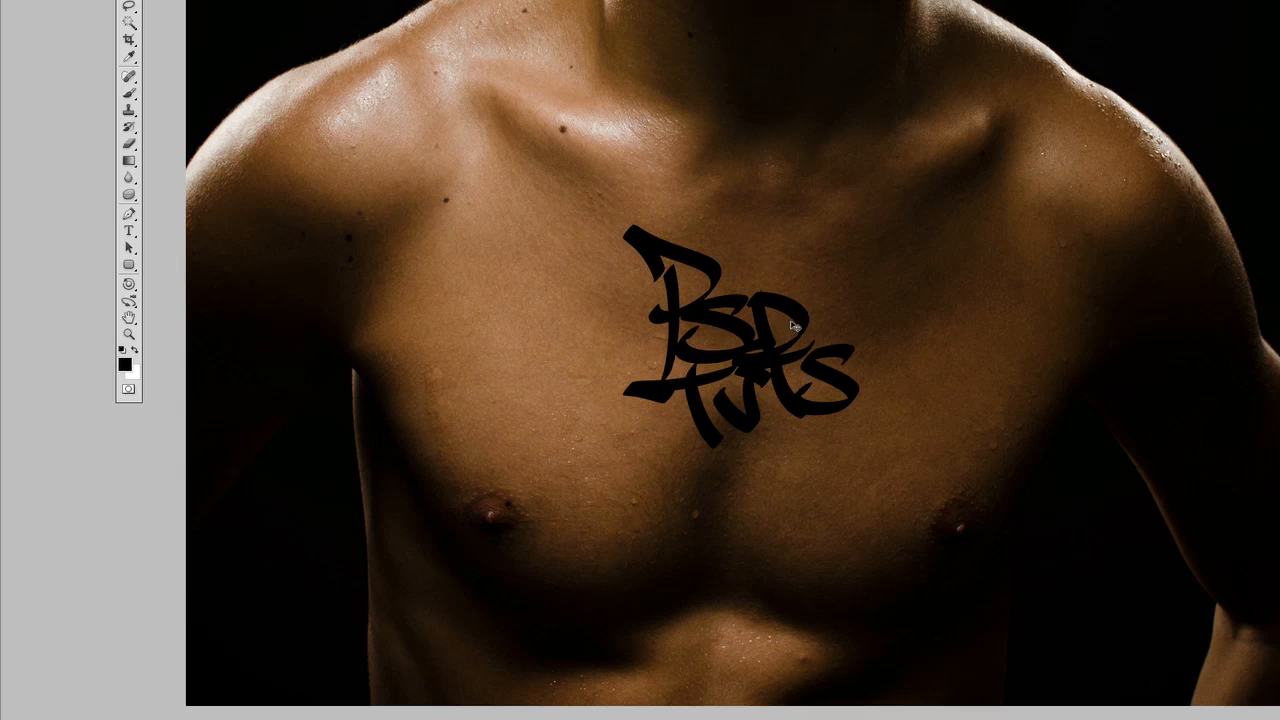
mouse_move(772, 328)
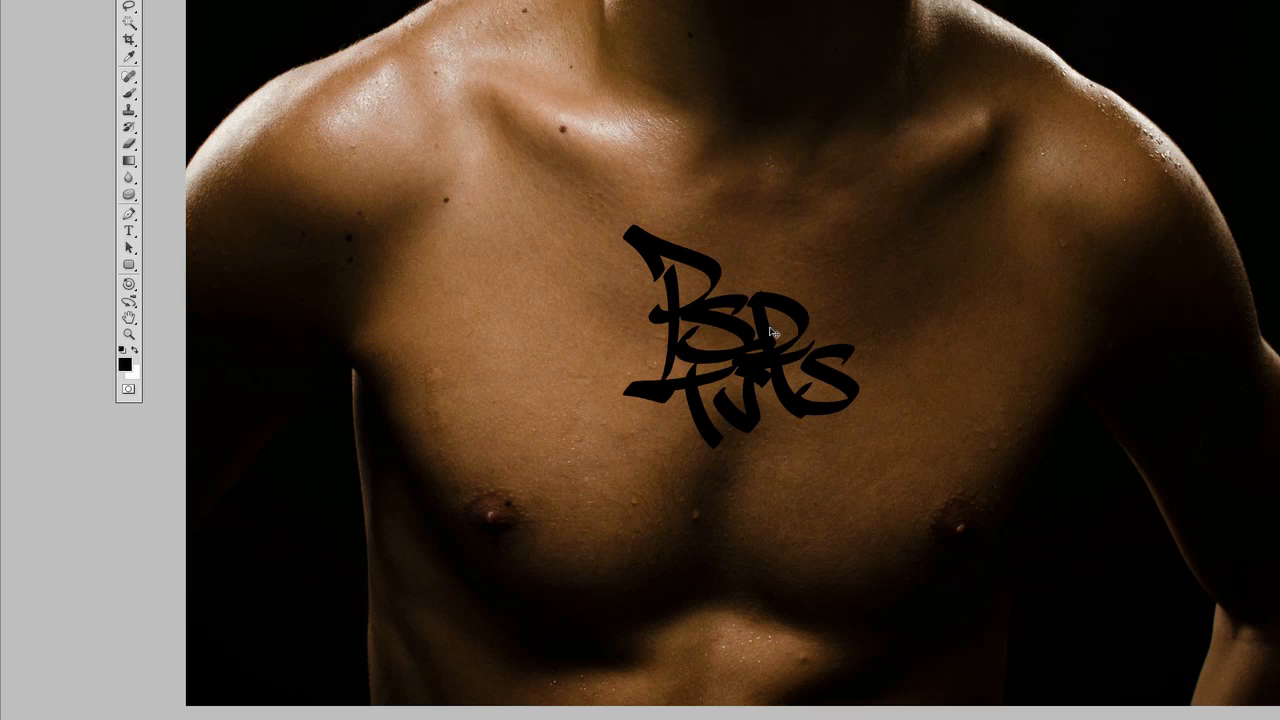
mouse_move(778, 310)
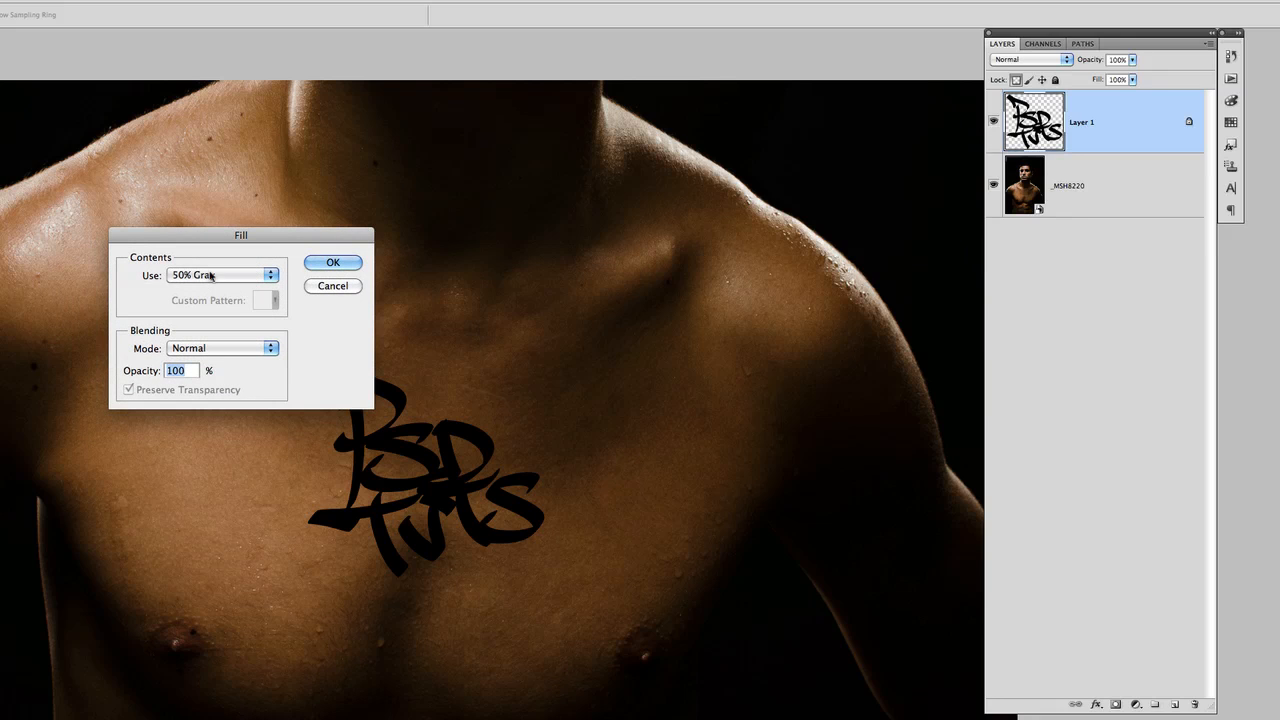
Fill the chest logo with 50% gray, hide the original Layer 1, and head to the Filter menu
left_click(222, 276)
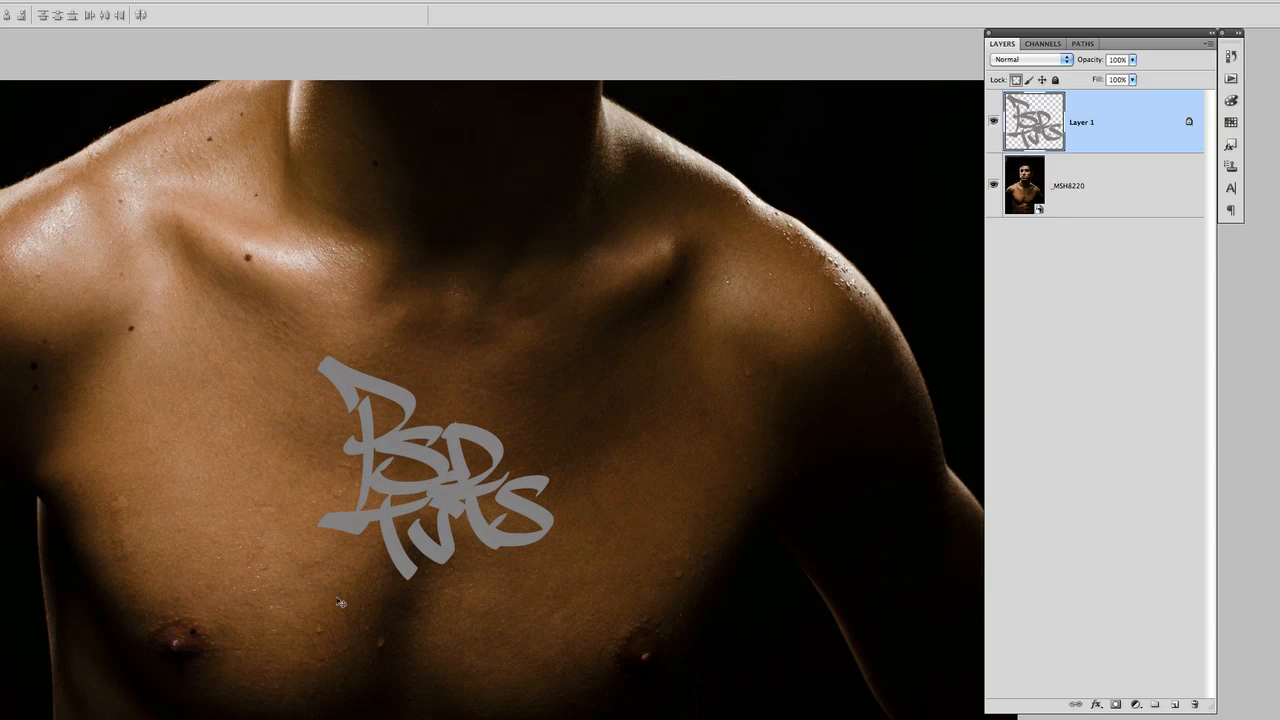
mouse_move(1114, 140)
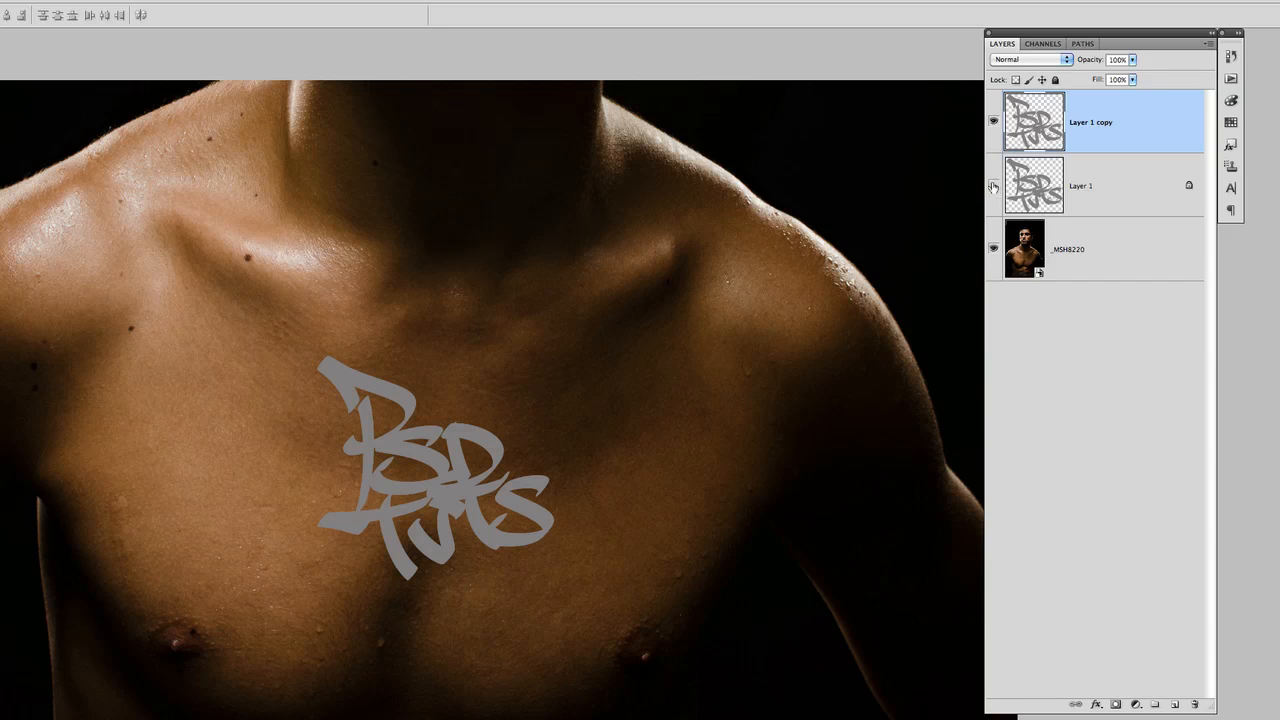
left_click(992, 186)
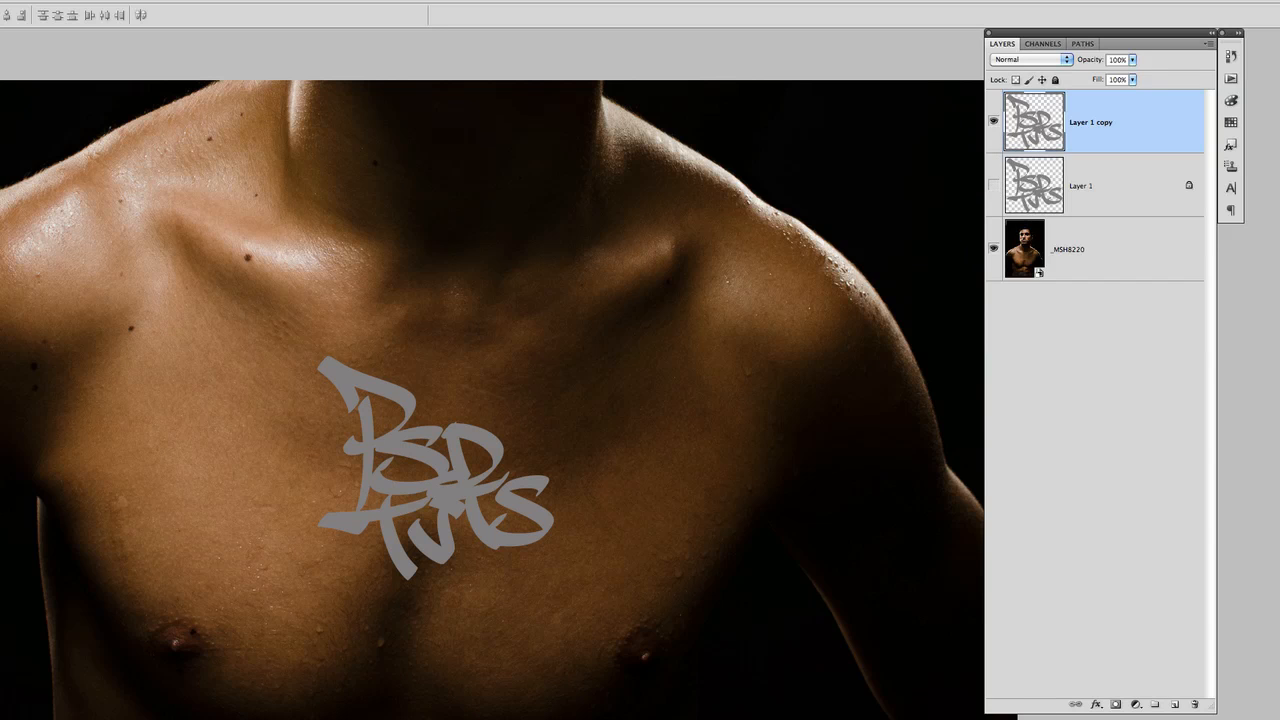
left_click(310, 8)
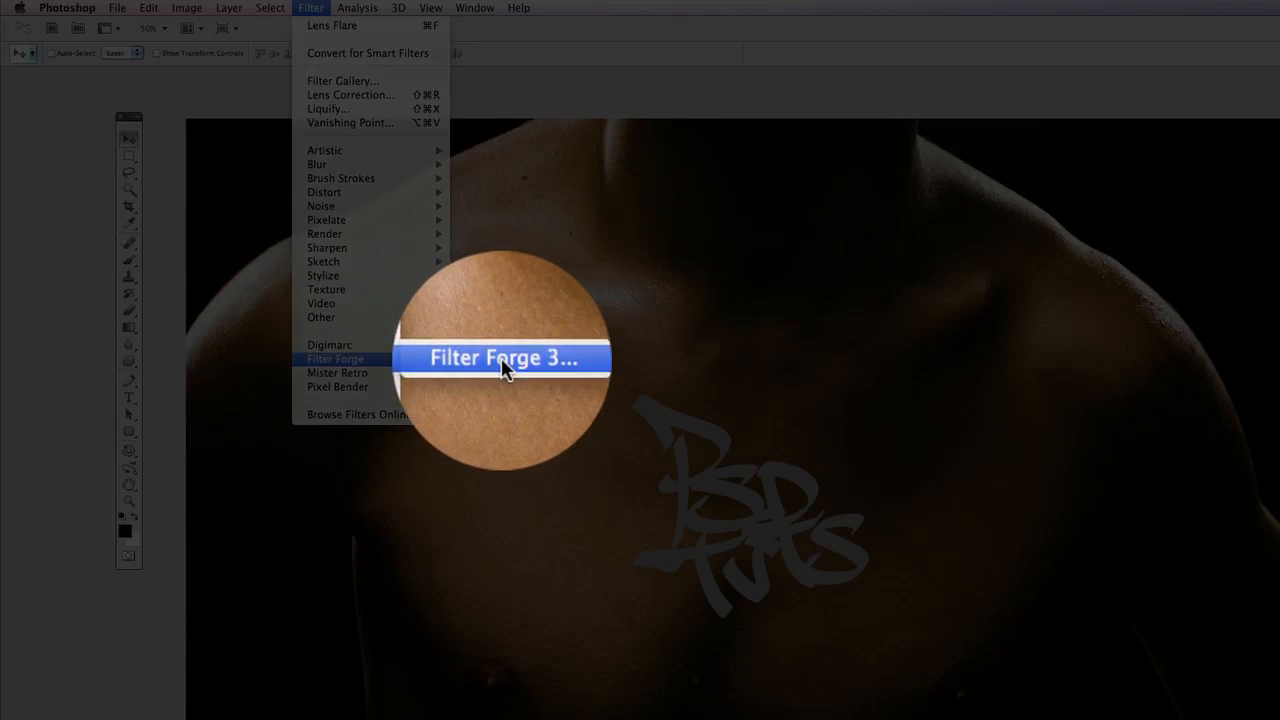
Apply the Metalizer effect's first gold preset to the chest lettering and show its settings
left_click(502, 356)
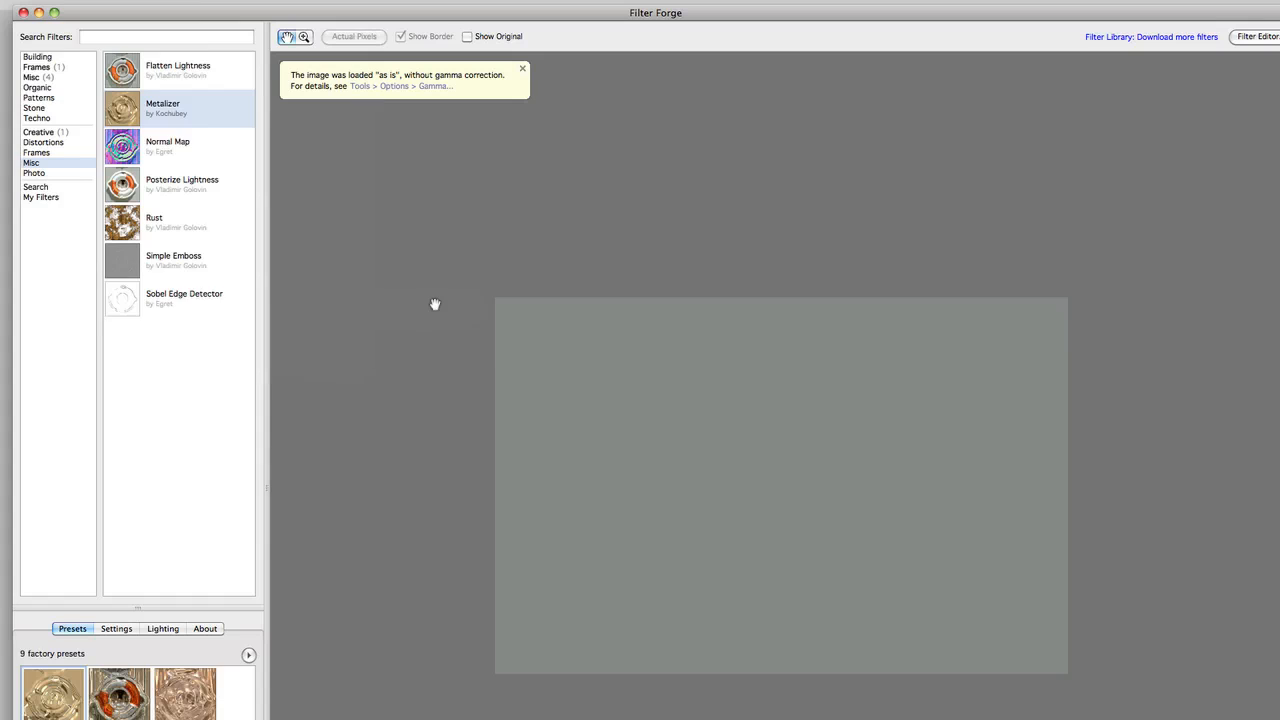
mouse_move(424, 304)
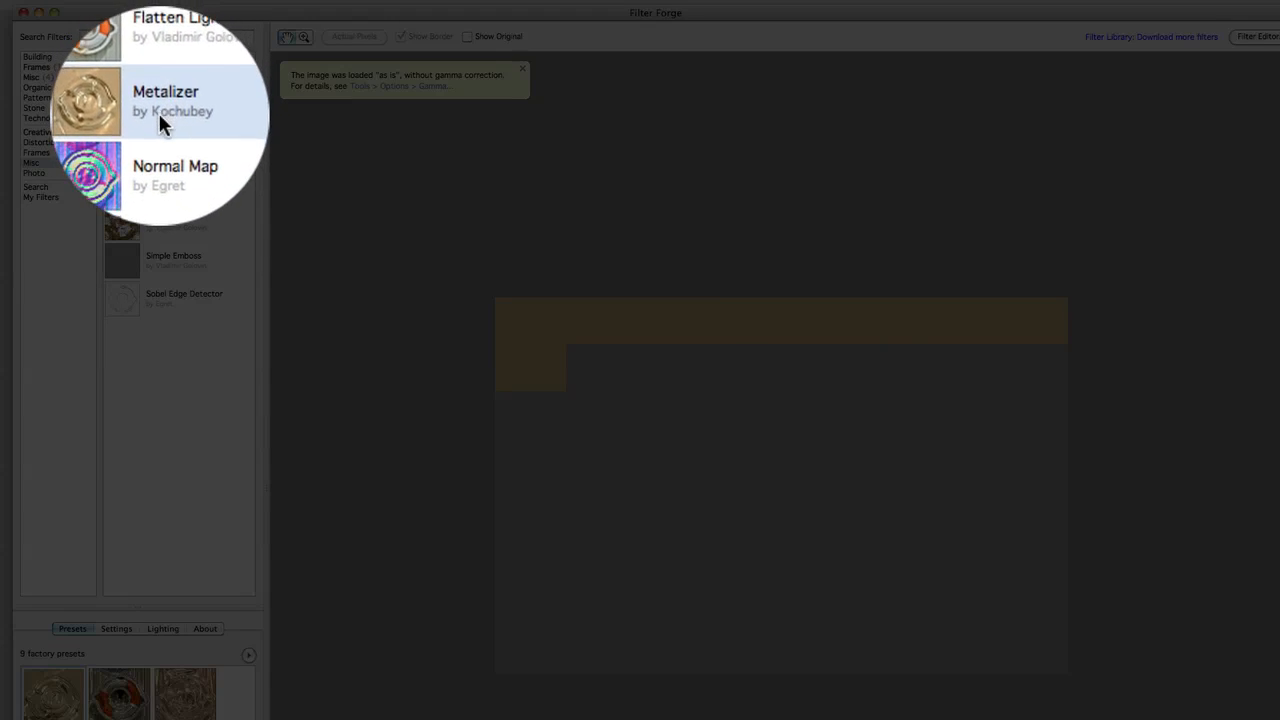
left_click(164, 108)
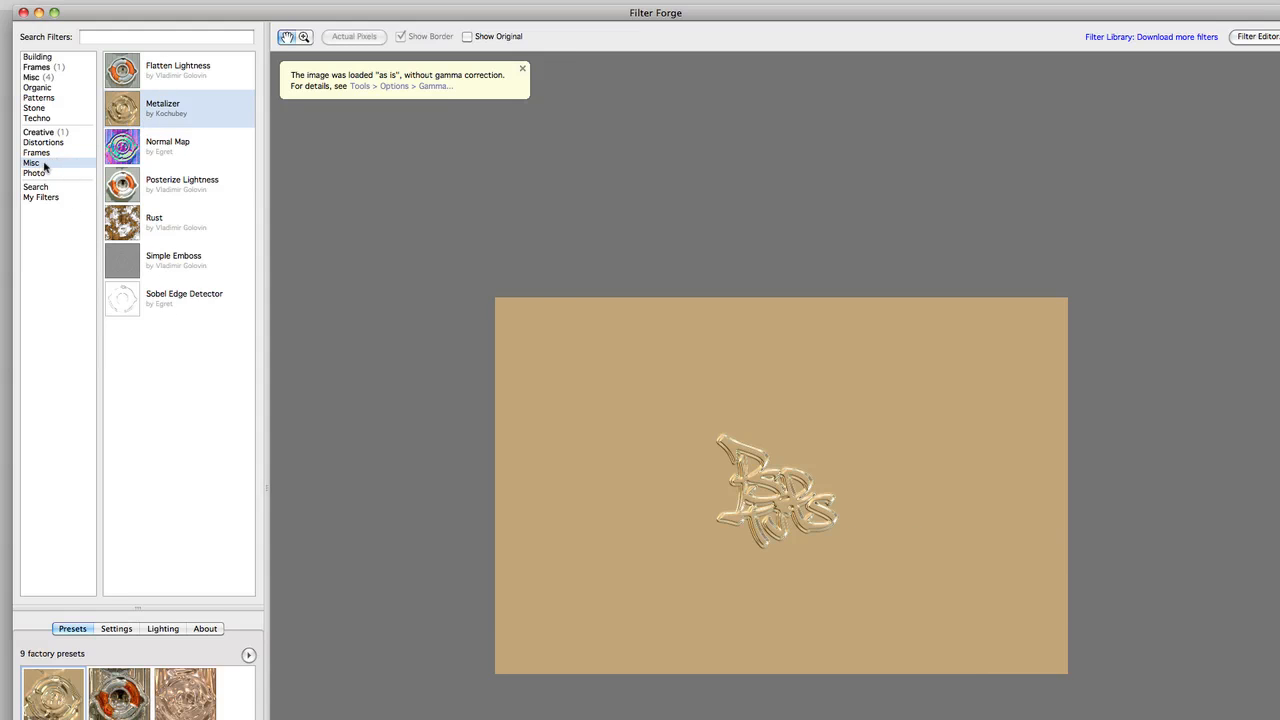
mouse_move(52, 164)
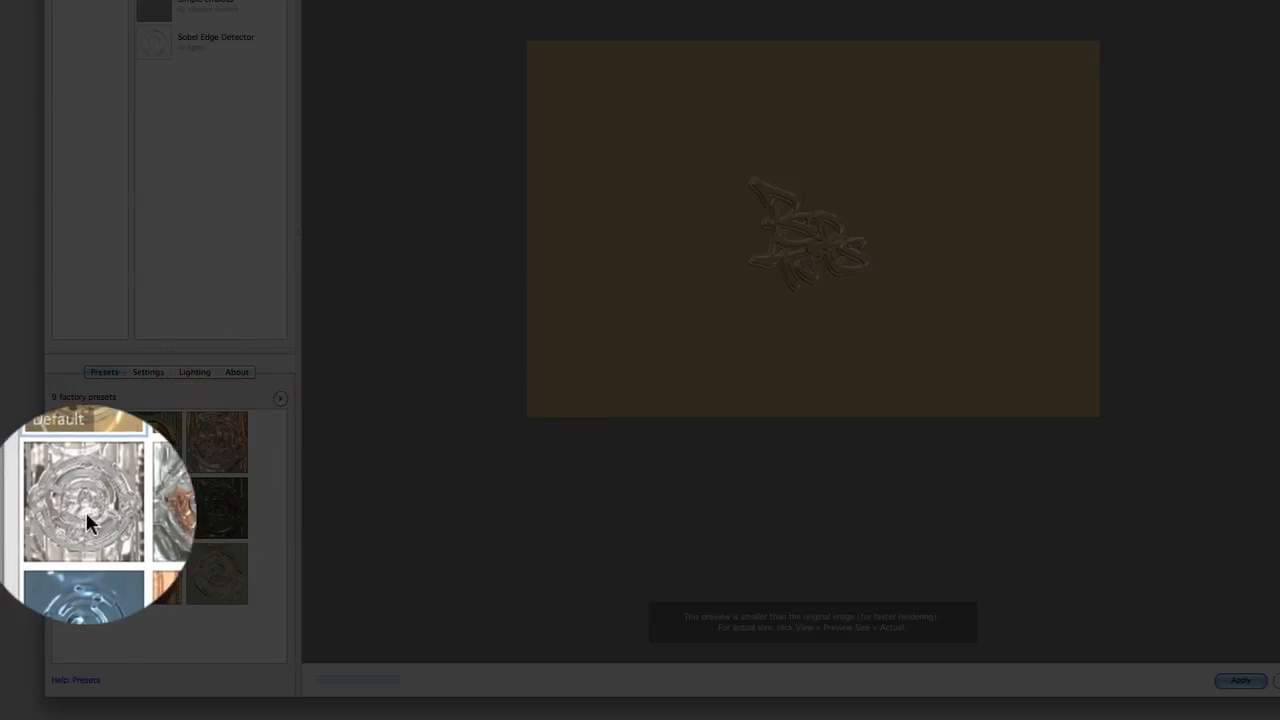
left_click(84, 442)
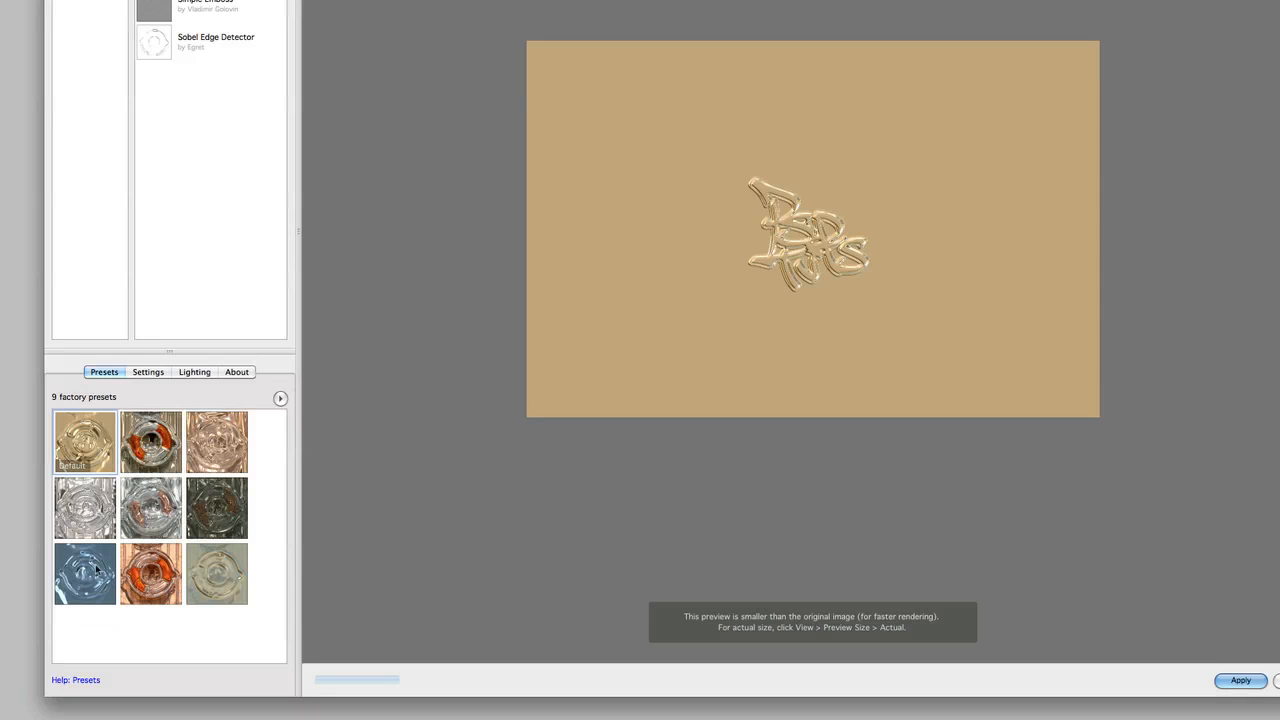
mouse_move(196, 584)
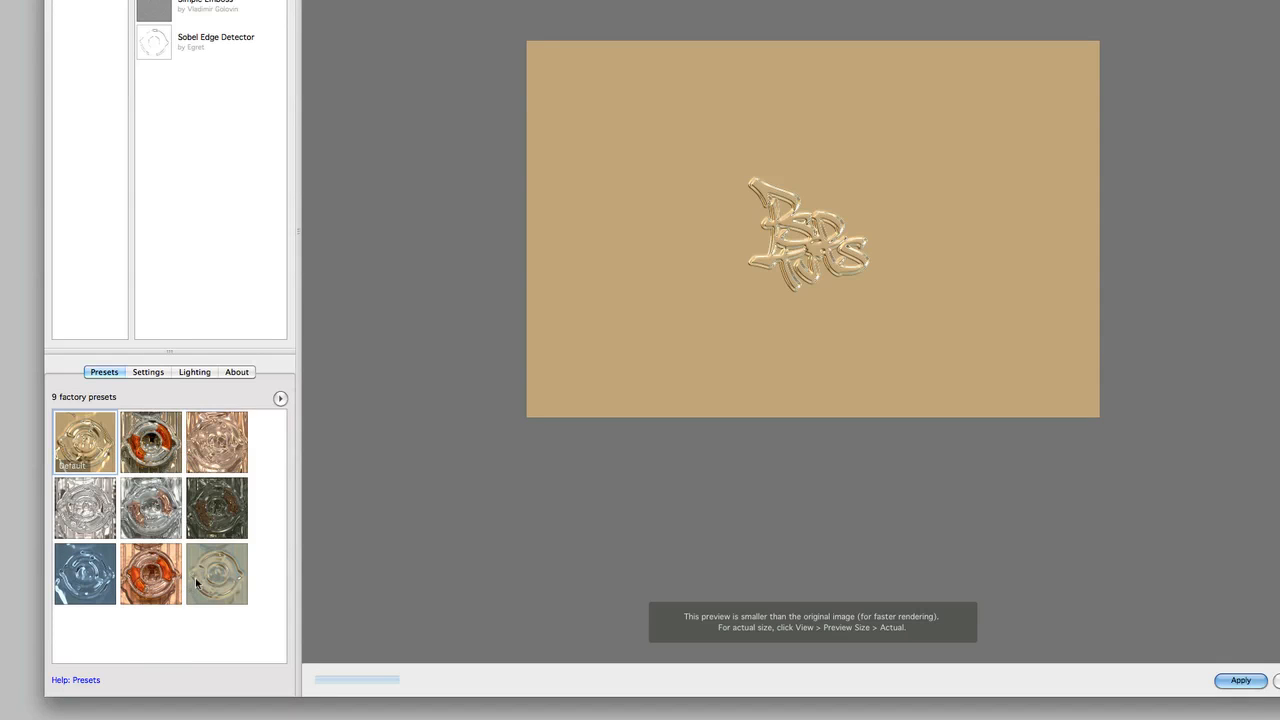
left_click(148, 372)
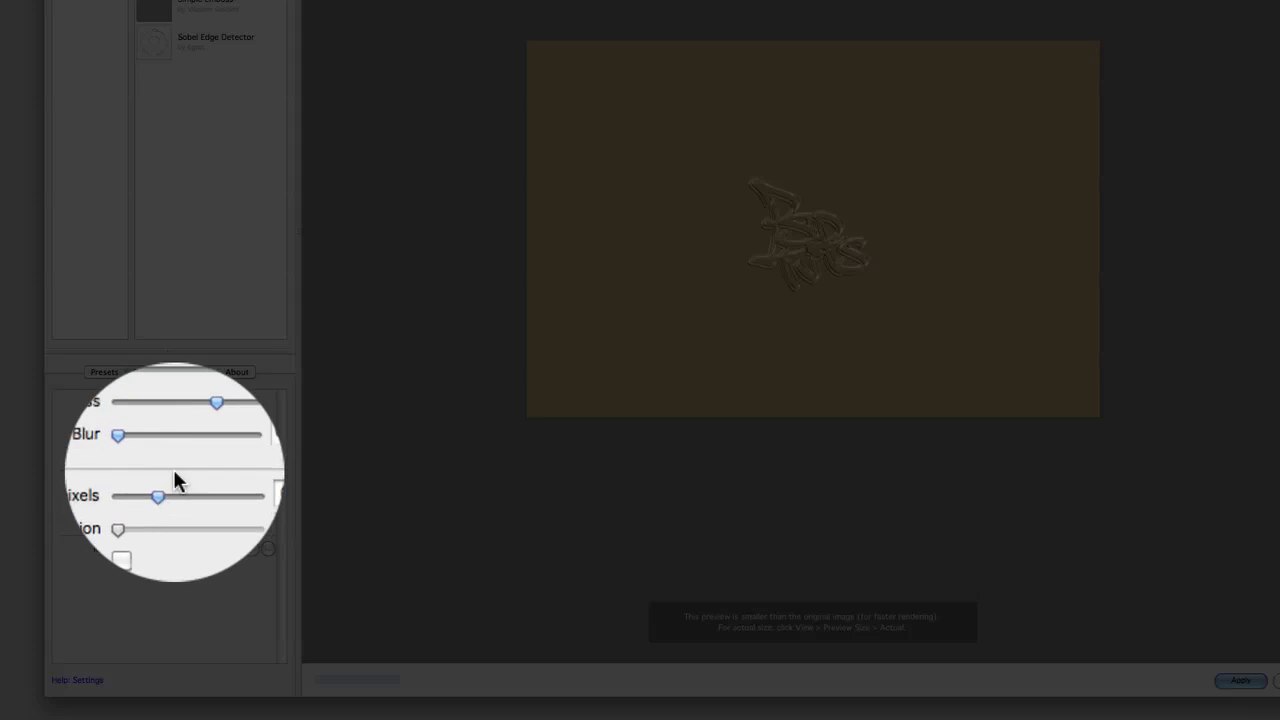
Switch to the Lighting tab showing the Entrance, Night environment for the gold effect
left_click(200, 332)
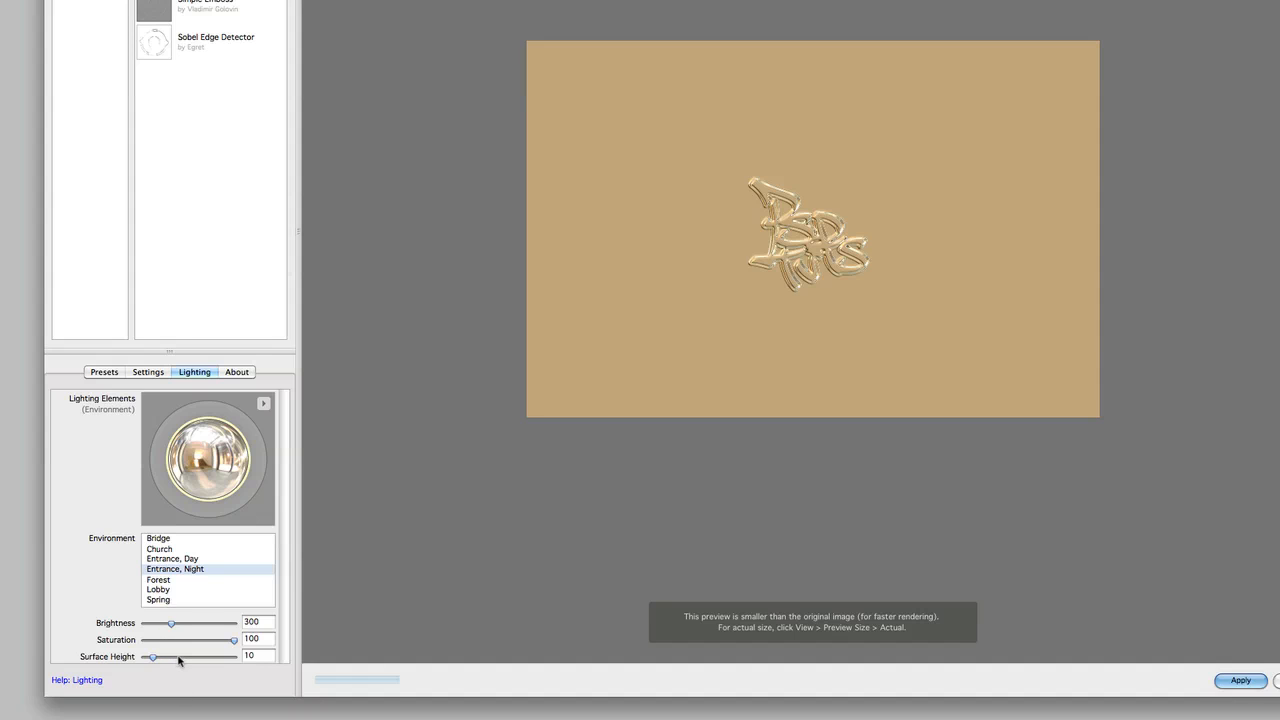
mouse_move(202, 644)
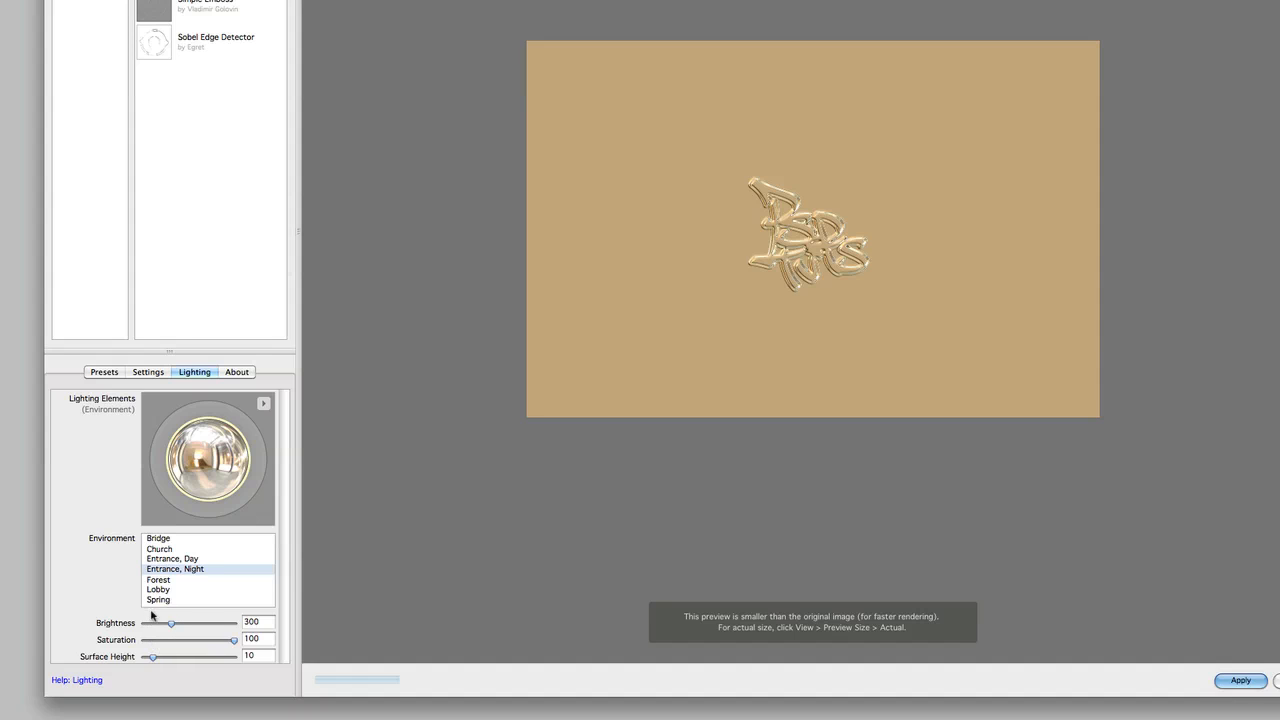
mouse_move(844, 396)
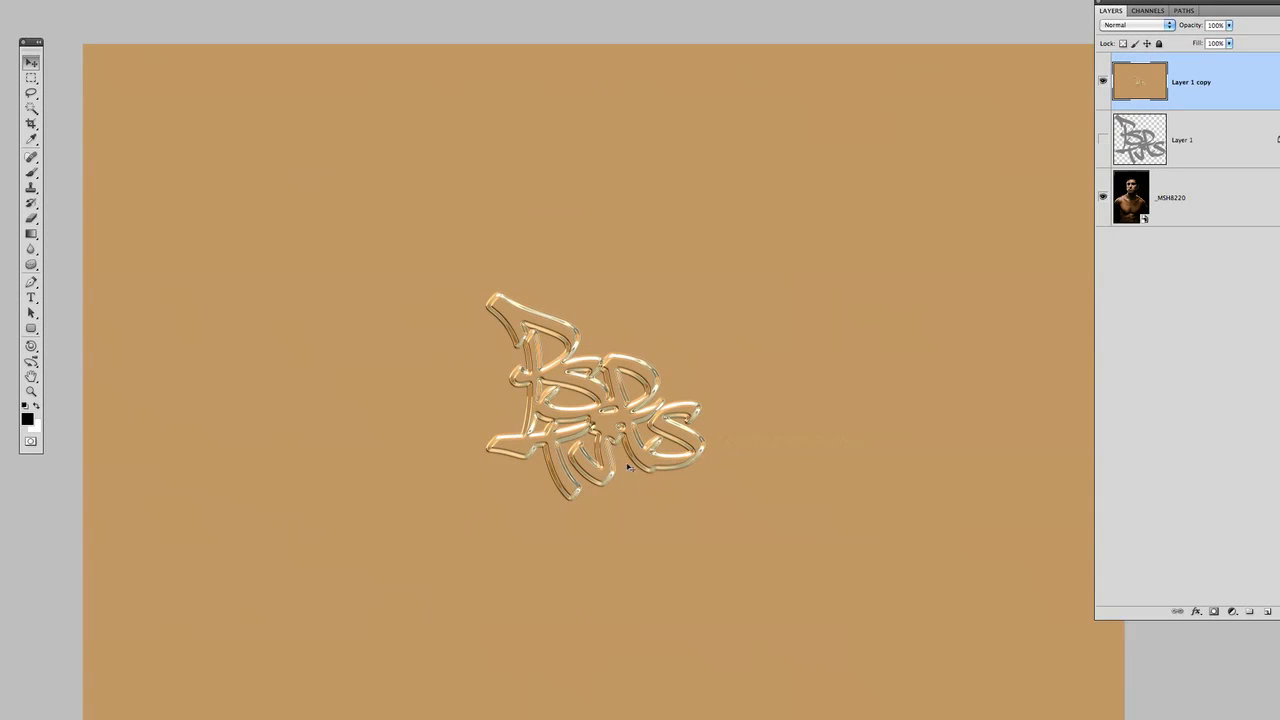
mouse_move(352, 476)
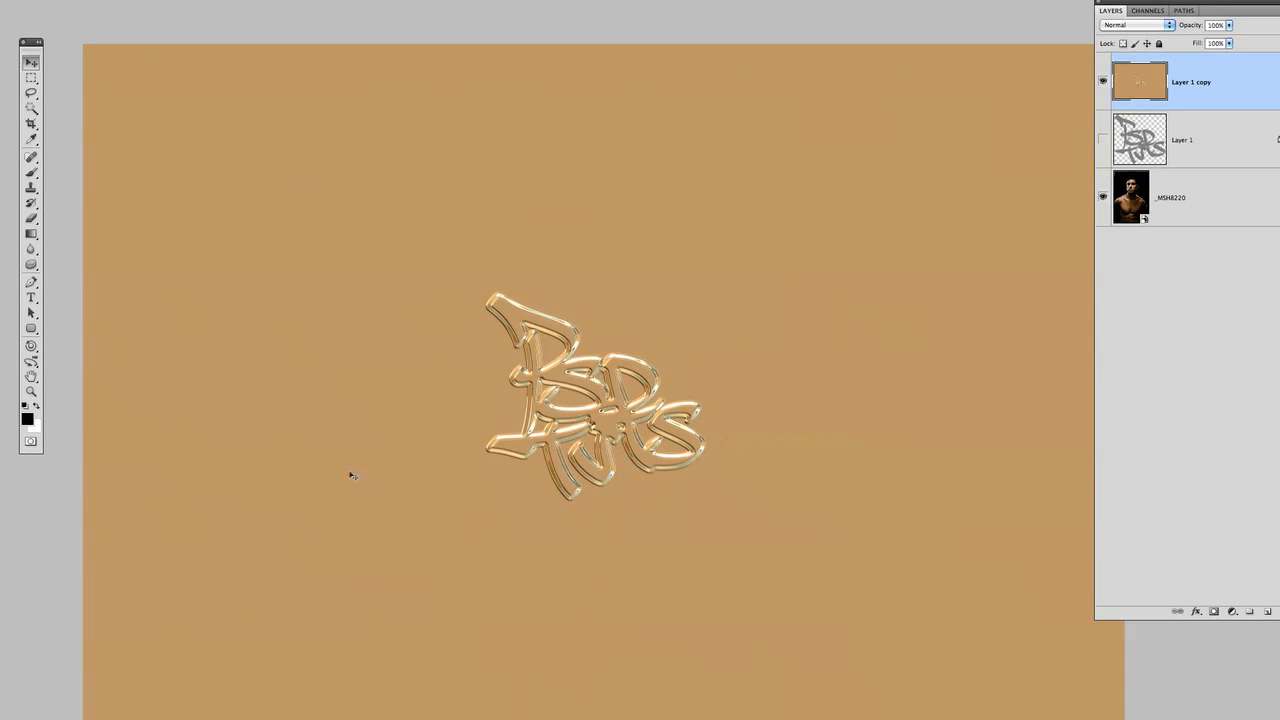
mouse_move(666, 570)
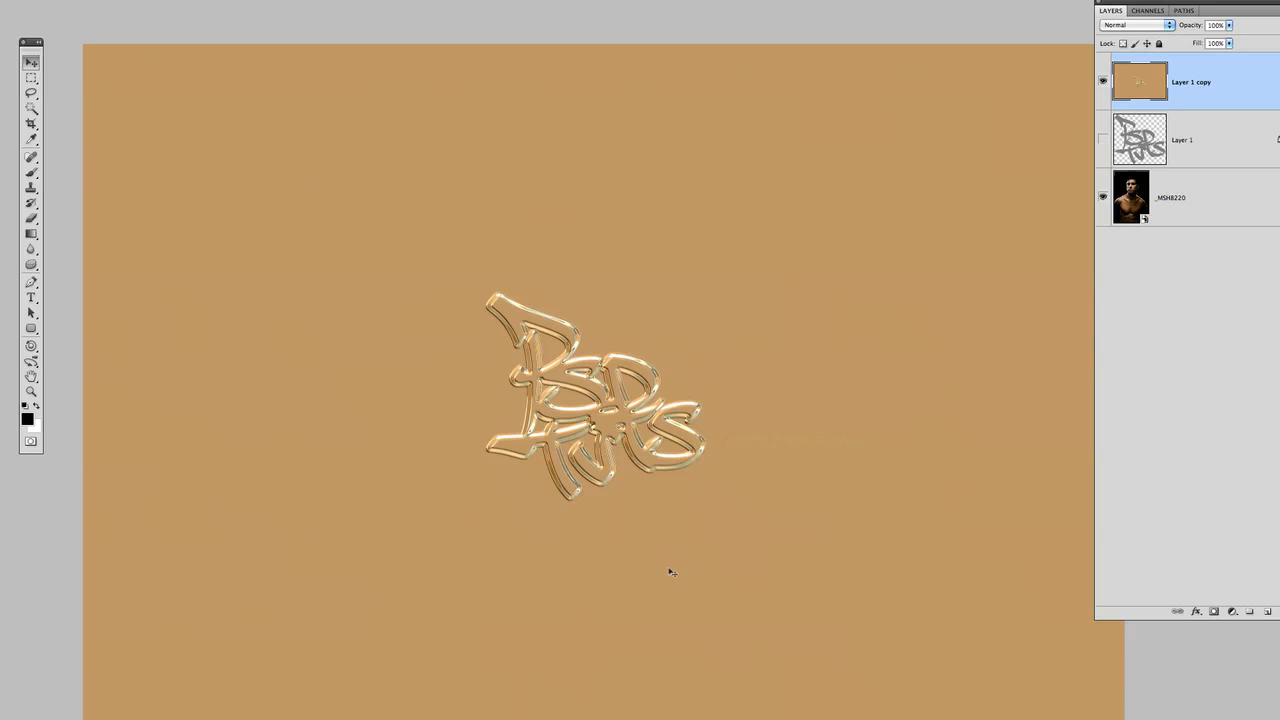
mouse_move(616, 448)
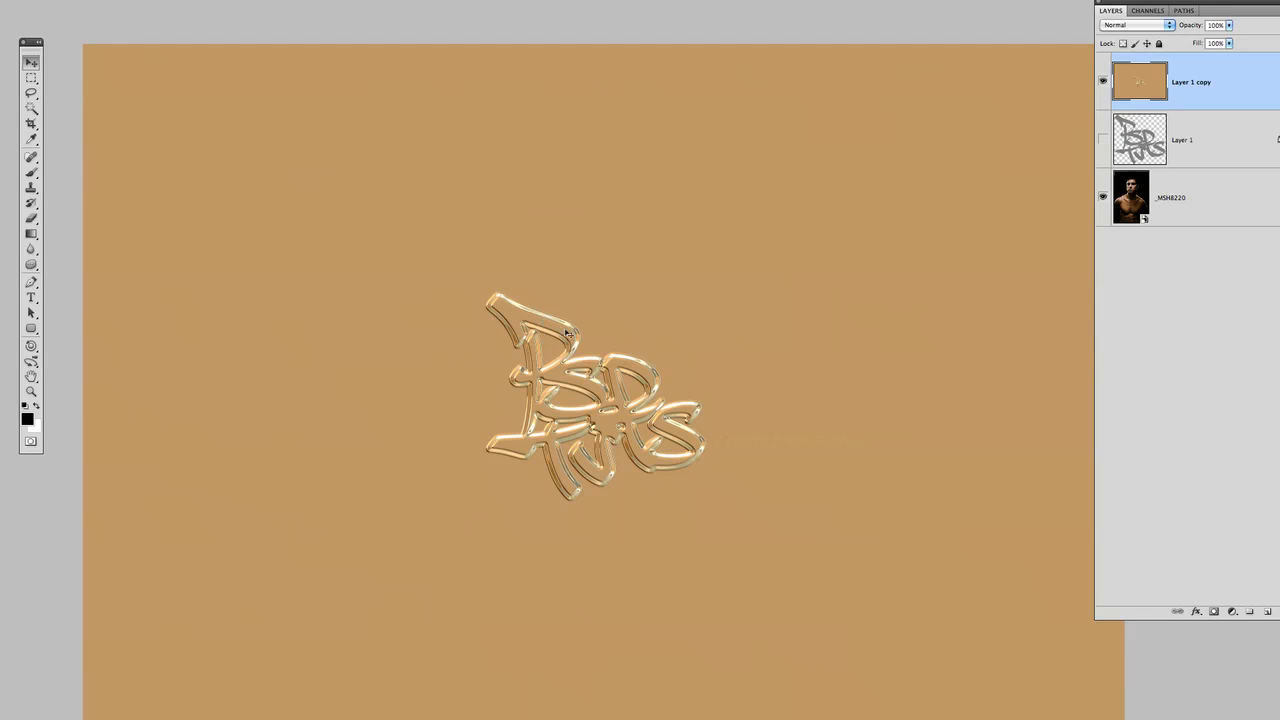
mouse_move(664, 392)
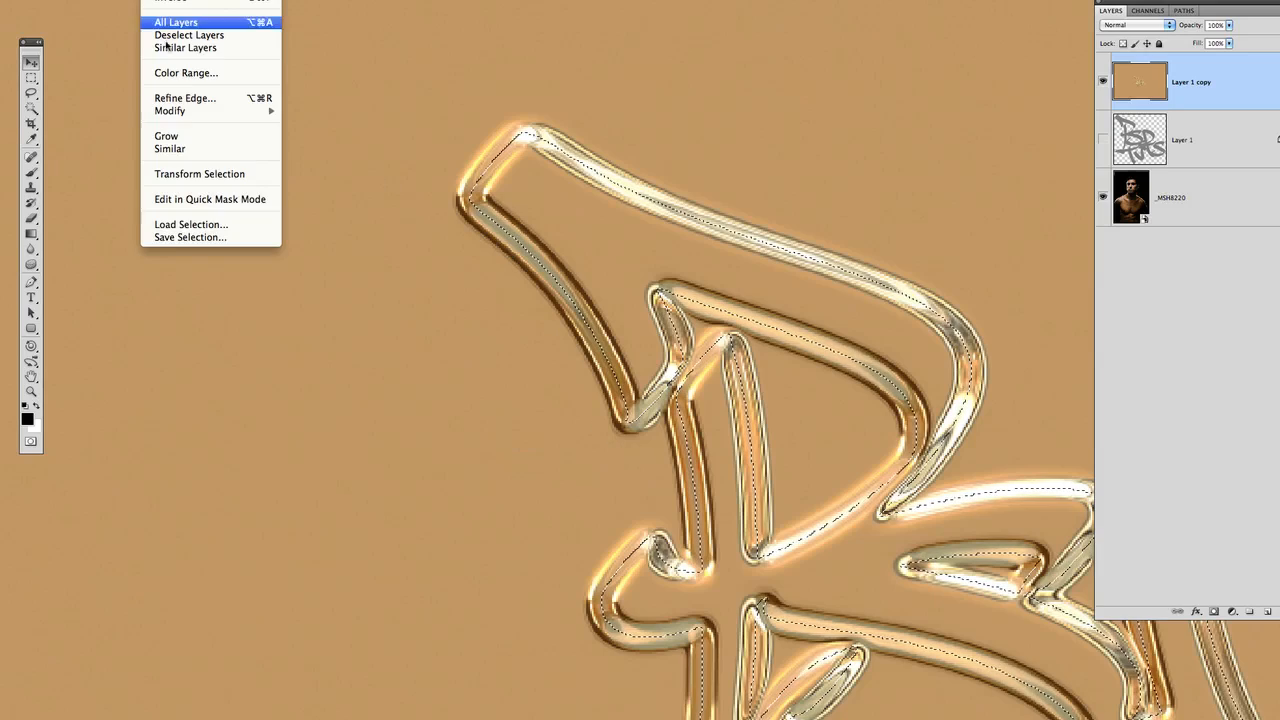
Expand the lettering selection by 8 pixels before masking the gold layer
left_click(168, 110)
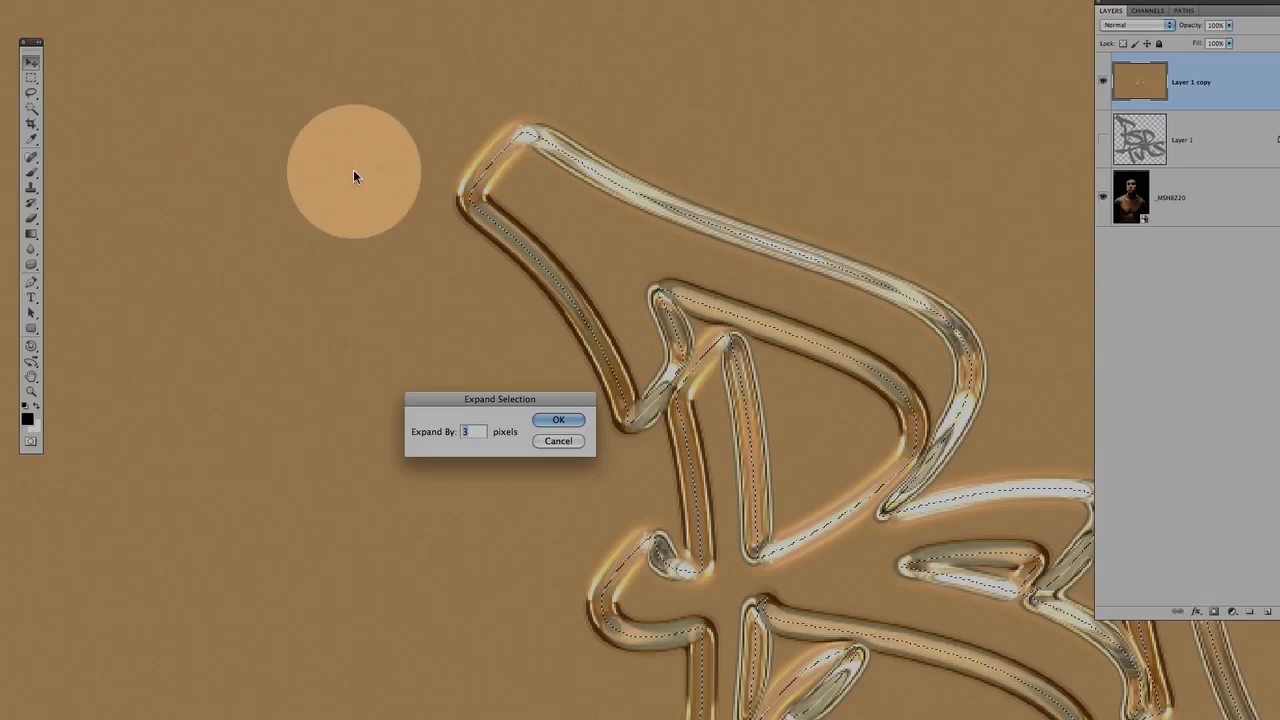
type("8")
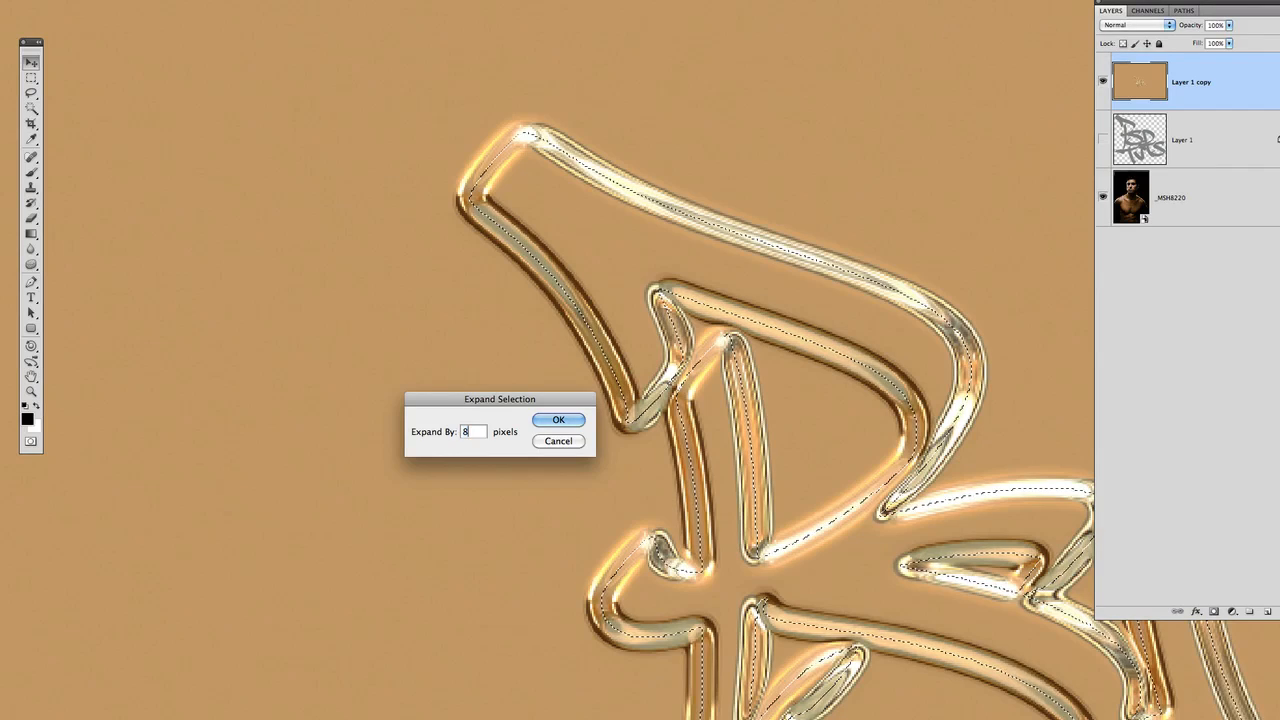
left_click(558, 420)
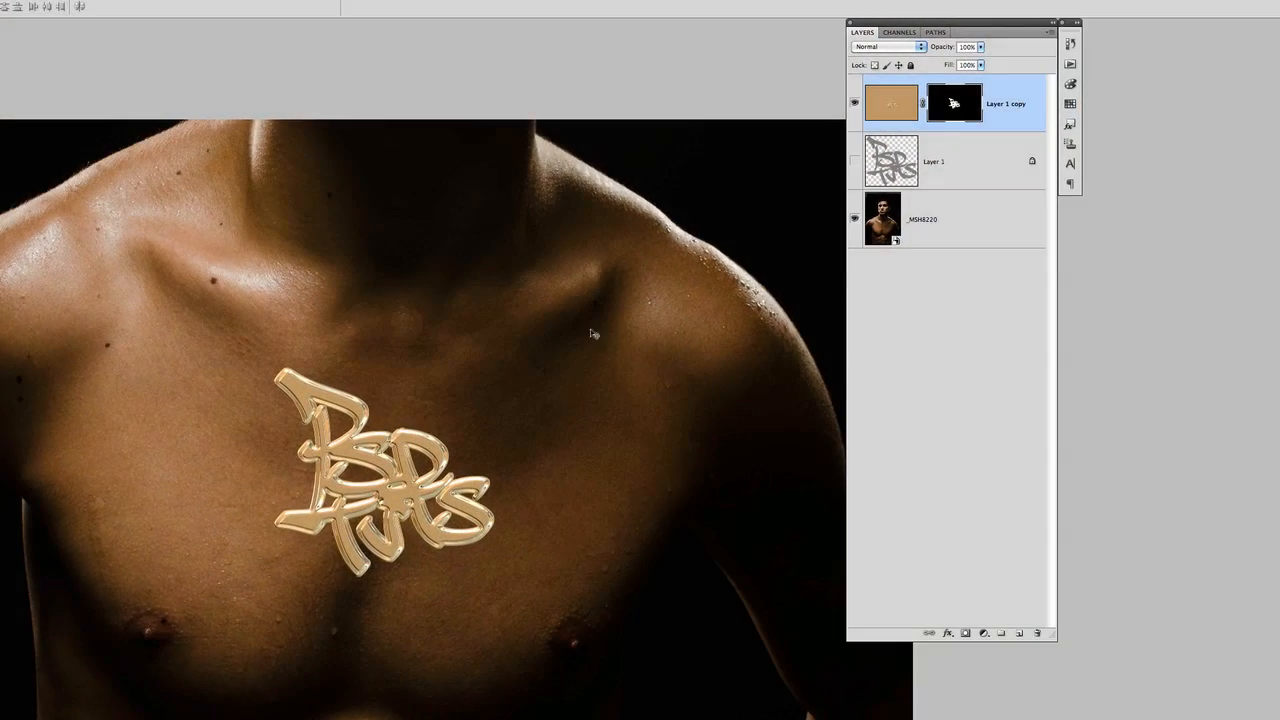
Convert the gold layer to a smart object and add noise at an amount of 5
right_click(960, 104)
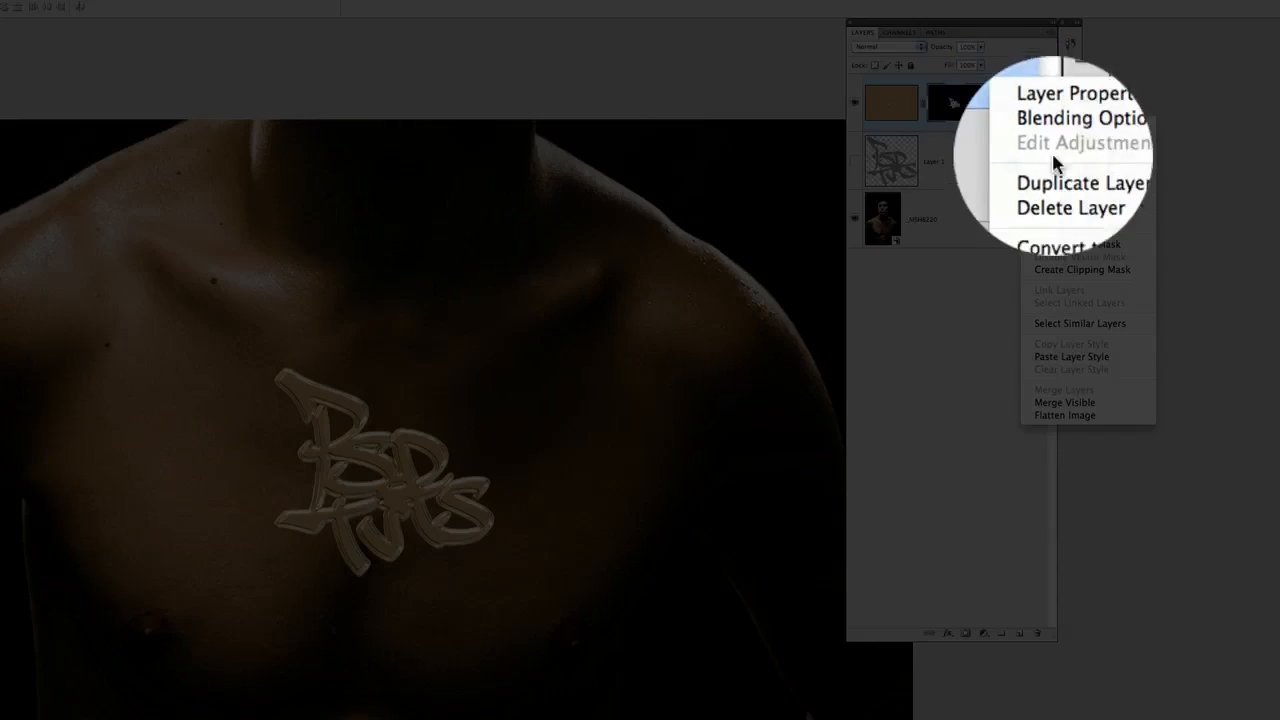
left_click(1066, 184)
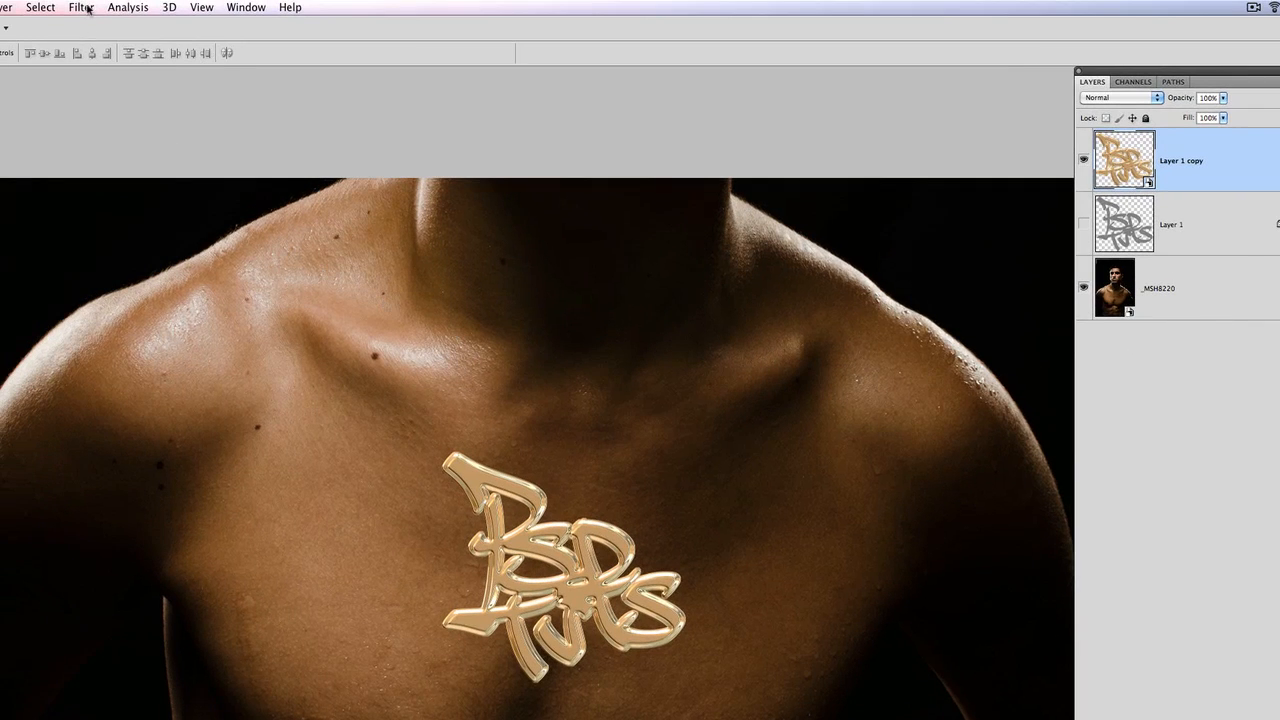
left_click(80, 8)
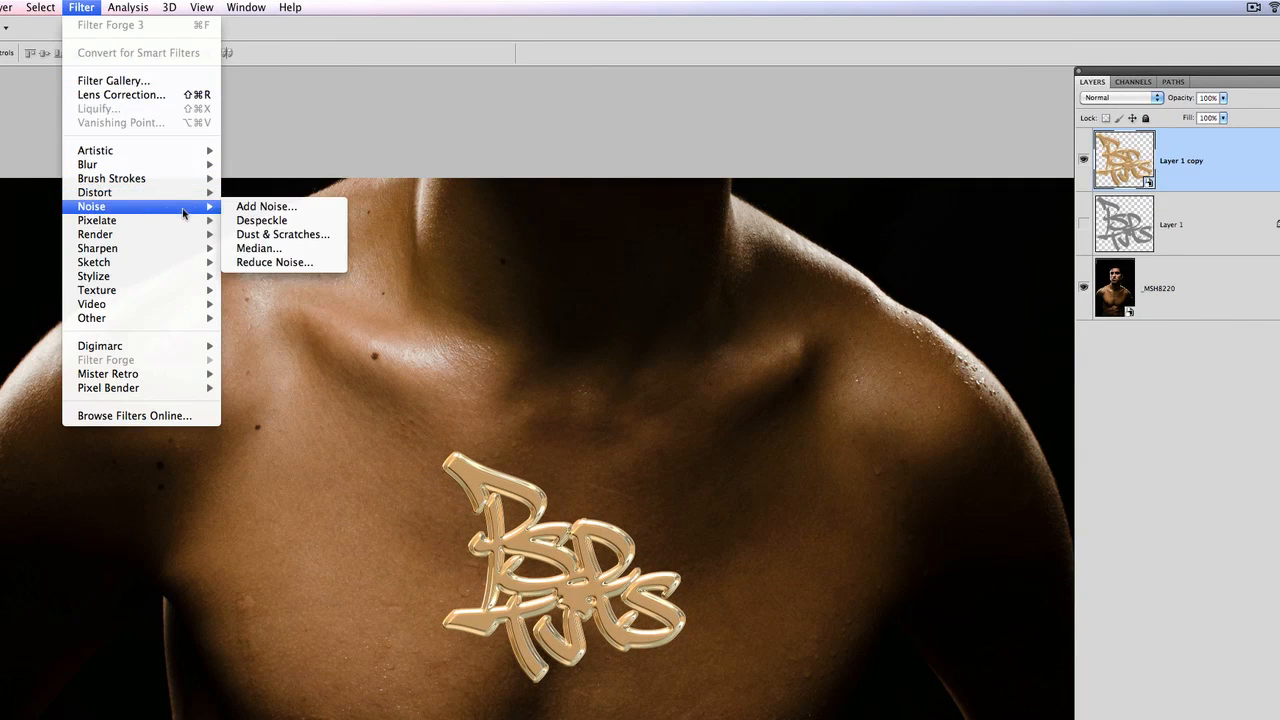
left_click(266, 206)
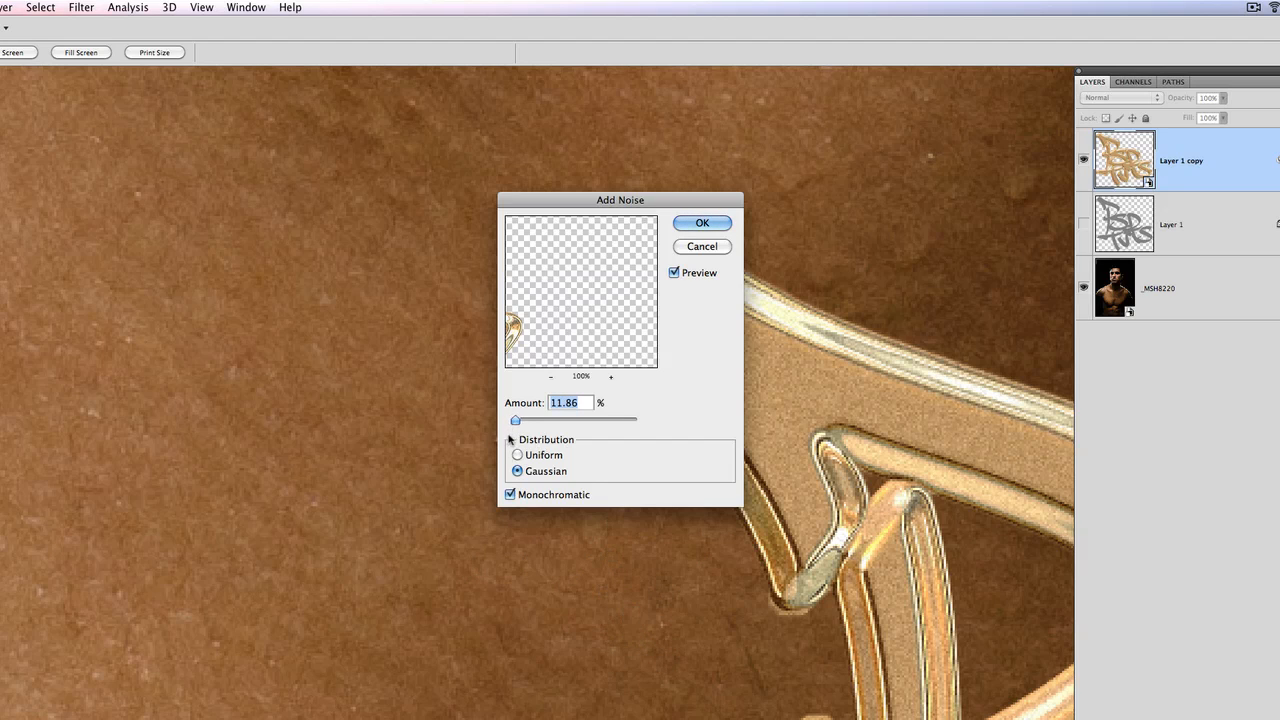
left_click_drag(516, 420, 512, 420)
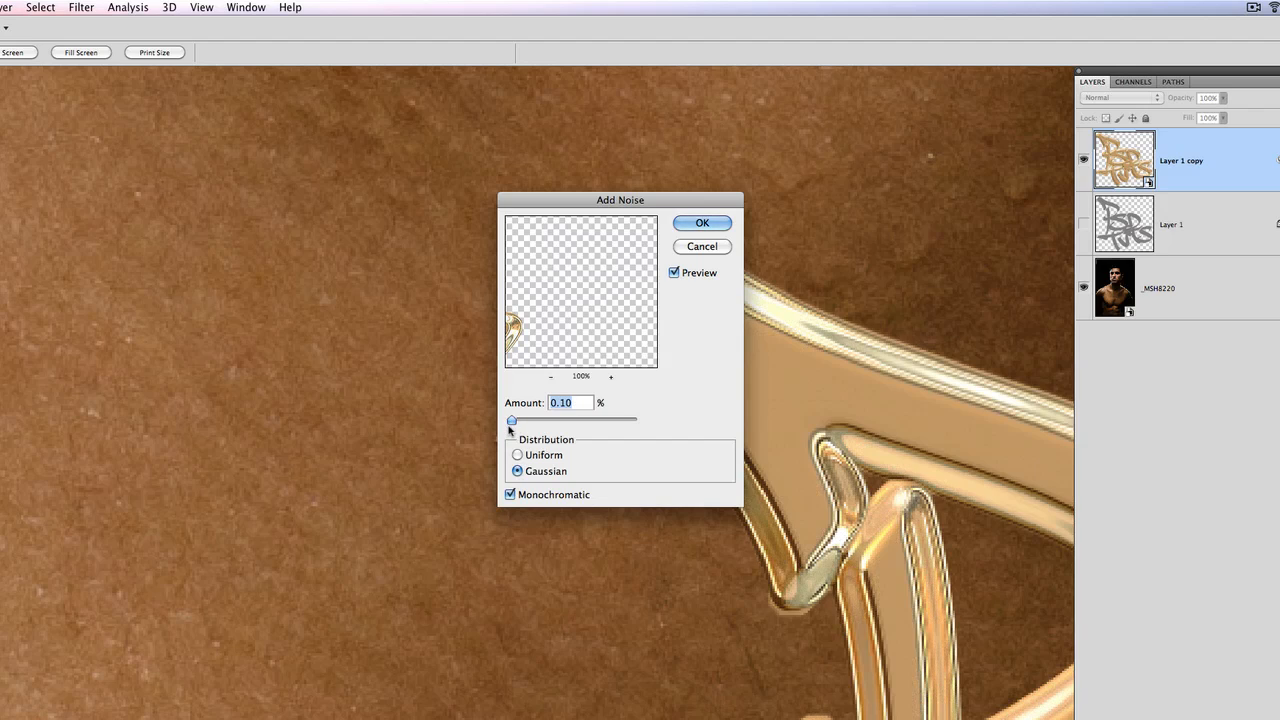
left_click_drag(512, 420, 516, 420)
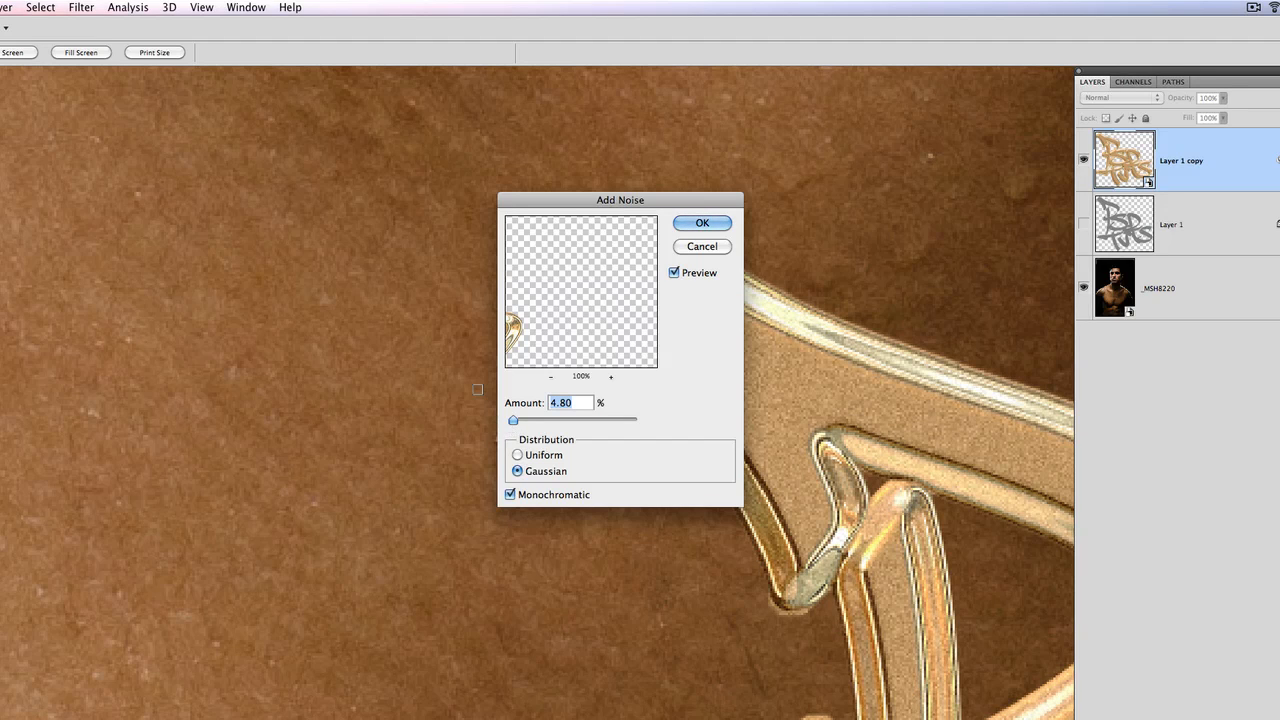
type("5")
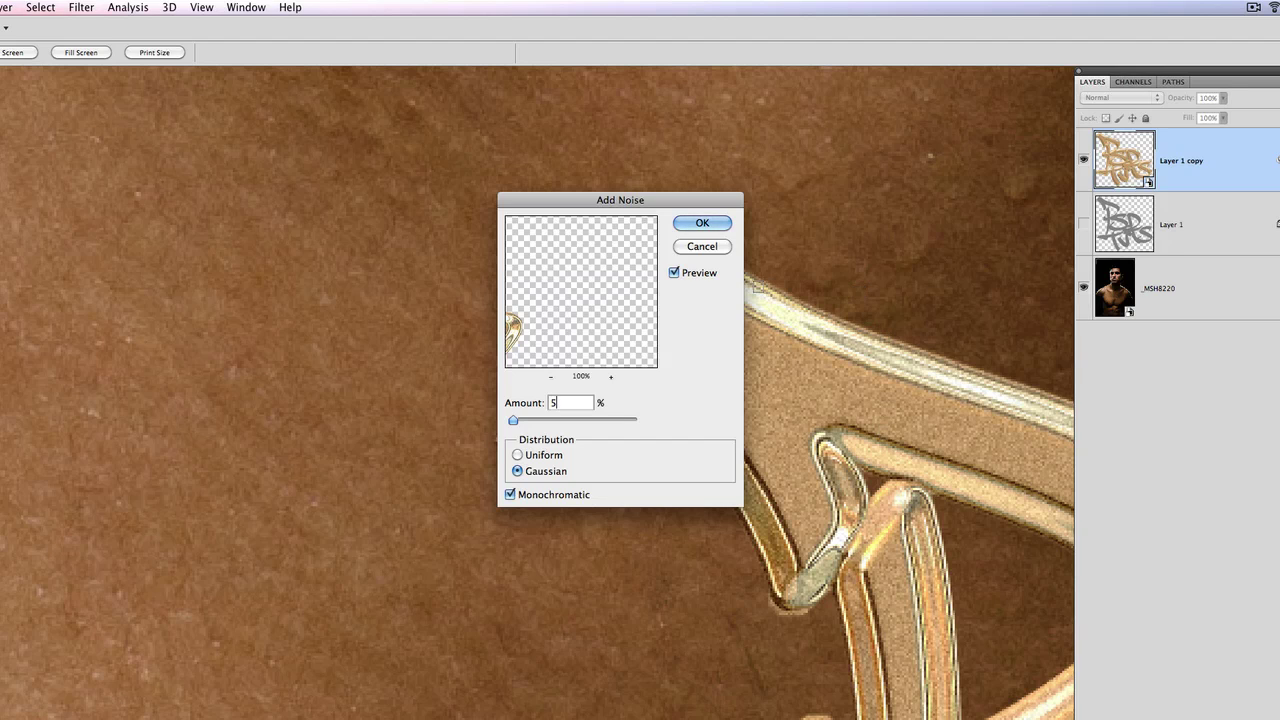
left_click(702, 222)
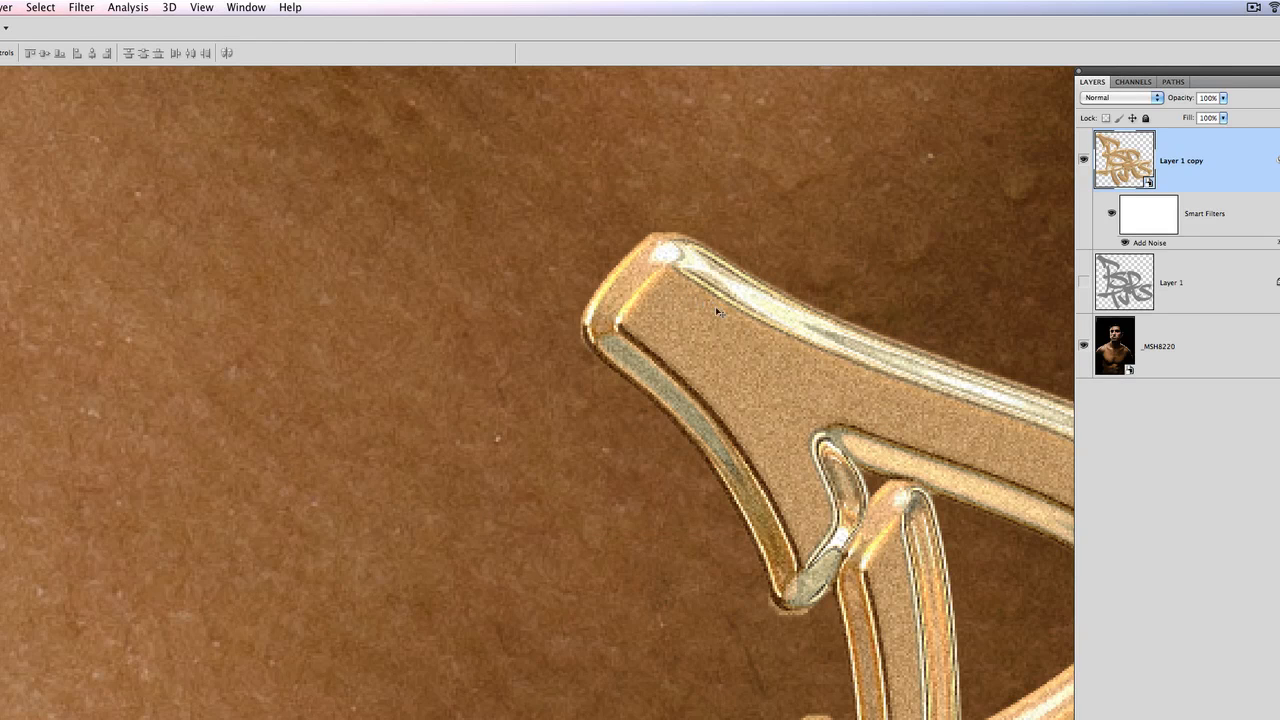
Add a Gaussian Blur smart filter with a 0.3-pixel radius to the gold lettering
left_click(76, 8)
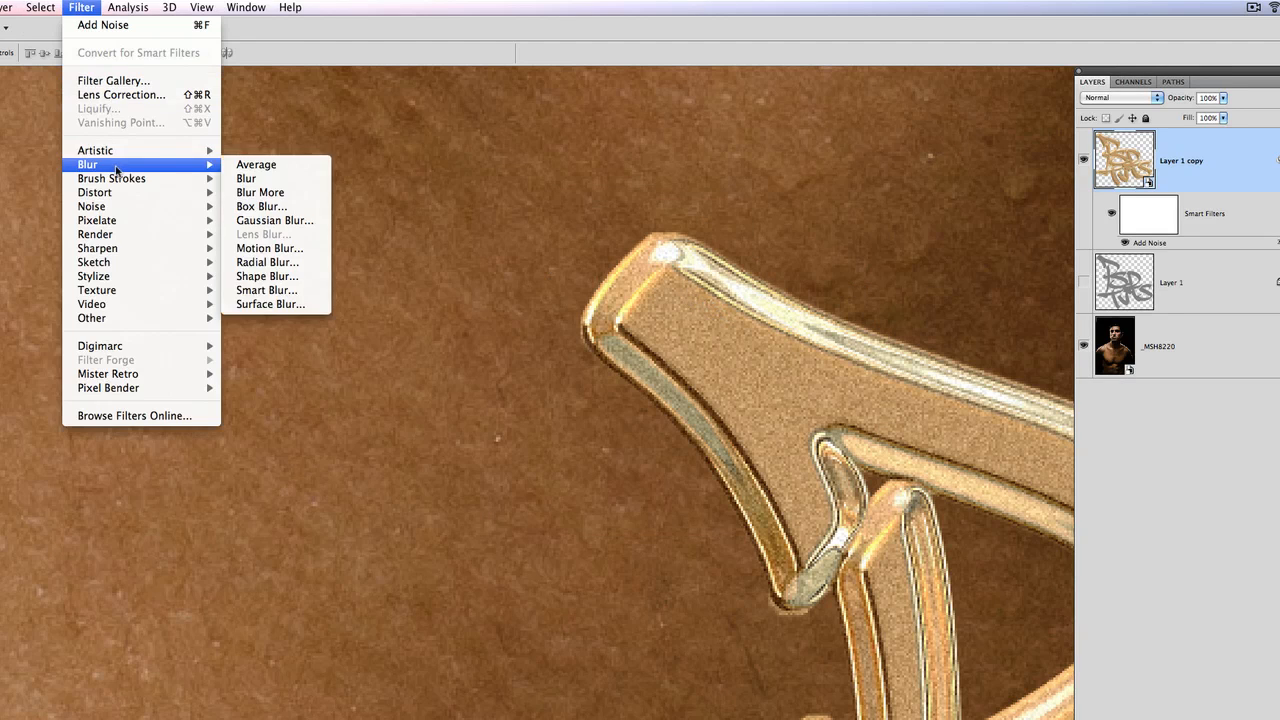
left_click(274, 220)
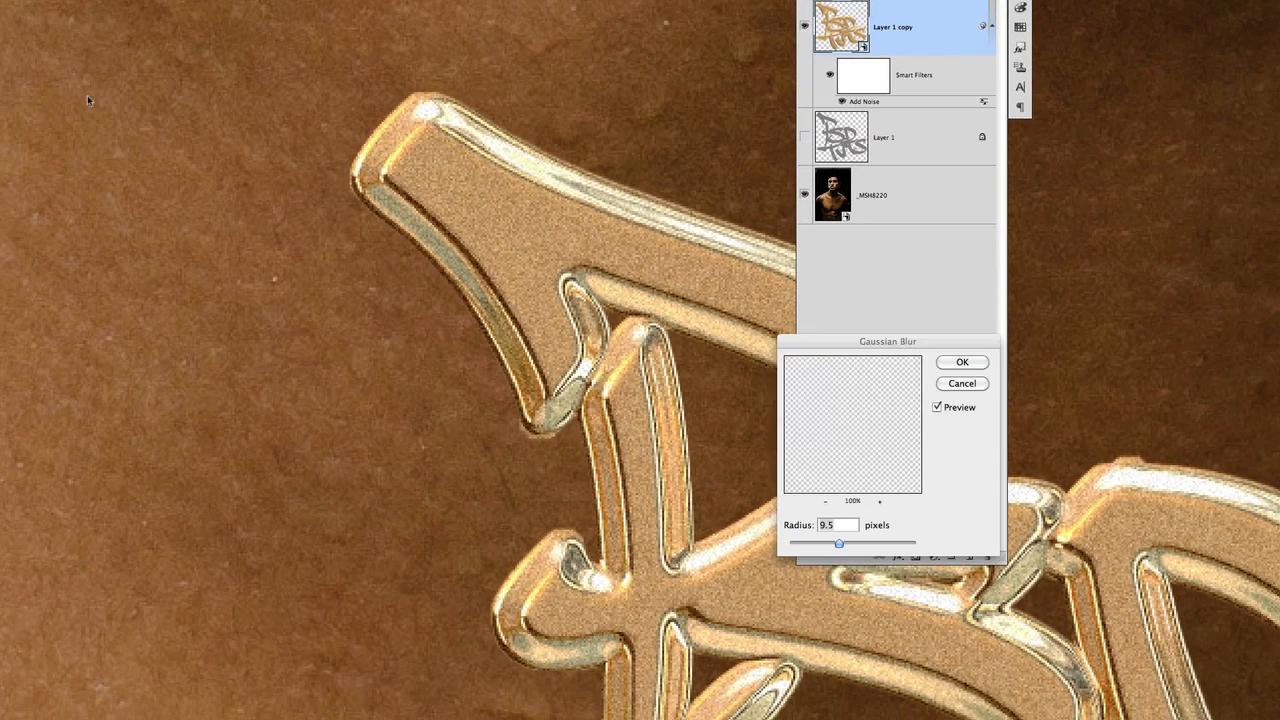
left_click_drag(840, 542, 828, 542)
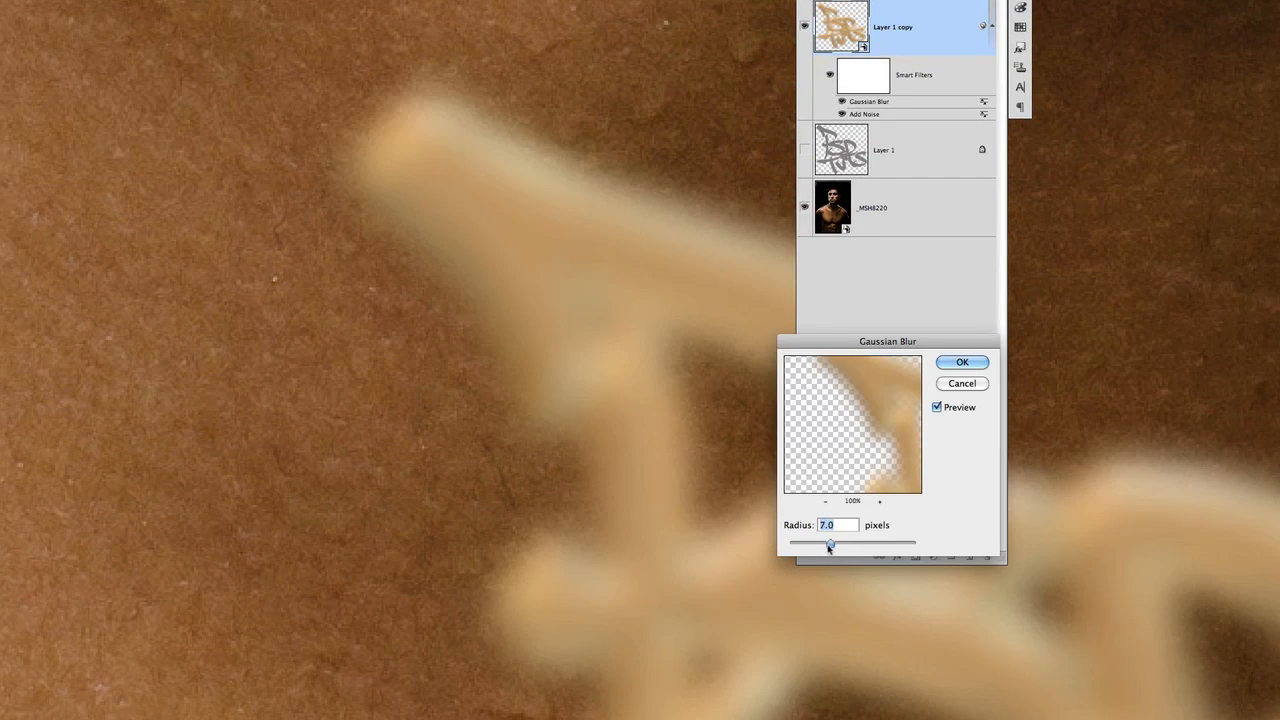
left_click_drag(828, 544, 790, 544)
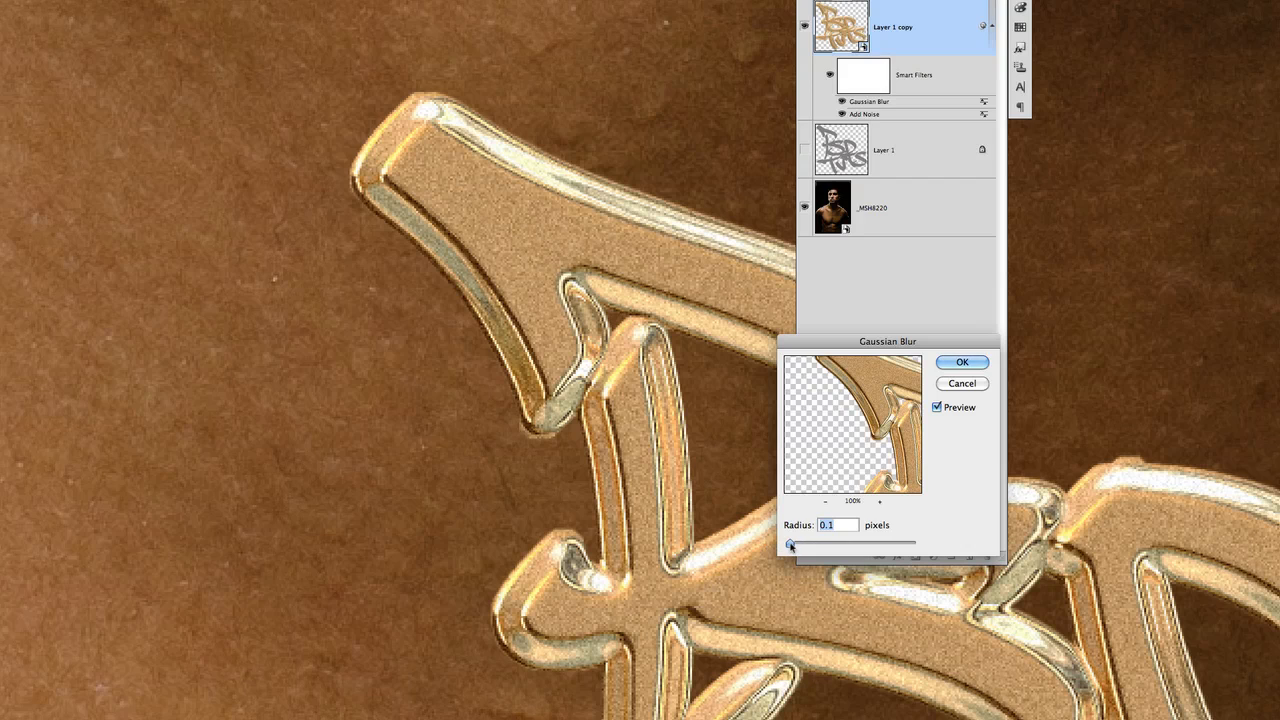
left_click_drag(788, 544, 796, 544)
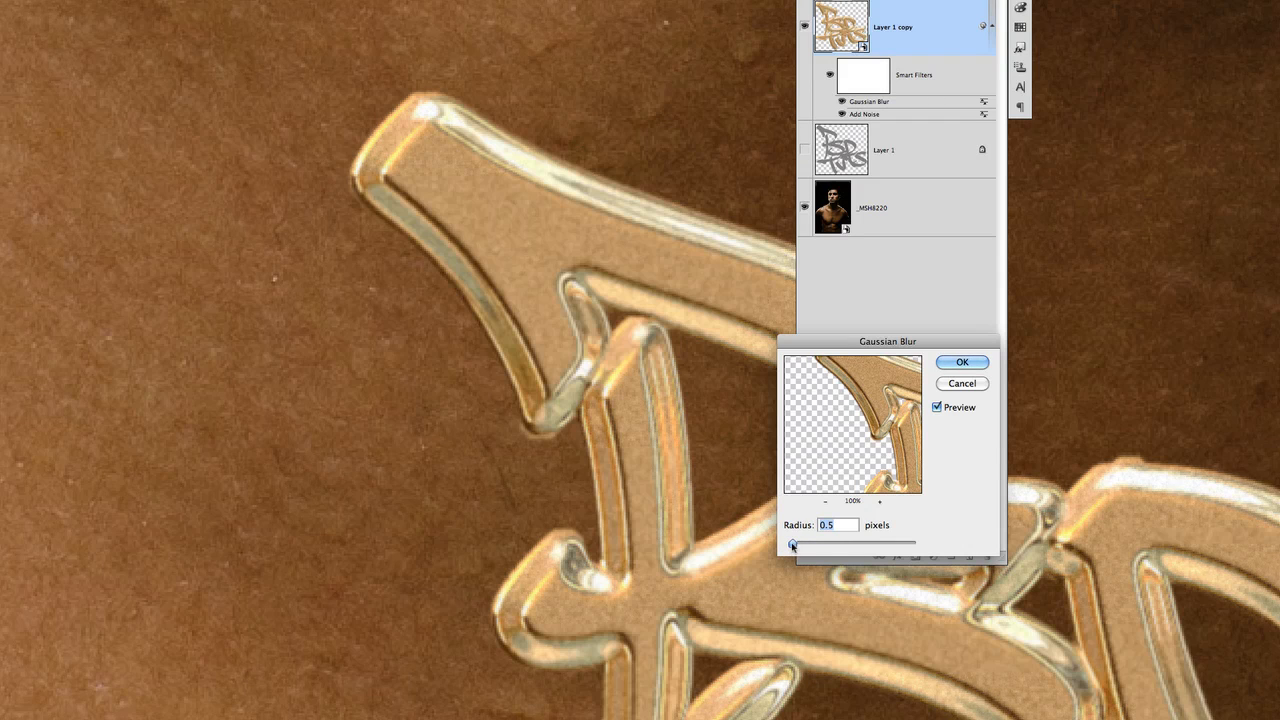
left_click_drag(792, 544, 790, 544)
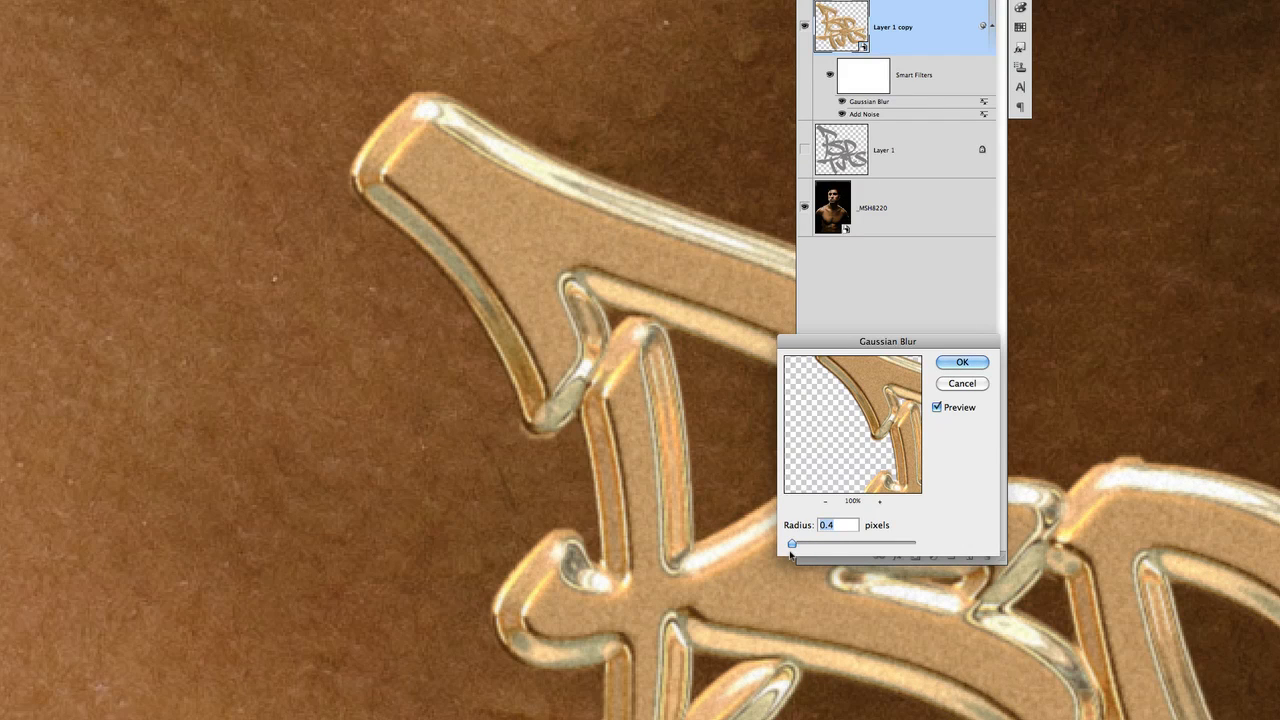
type(".3")
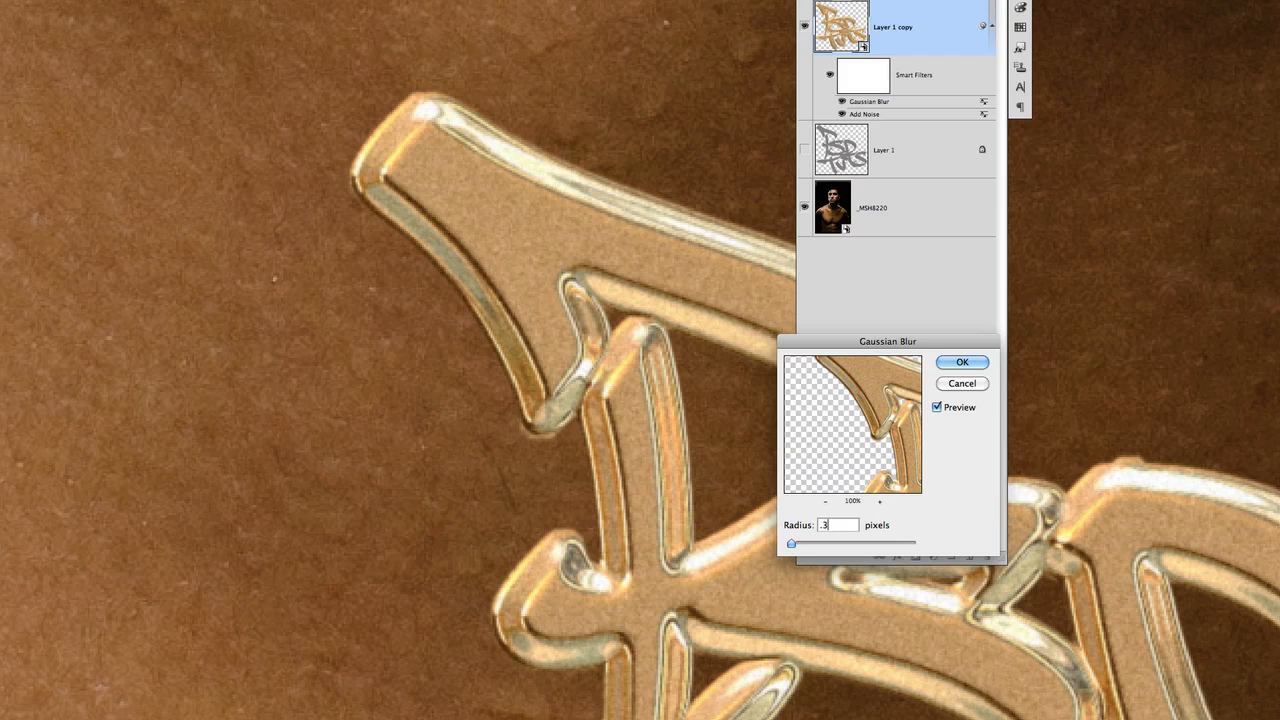
left_click(960, 362)
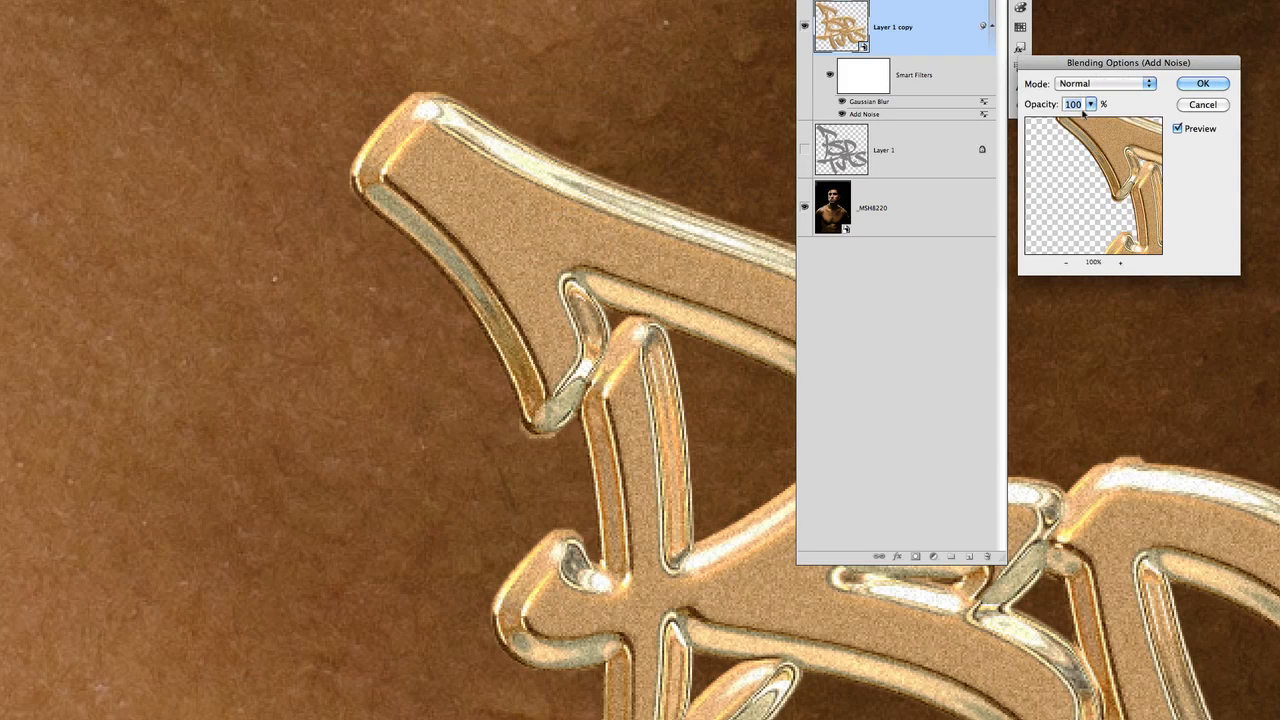
Lower the Add Noise smart filter's opacity on the gold lettering to 71%
left_click_drag(1084, 118, 1072, 118)
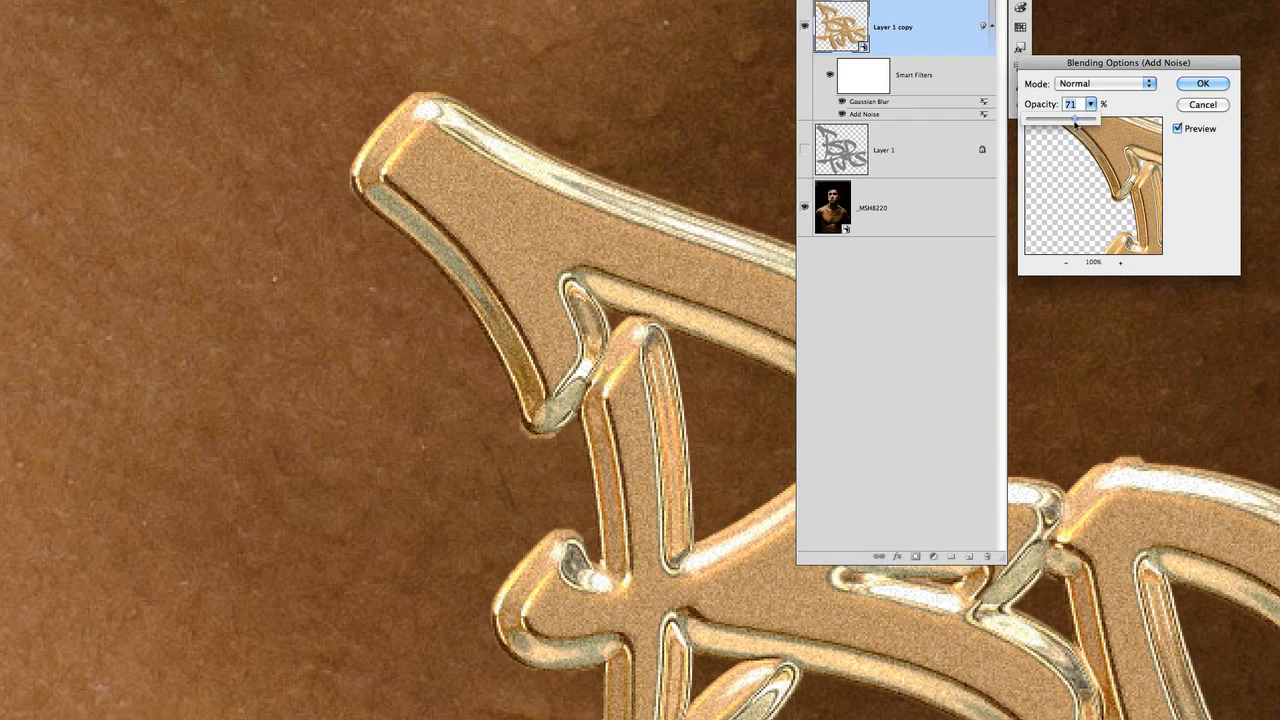
left_click(1208, 82)
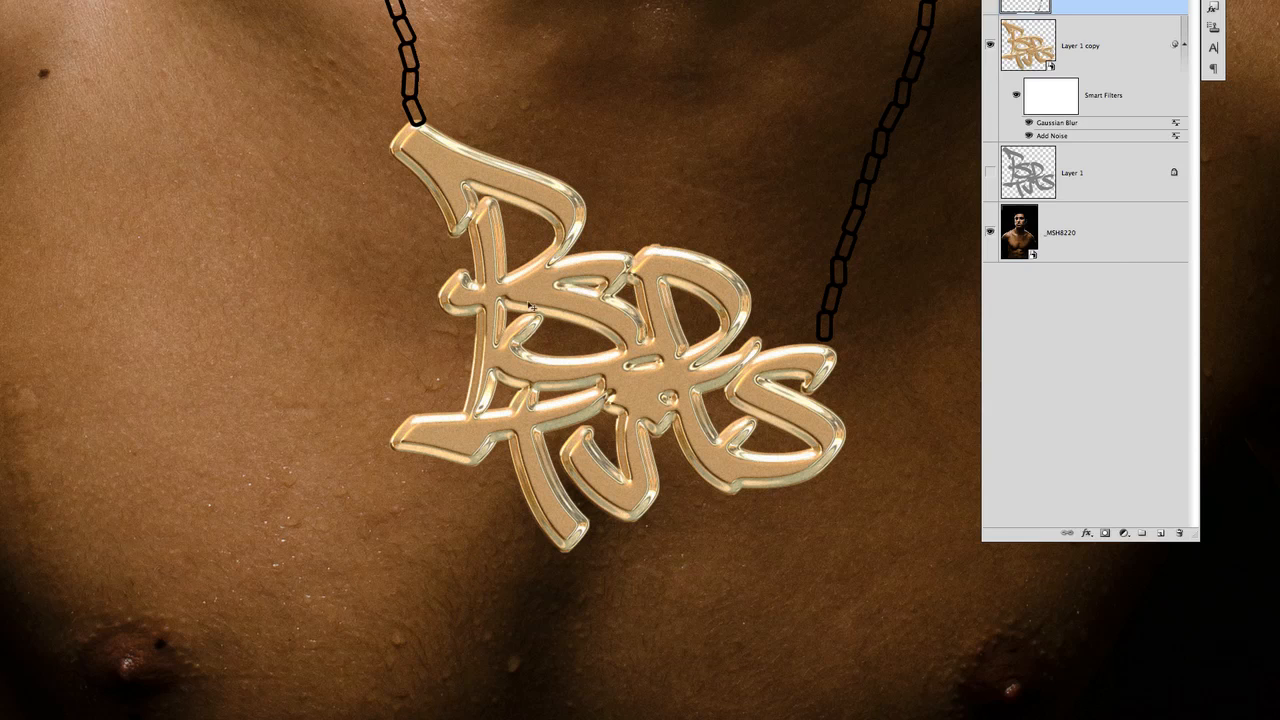
mouse_move(656, 414)
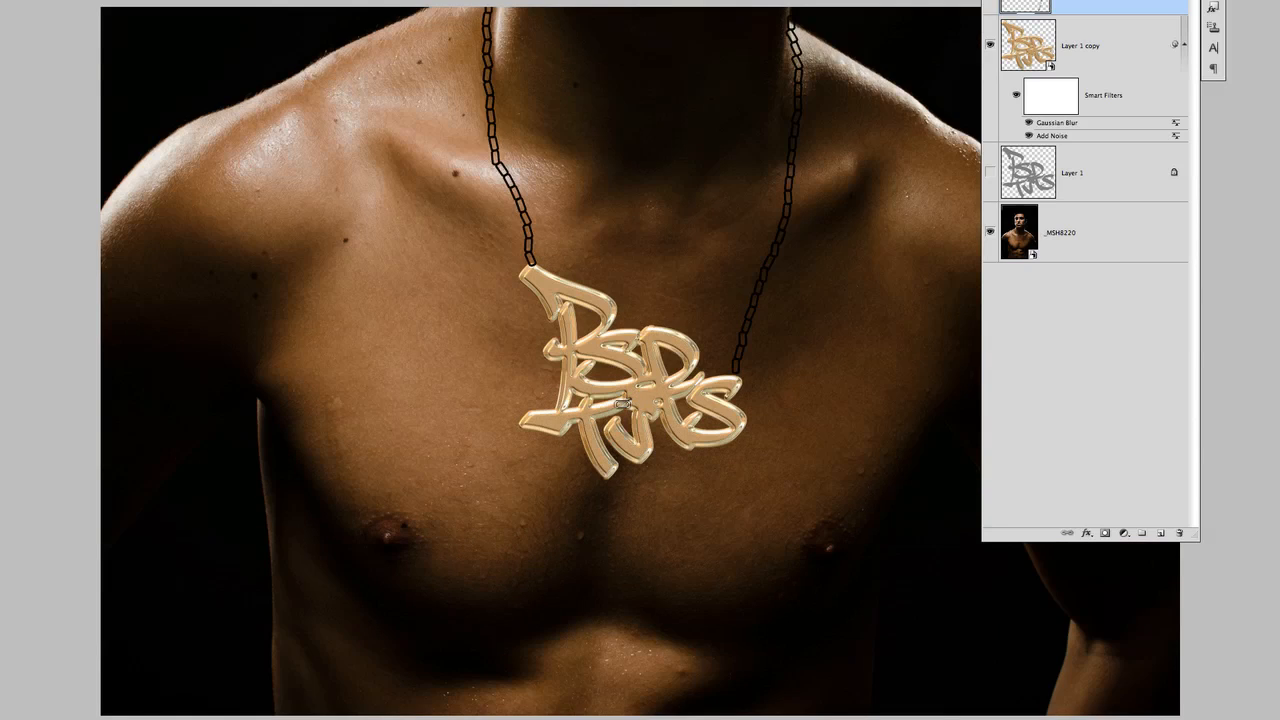
mouse_move(548, 266)
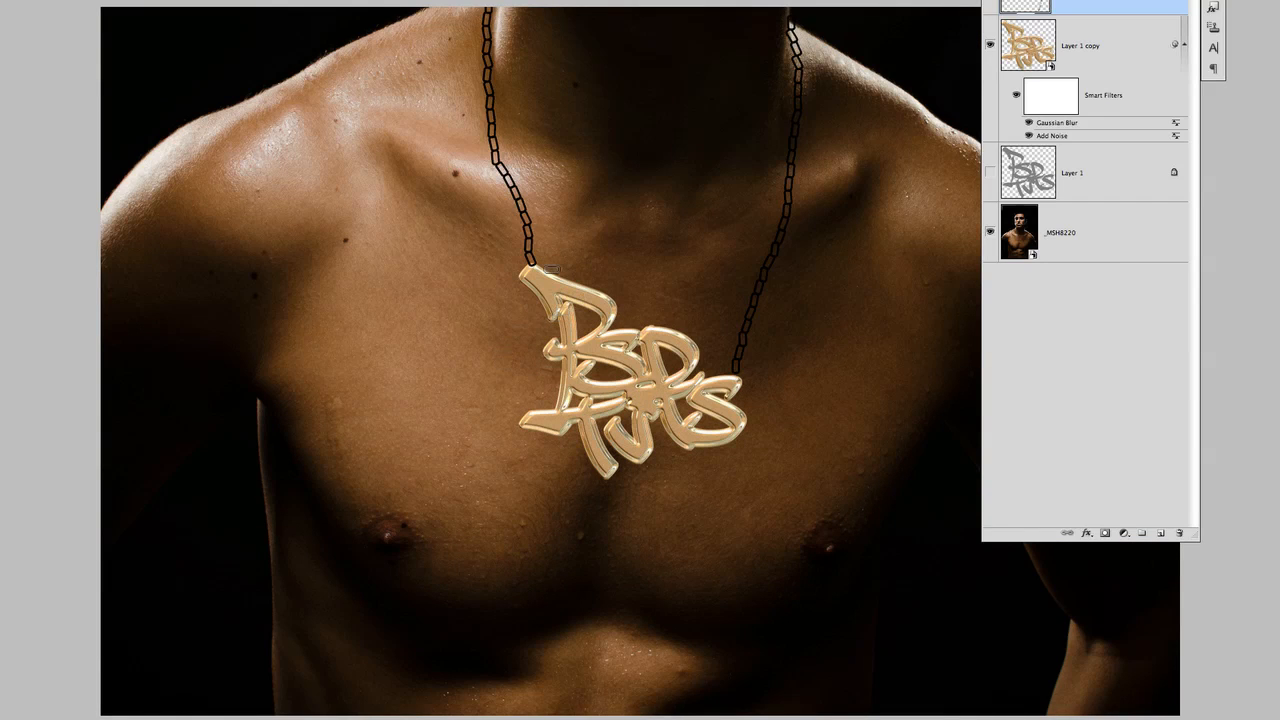
mouse_move(1058, 32)
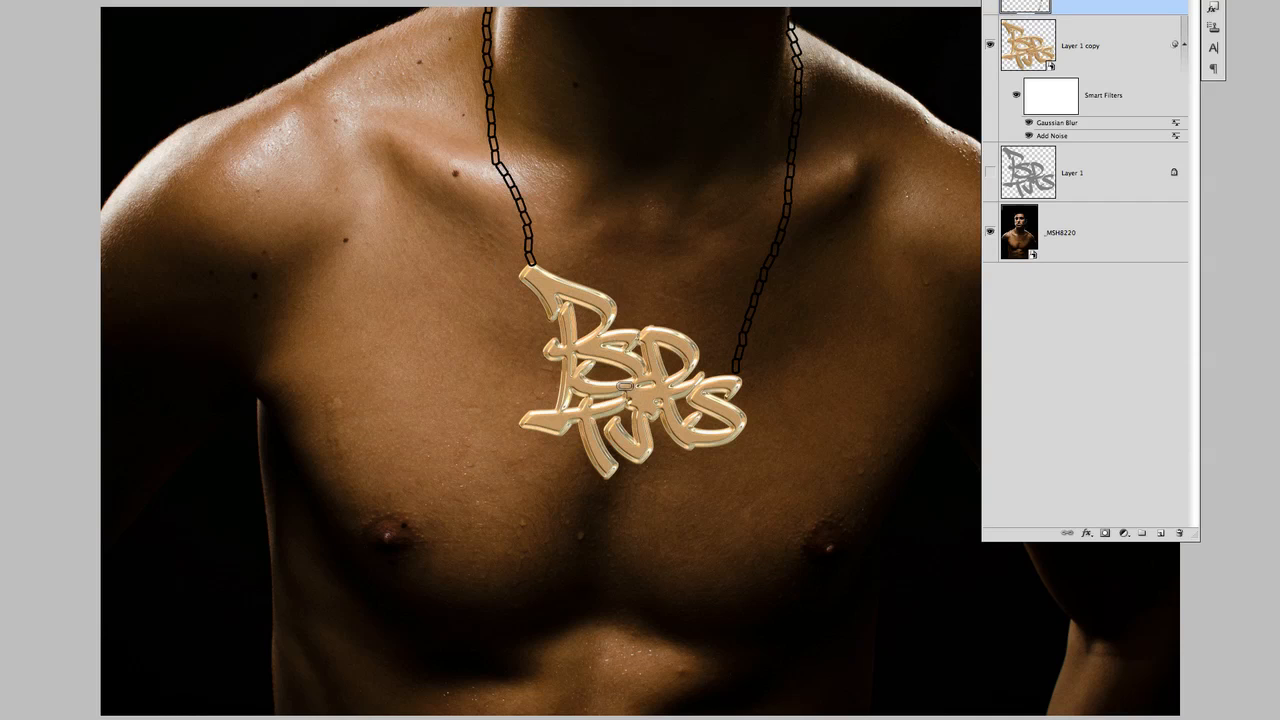
mouse_move(624, 396)
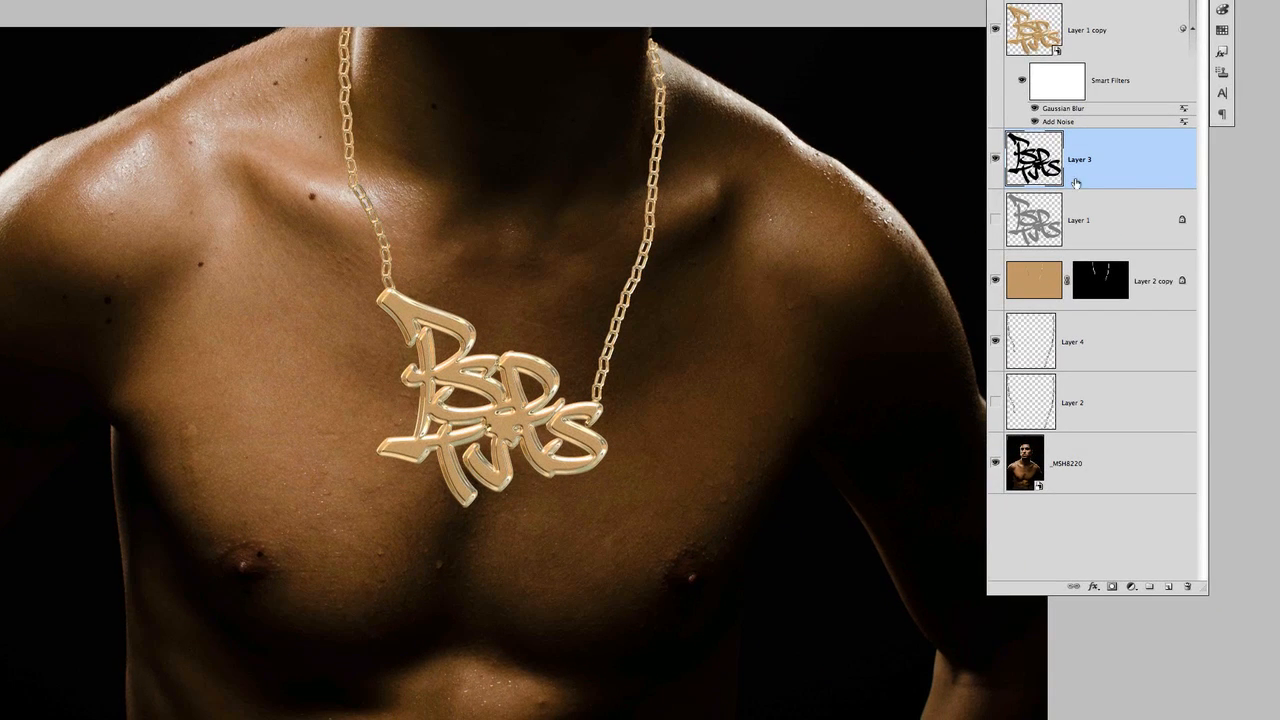
Convert Layer 3 to a smart object and give it a 0.1-pixel Gaussian Blur
right_click(1090, 160)
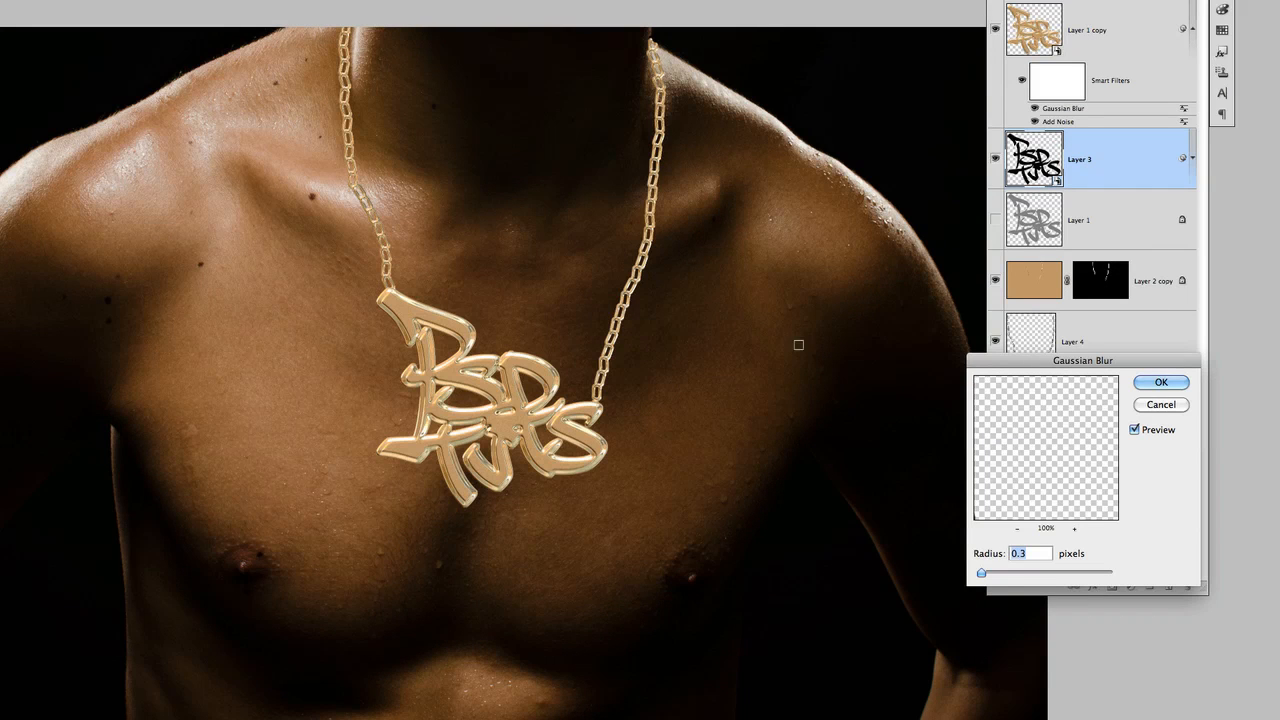
left_click_drag(980, 572, 1020, 572)
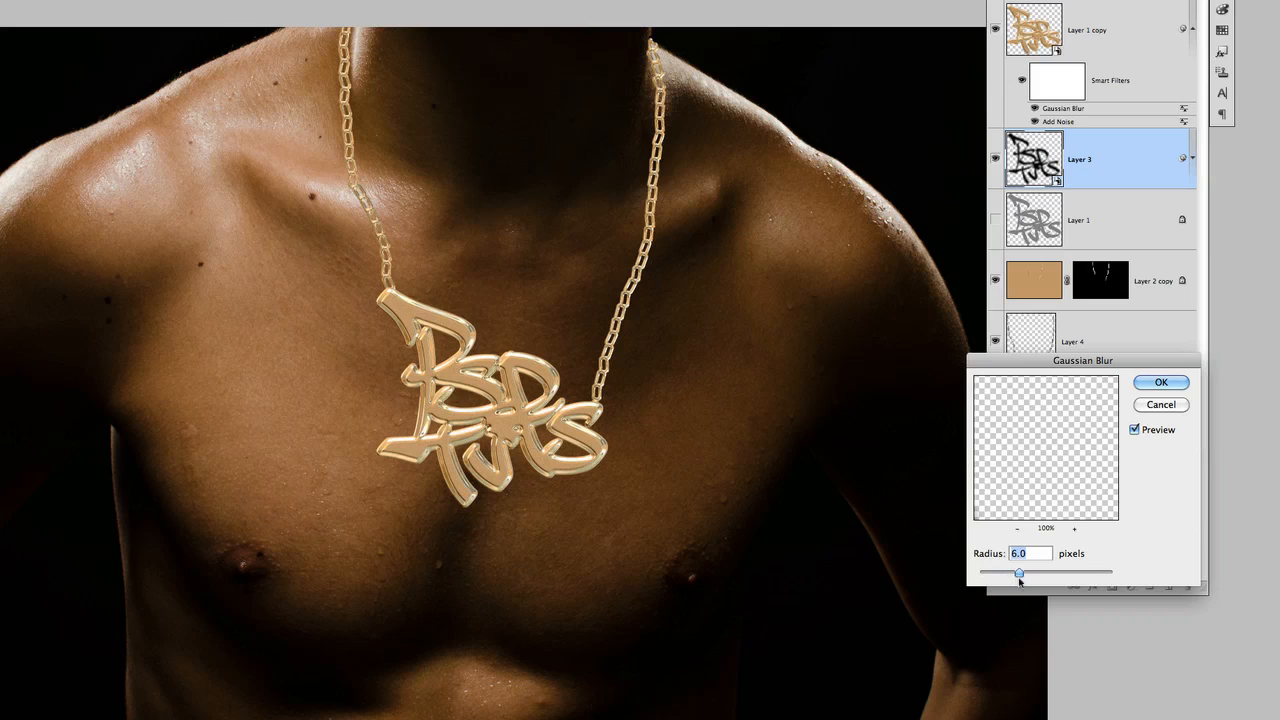
left_click_drag(1018, 572, 1030, 572)
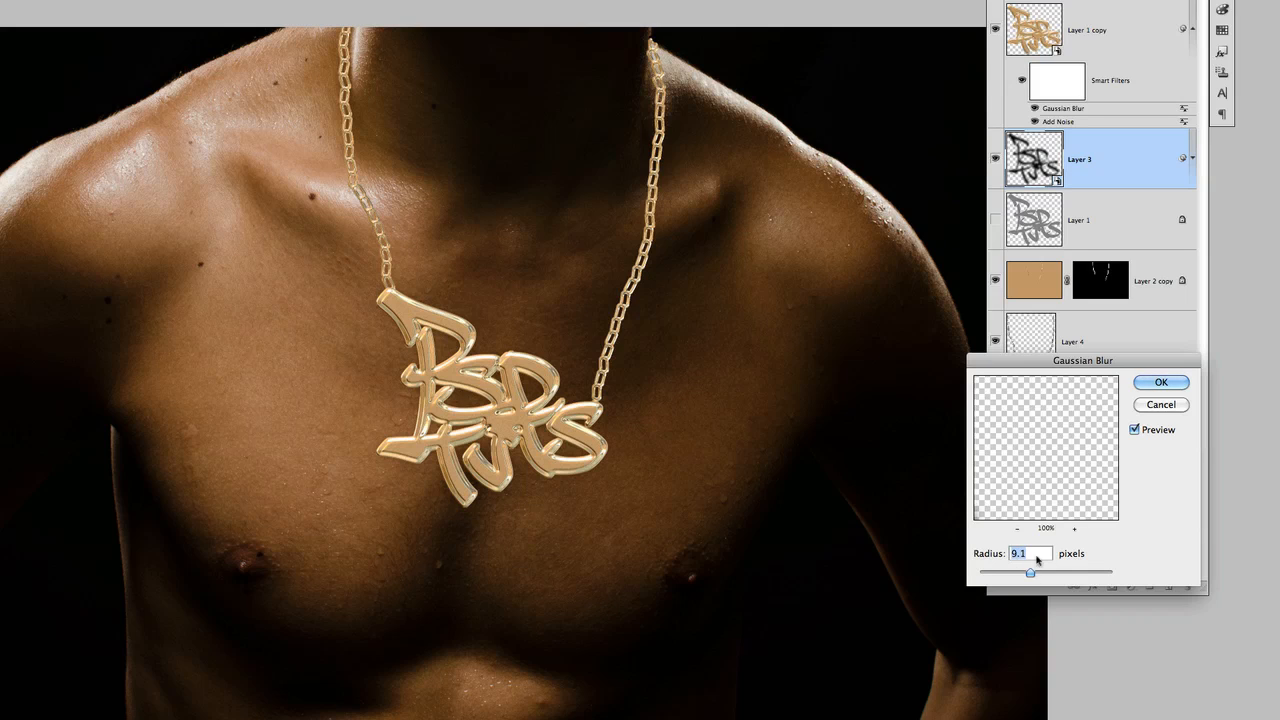
left_click(1160, 382)
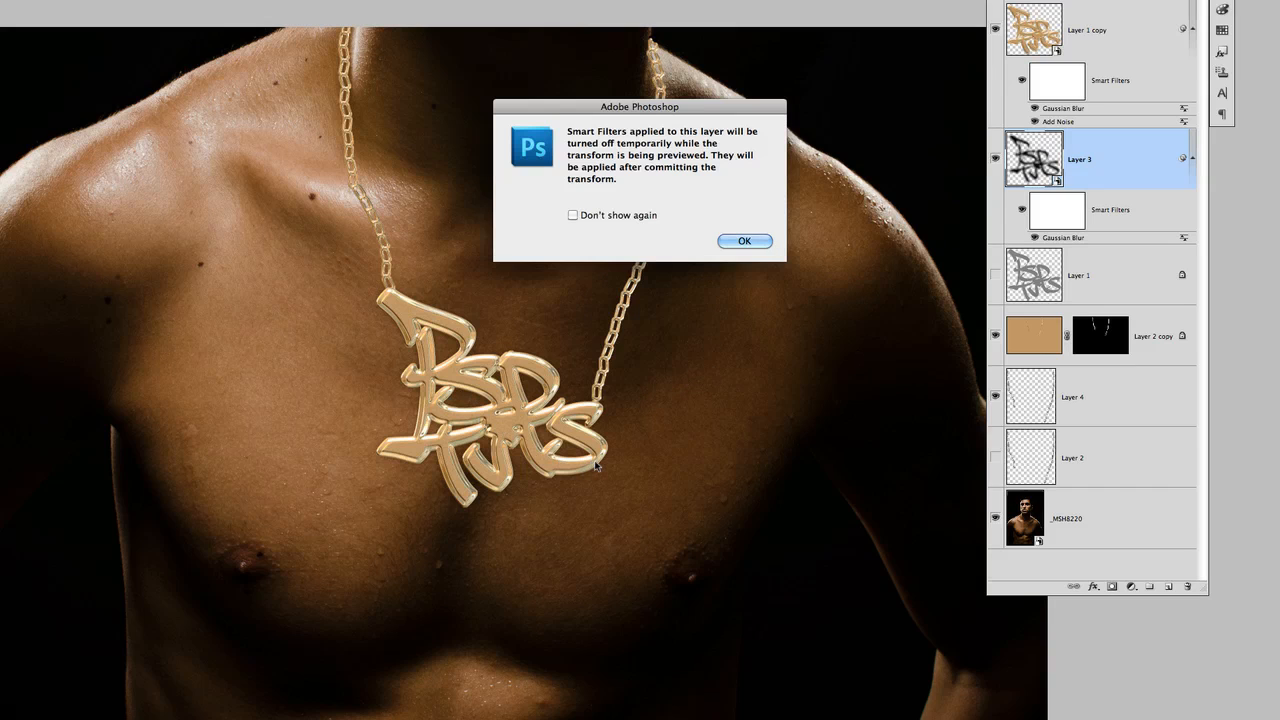
Dismiss the smart filter notice and resize the Layer 3 lettering behind the pendant
left_click(744, 240)
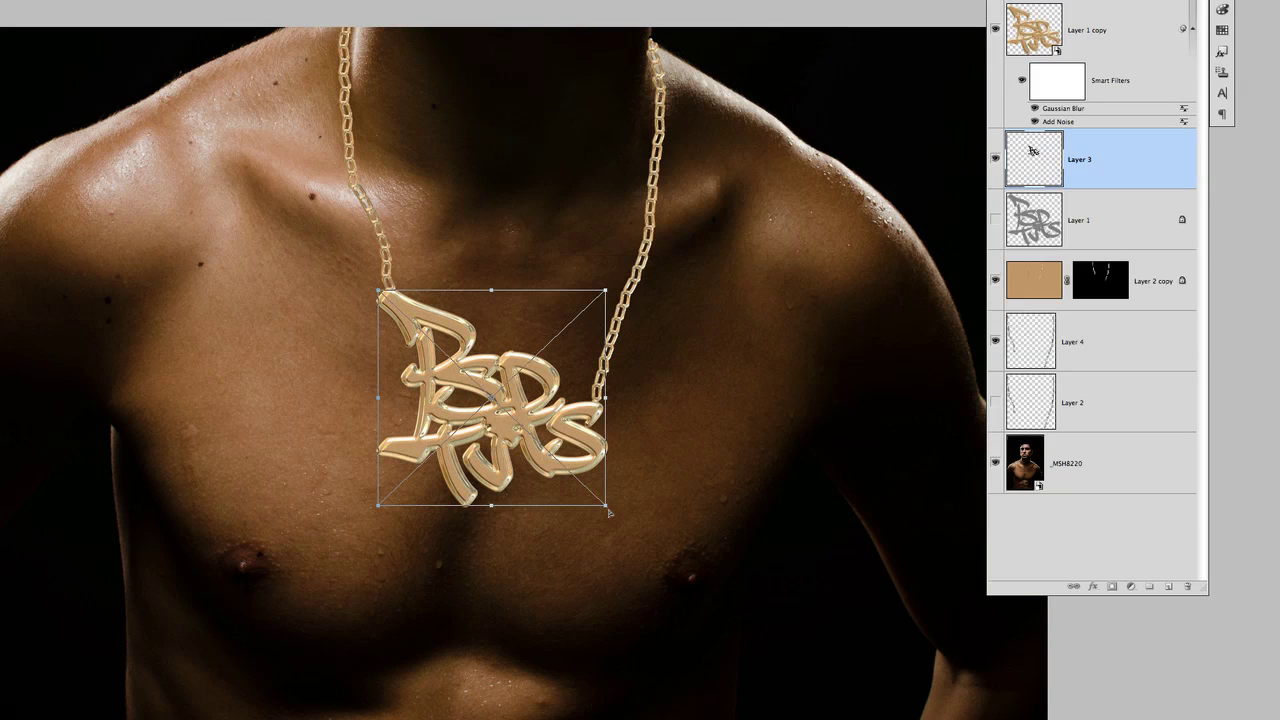
left_click_drag(608, 512, 616, 518)
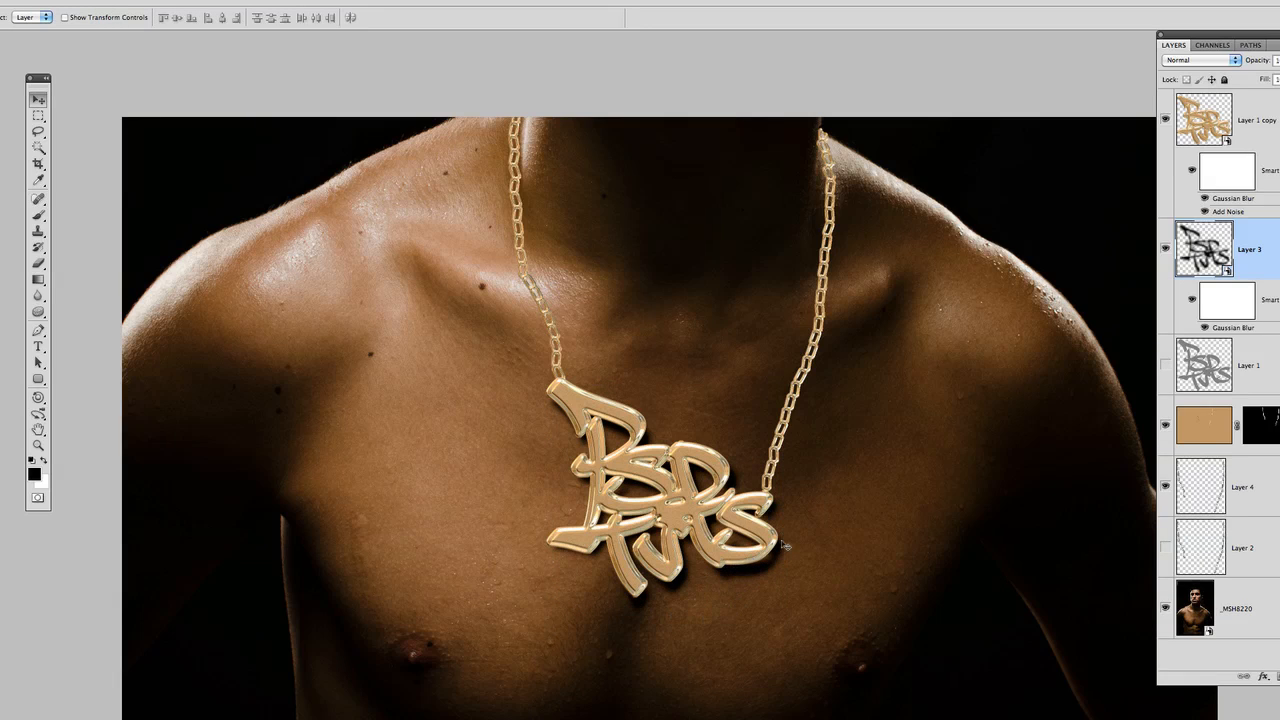
mouse_move(1162, 210)
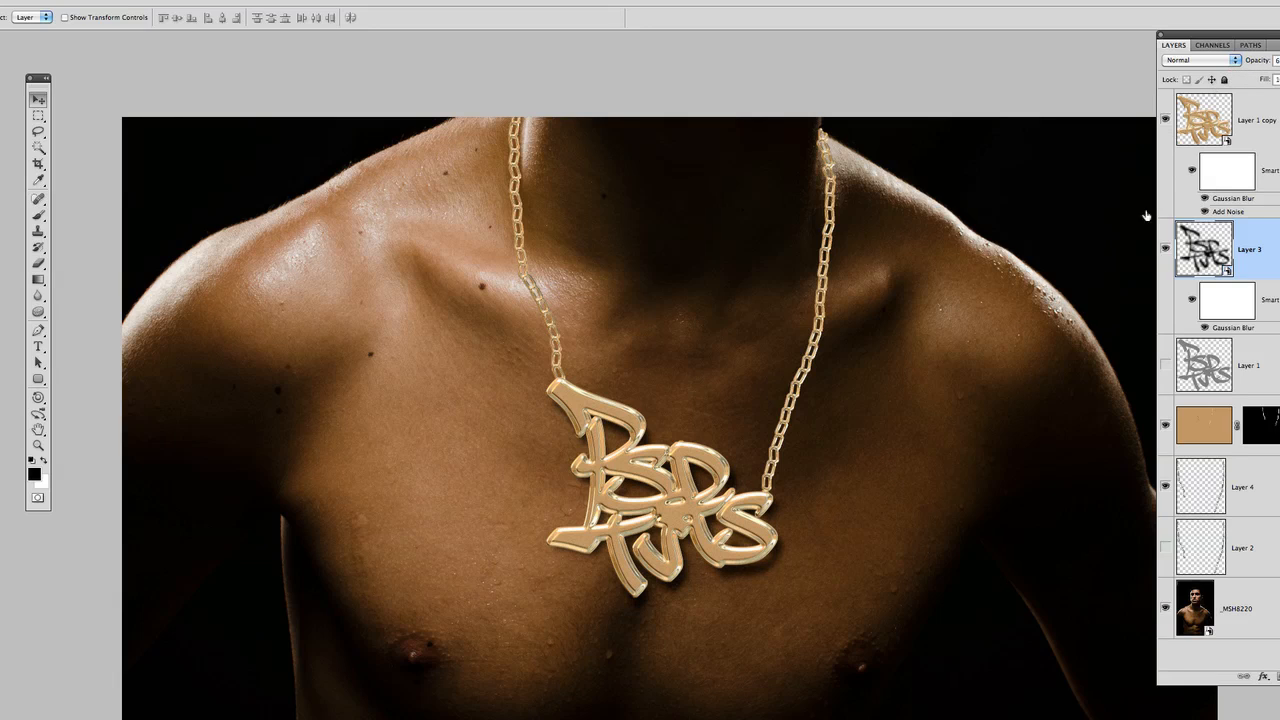
mouse_move(712, 588)
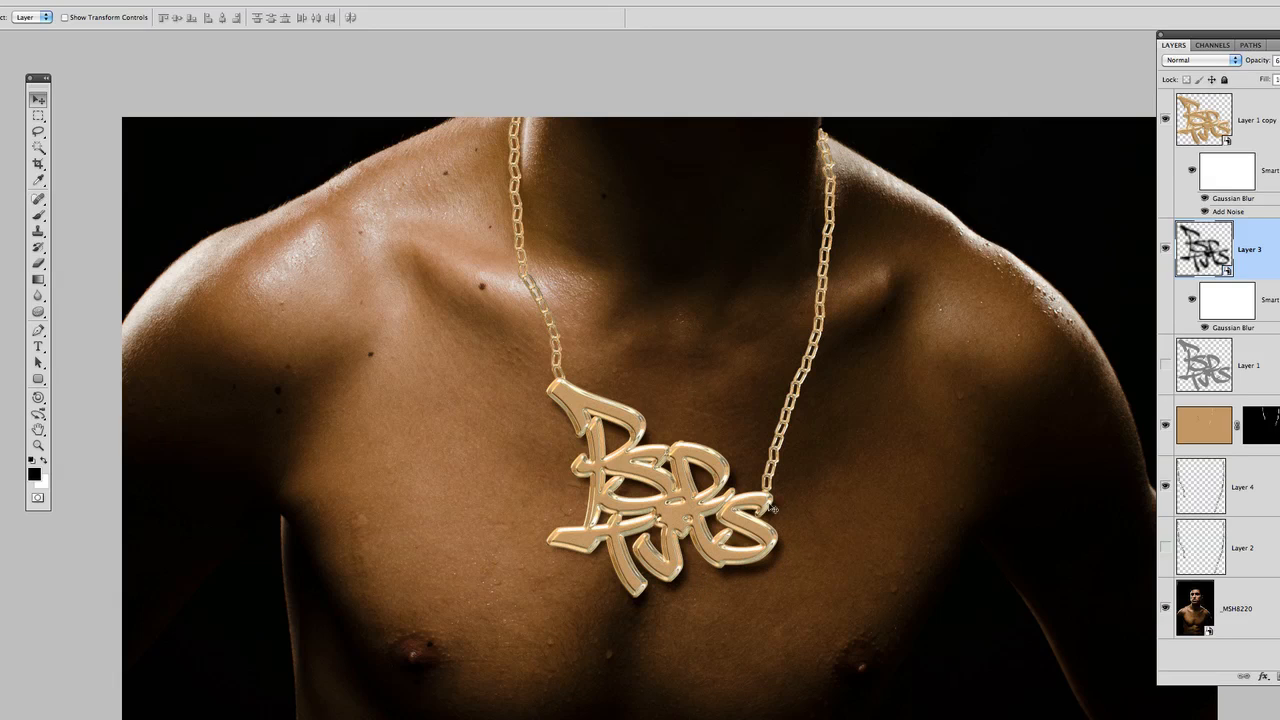
left_click(1240, 484)
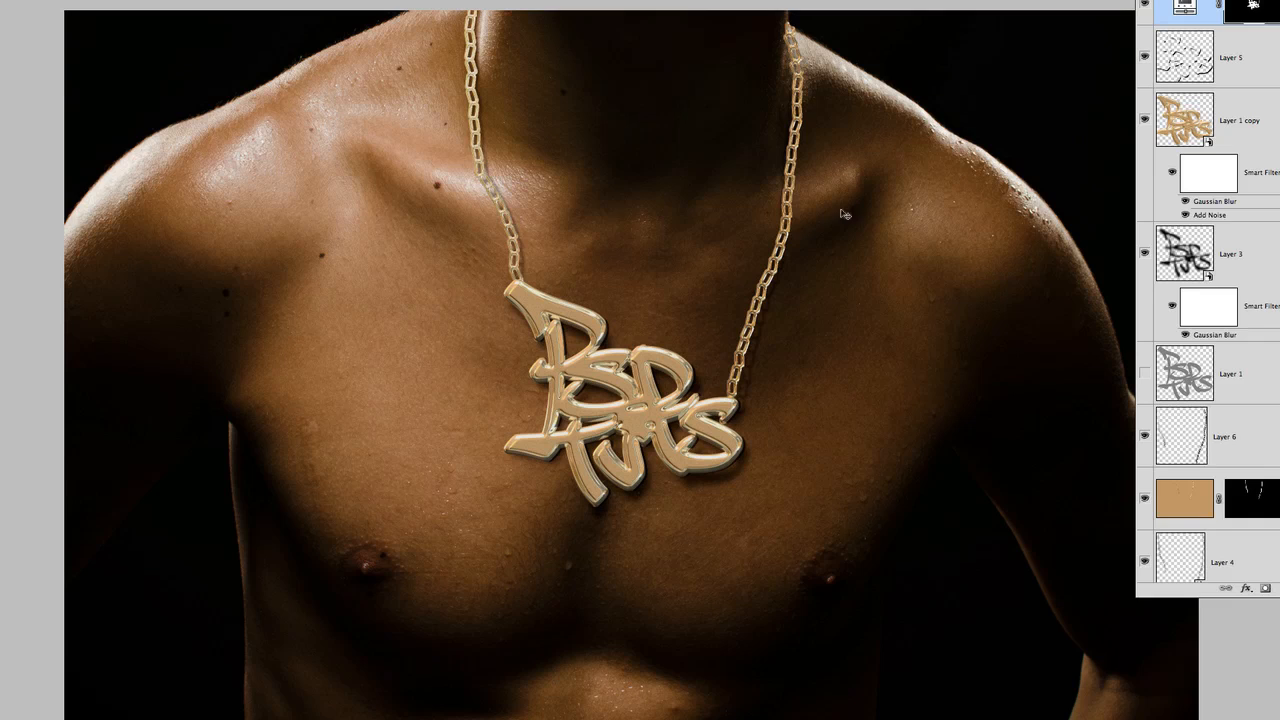
mouse_move(304, 146)
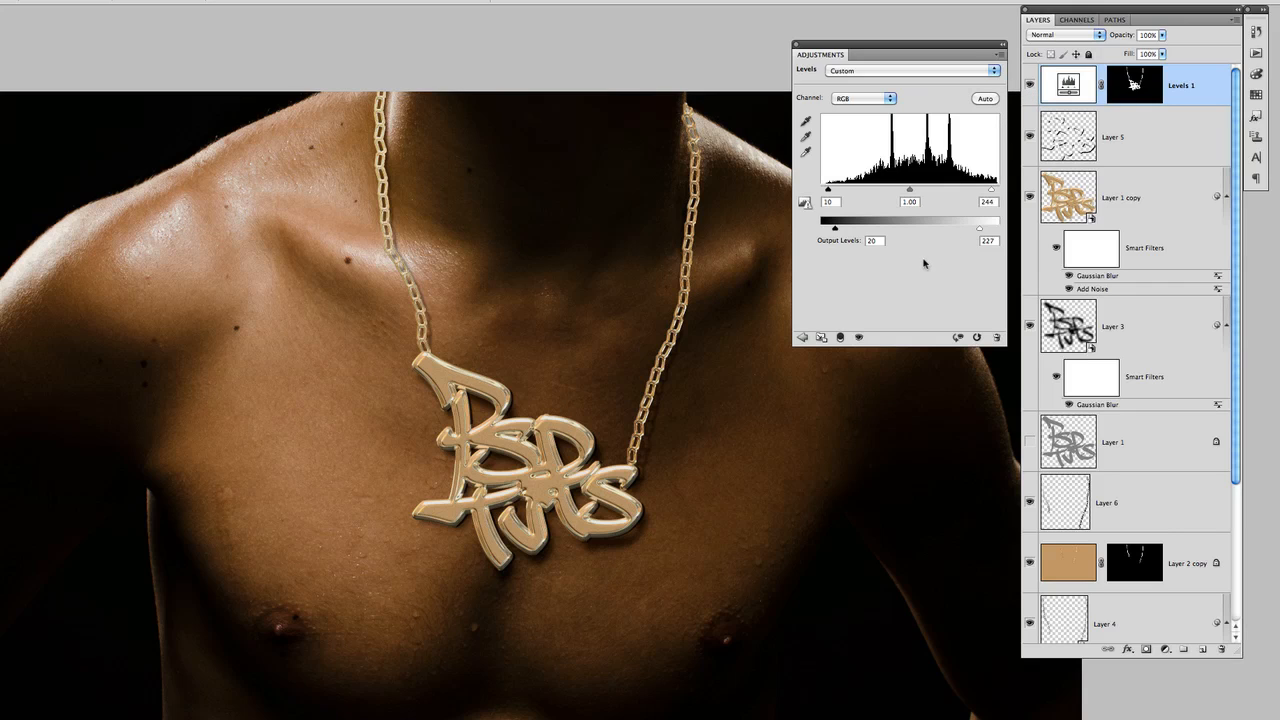
mouse_move(1016, 140)
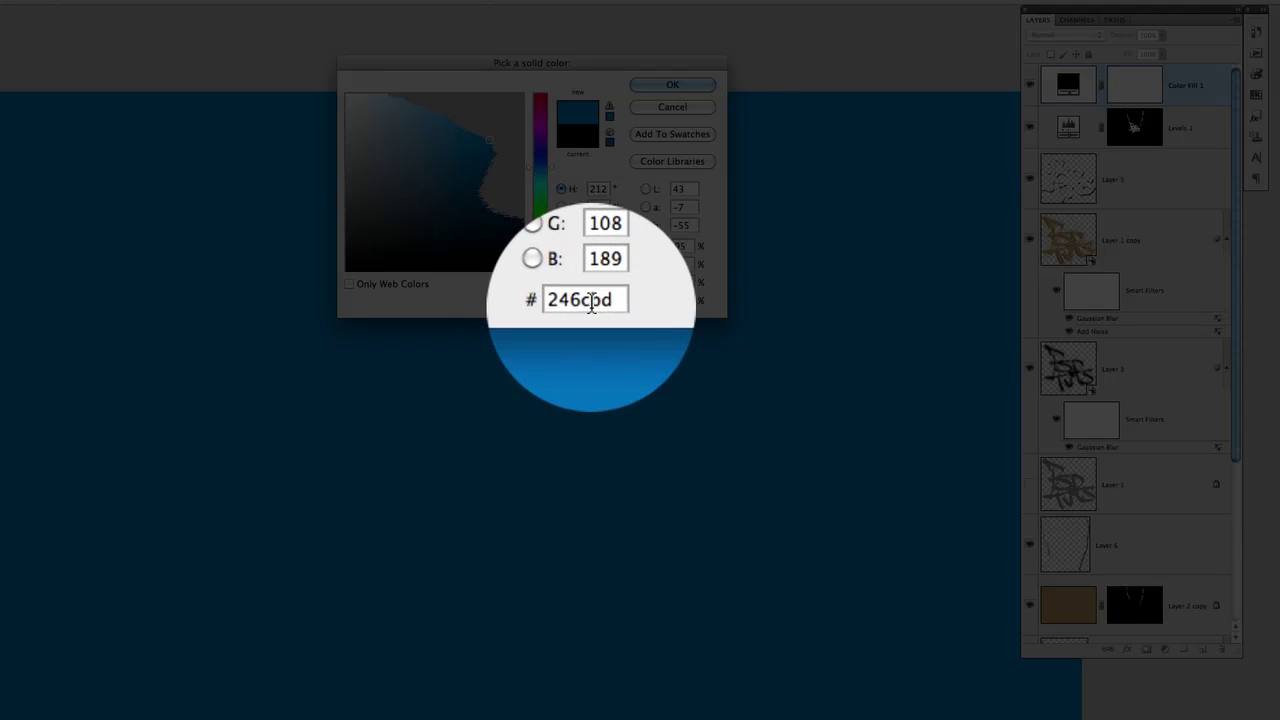
Accept the #246cbd blue fill colour and change the Color Fill layer's blend mode
left_click(672, 84)
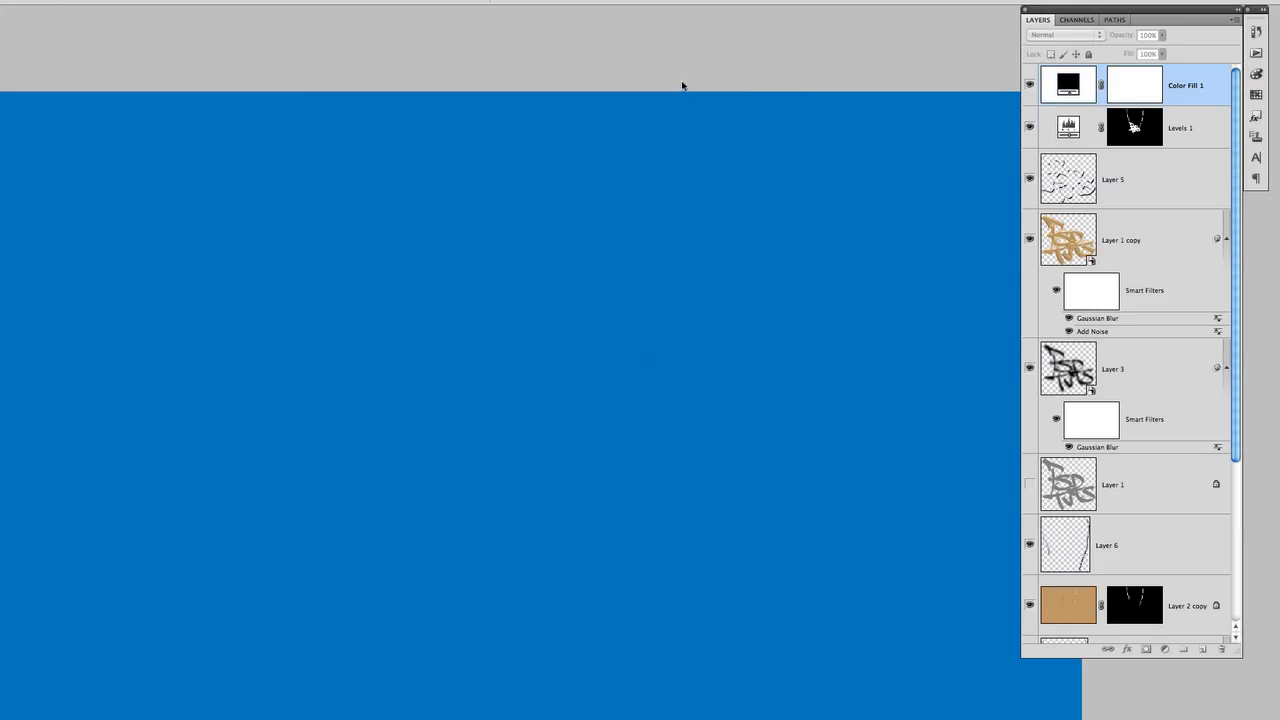
left_click(1052, 36)
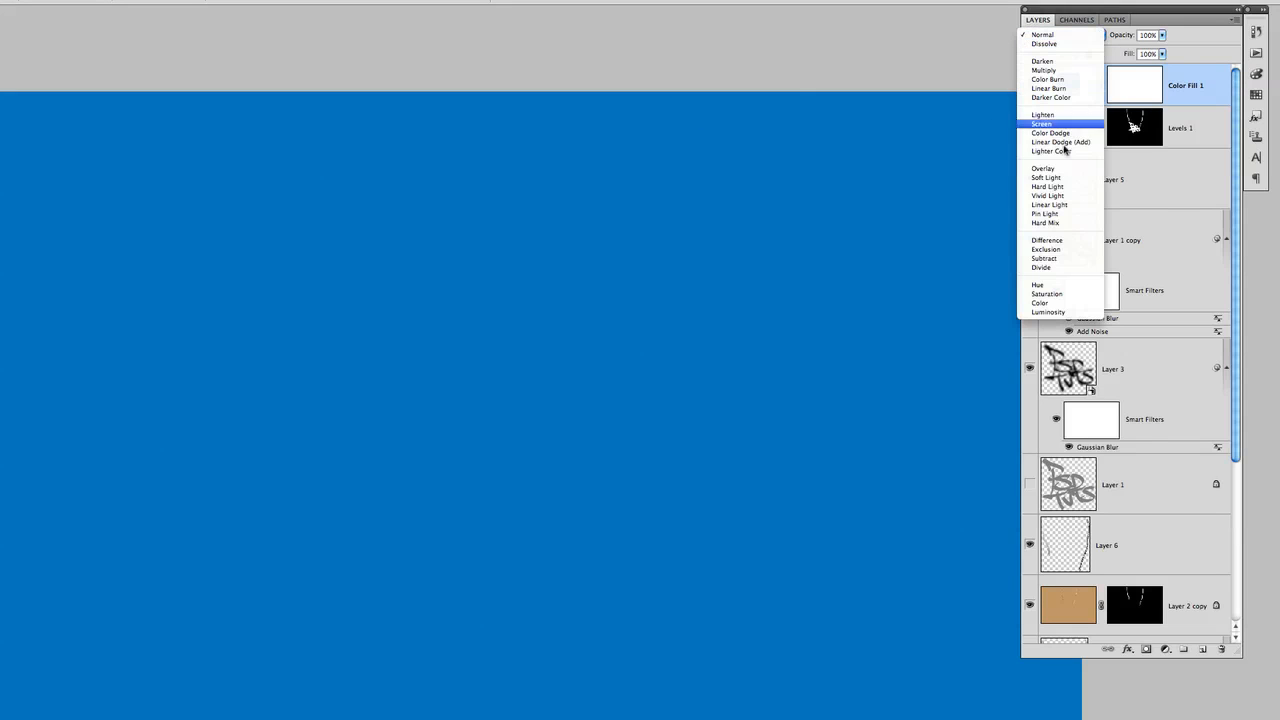
left_click(1040, 248)
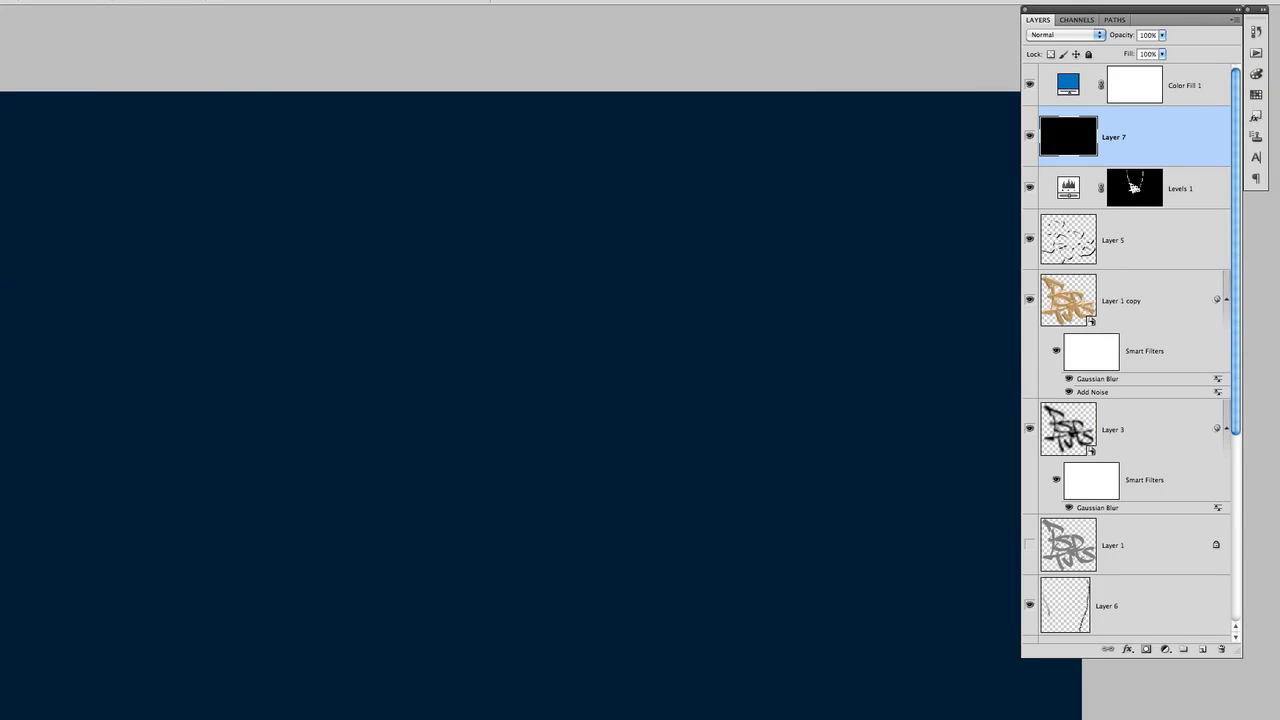
Render a 50-300mm Zoom lens flare onto the black Layer 7
left_click(156, 150)
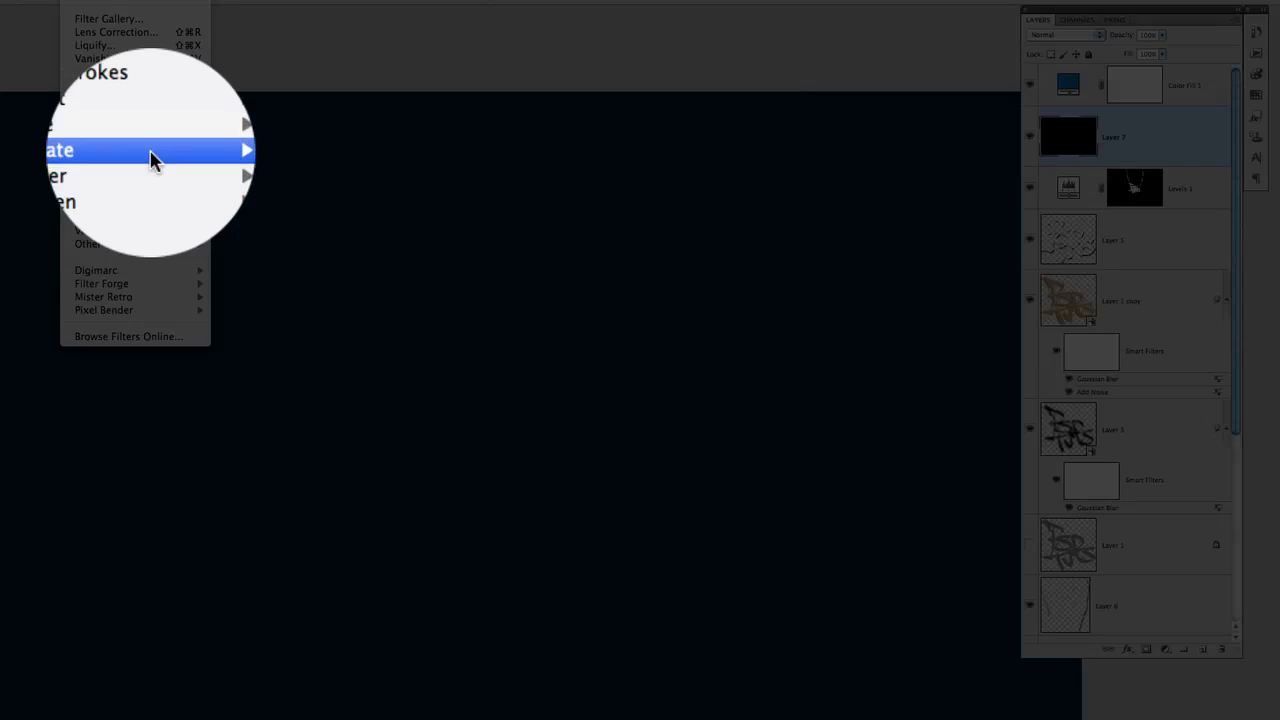
left_click(150, 150)
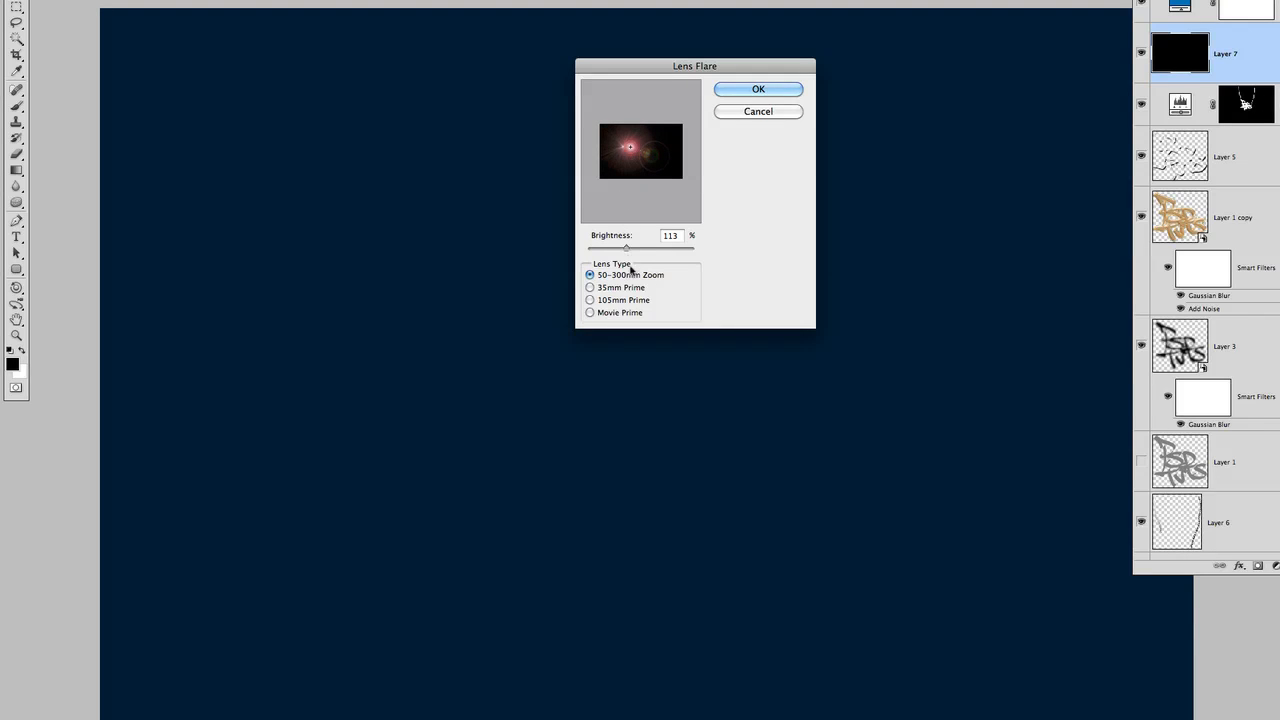
left_click(756, 88)
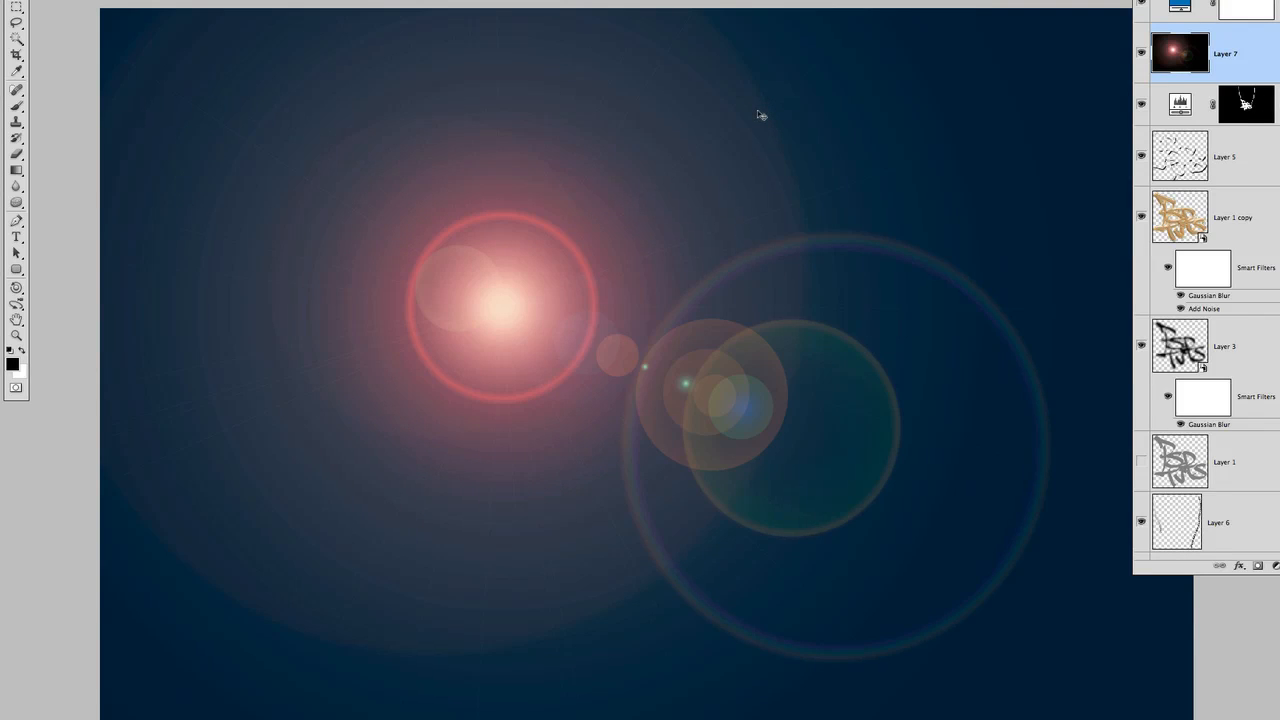
mouse_move(1180, 52)
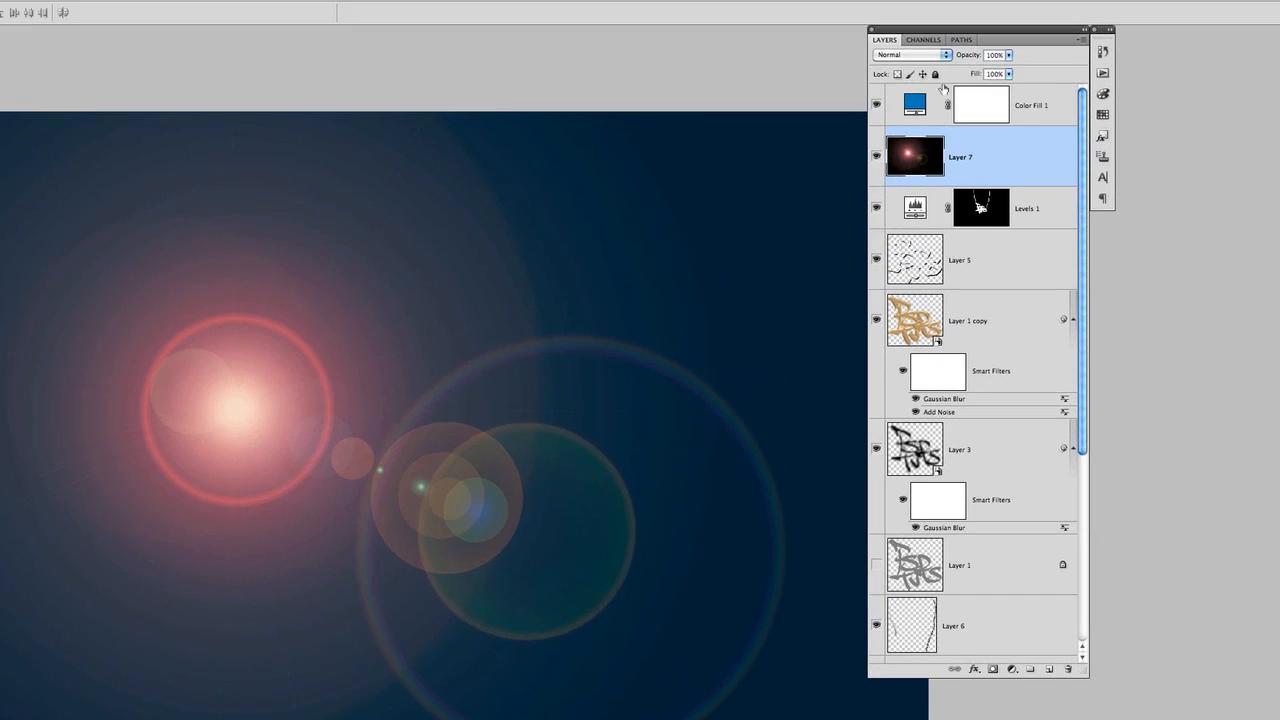
Set Layer 7's blend mode to Screen so the flare glows over the pendant
left_click(912, 54)
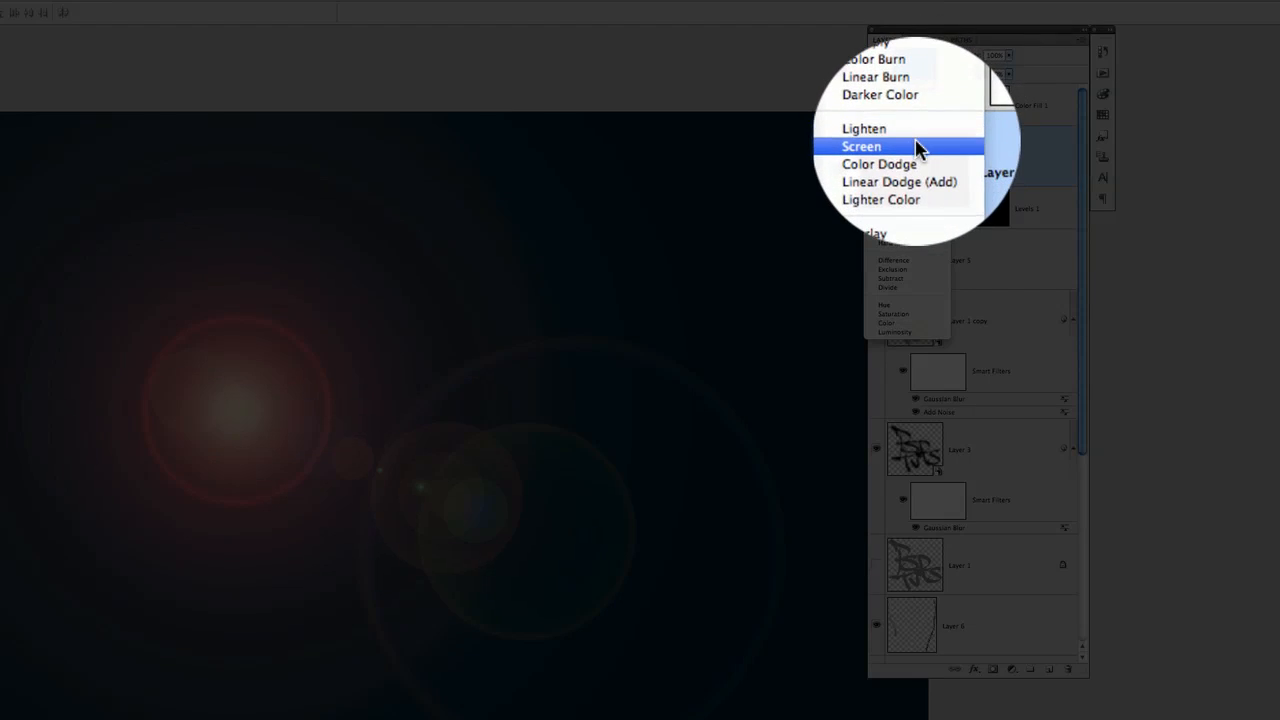
left_click(860, 146)
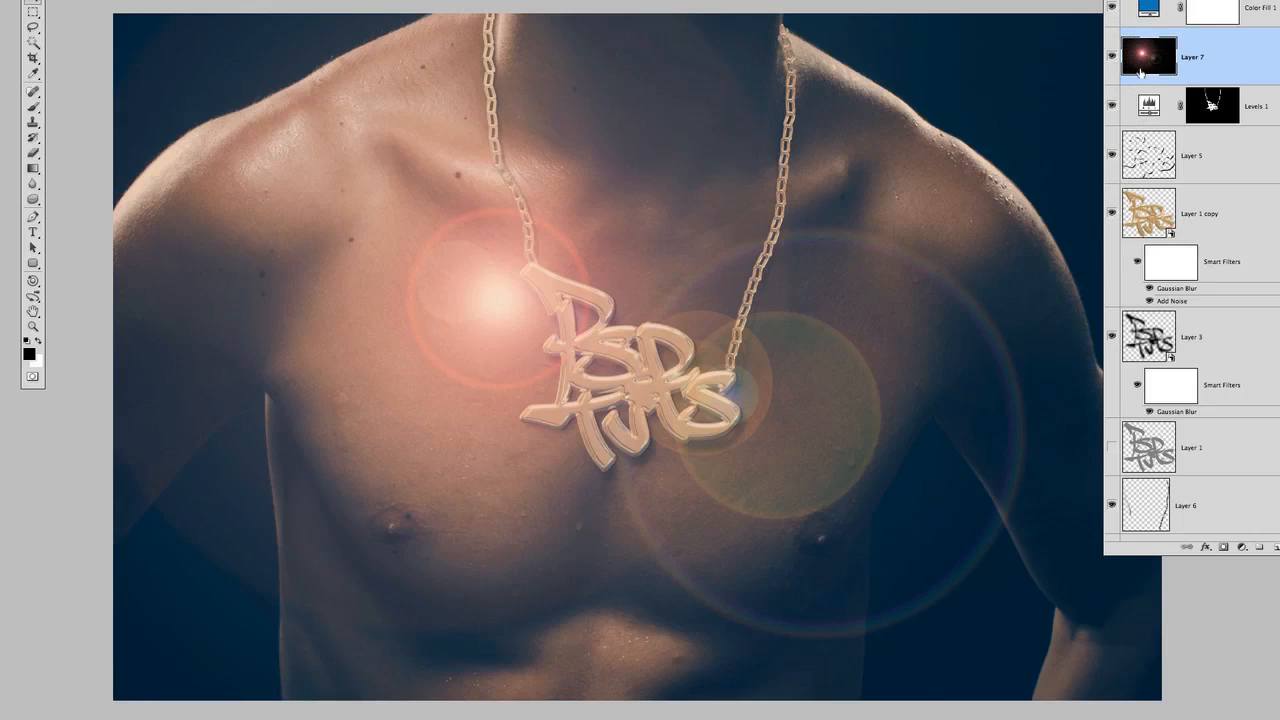